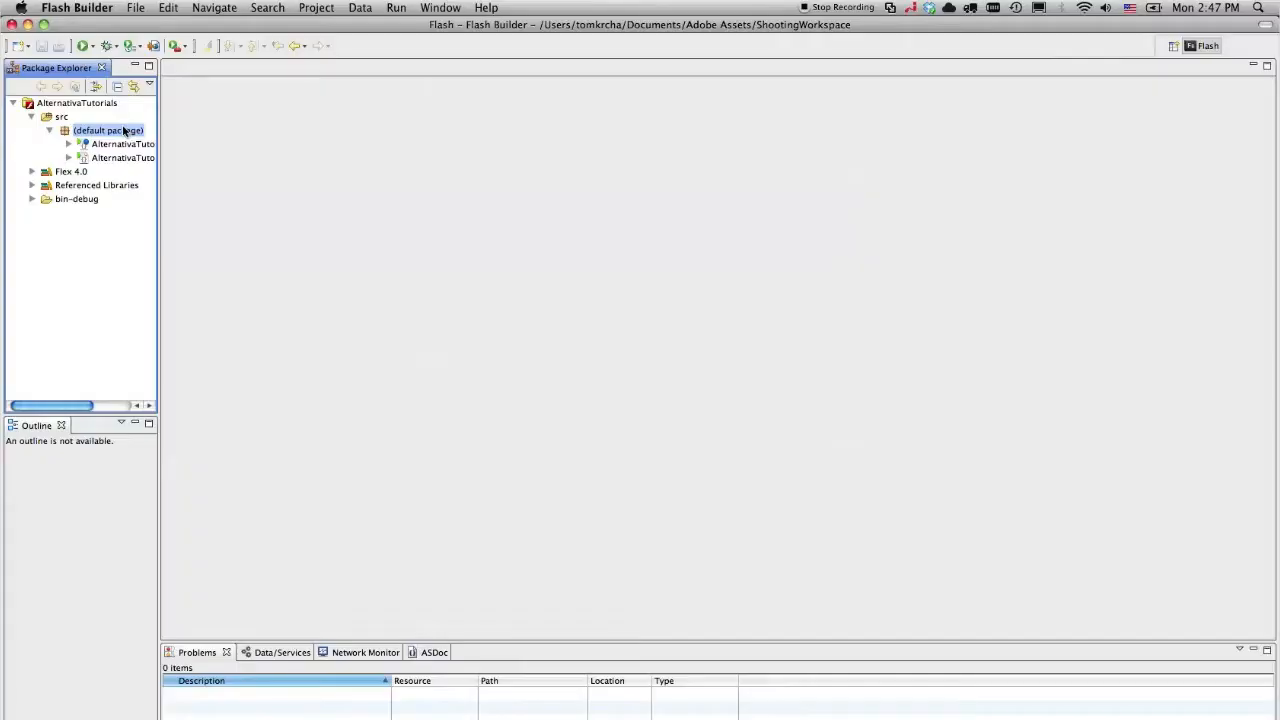
Create ActionScript class AlternativaDemo1 extending Sprite in AlternativaTutorials' default package.
{"action": "right_click", "coordinate": [108, 130]}
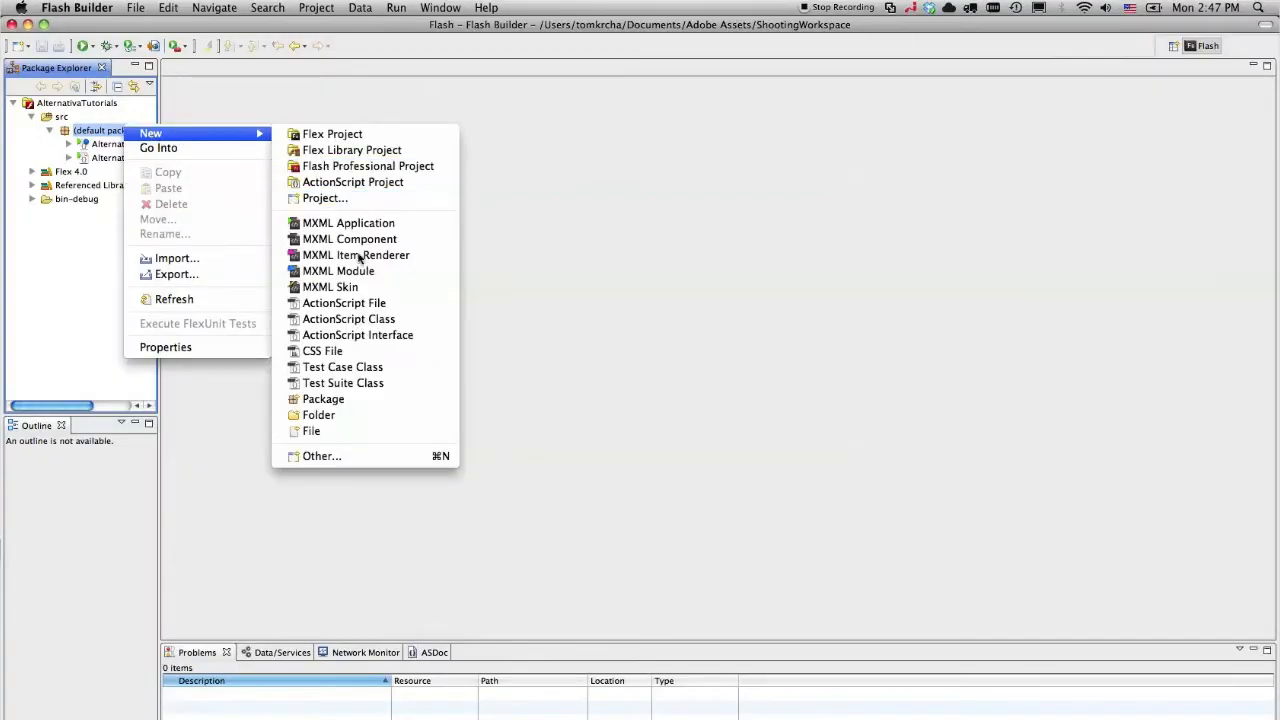
{"action": "left_click", "coordinate": [348, 318]}
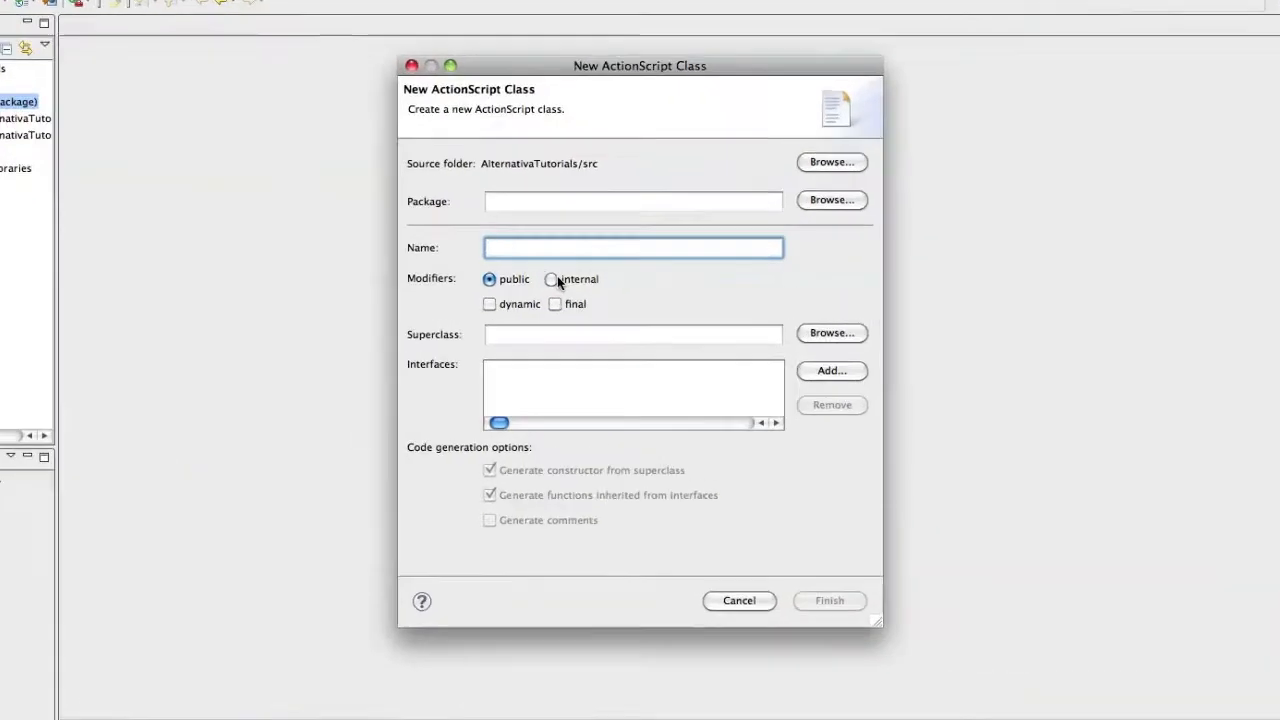
{"action": "type", "text": "A"}
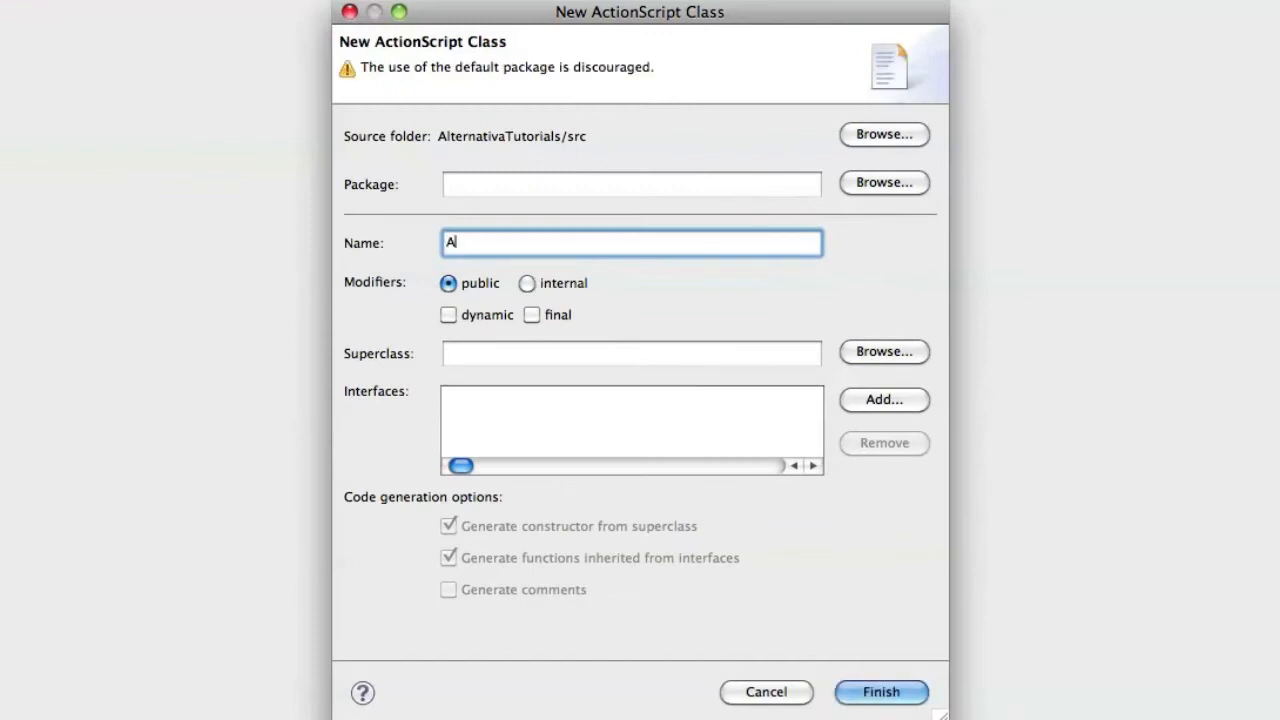
{"action": "type", "text": "lternativaDemo1"}
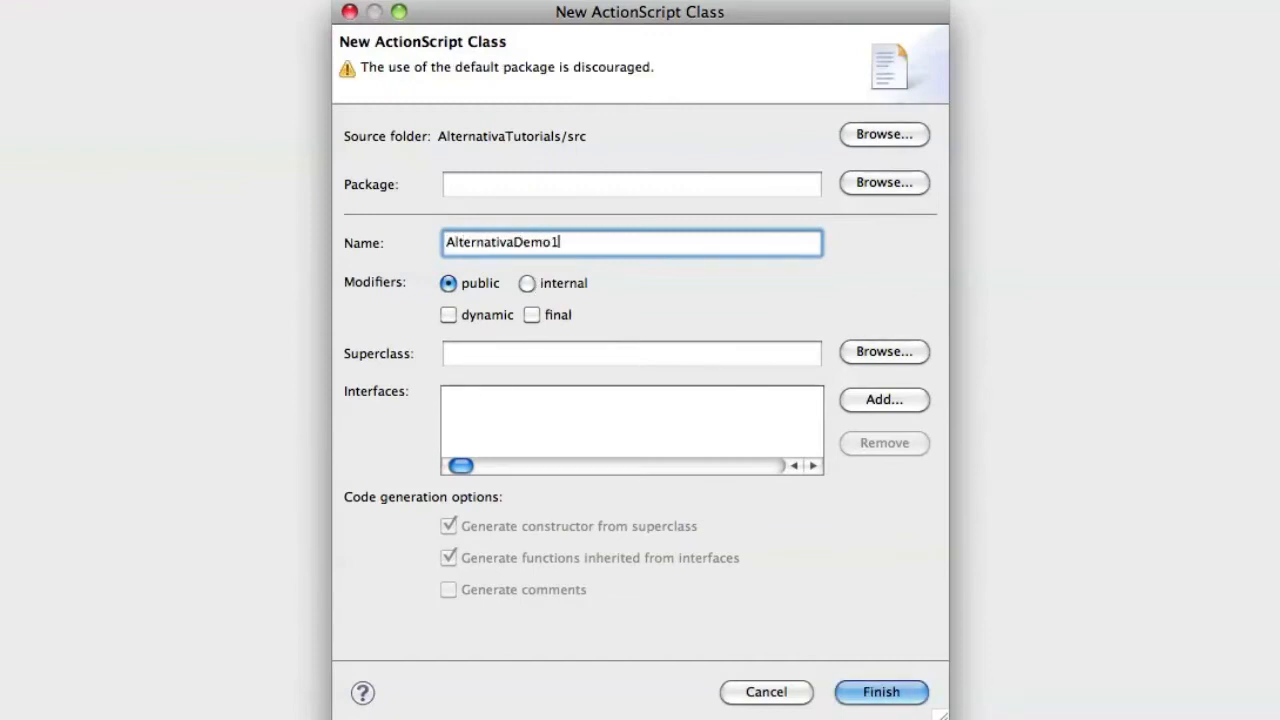
{"action": "type", "text": "Sp"}
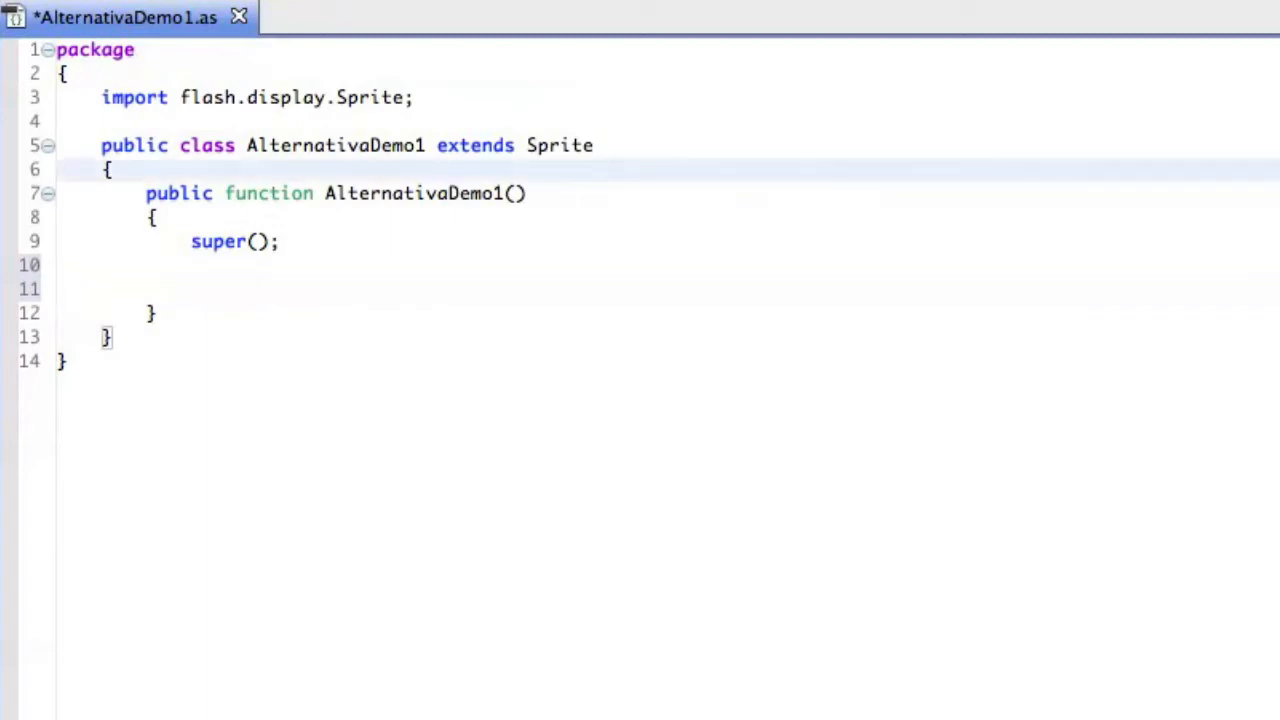
Declare private var container:Object3DContainer initialized with new Object3DContainer().
{"action": "type", "text": "p"}
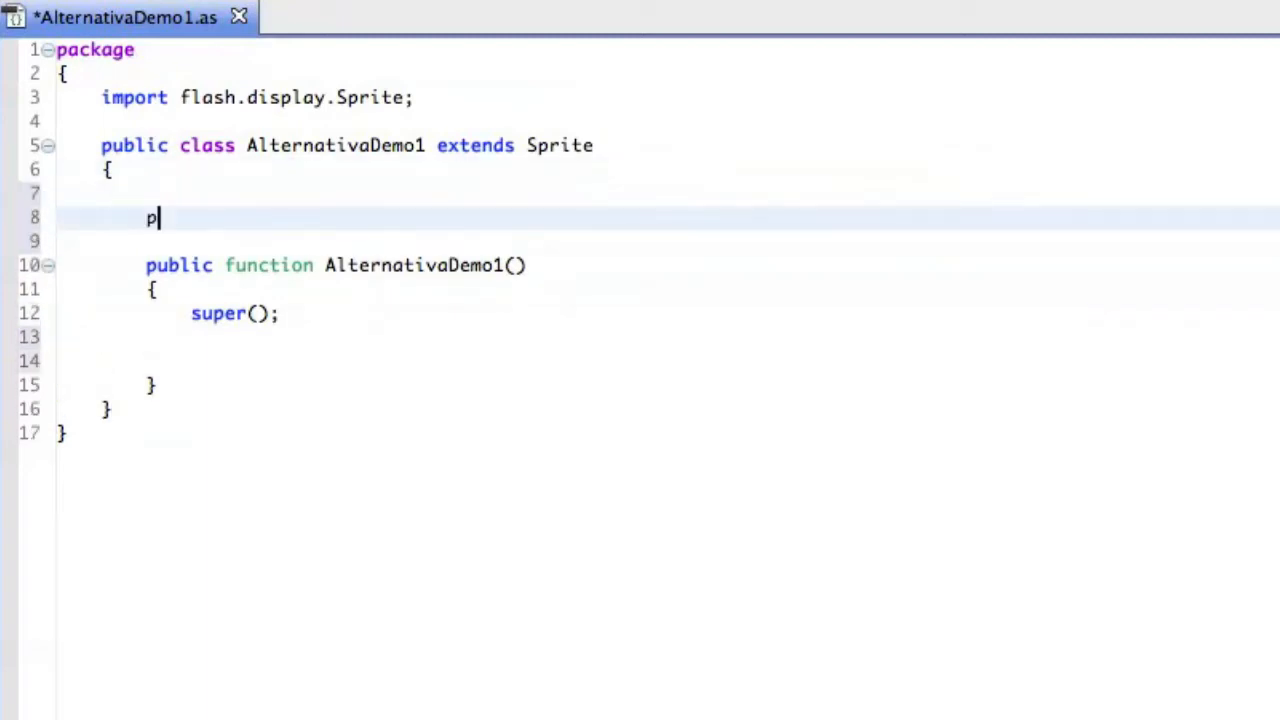
{"action": "type", "text": "rivate"}
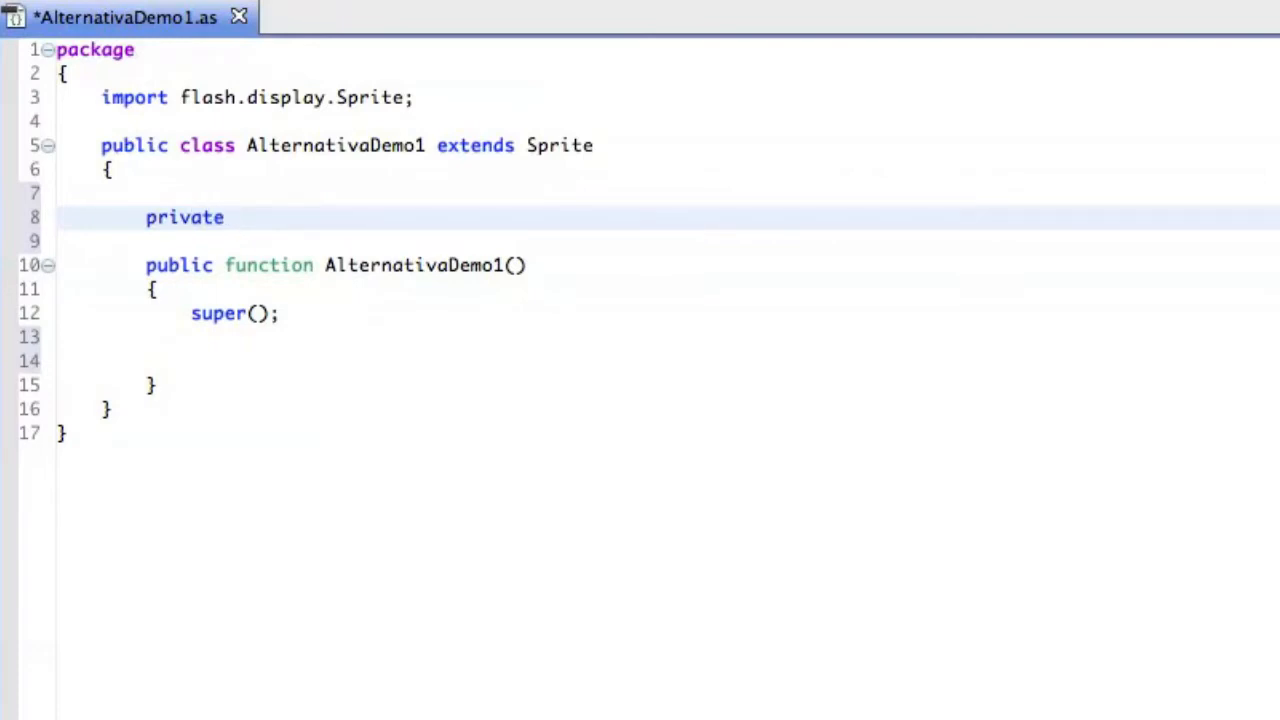
{"action": "type", "text": "var cont"}
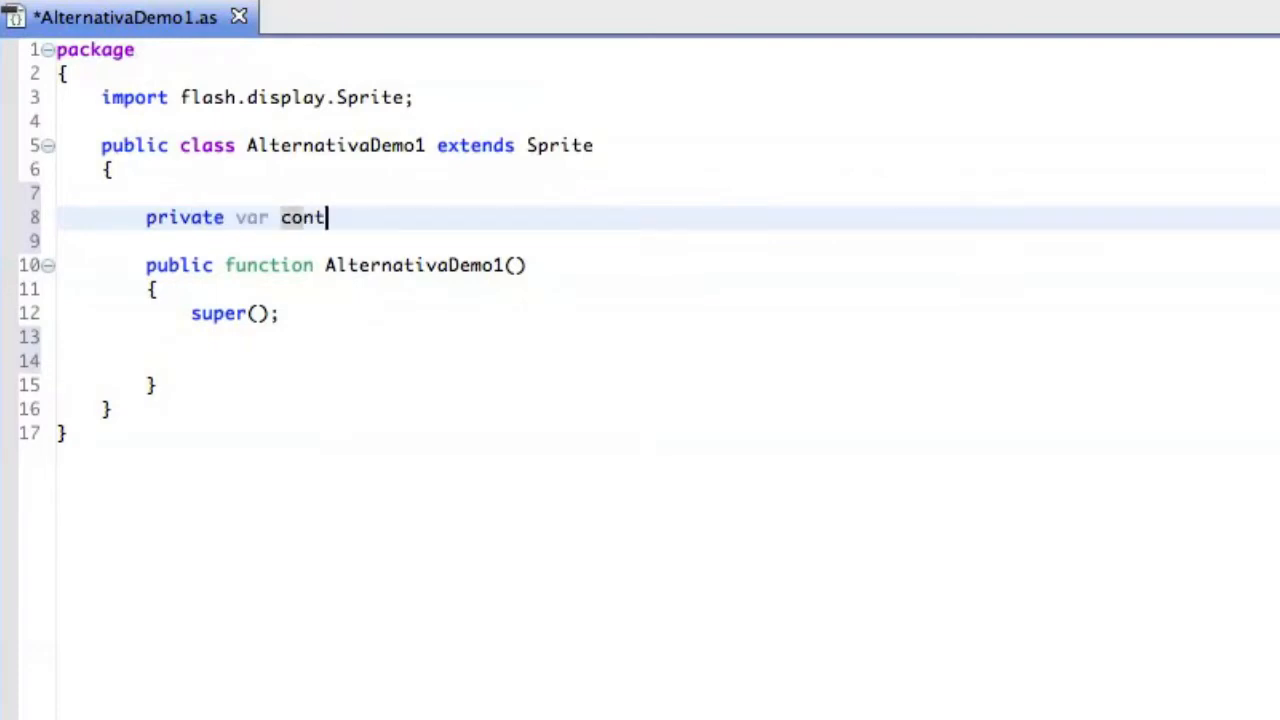
{"action": "type", "text": "ainer:Object3DContainer = new"}
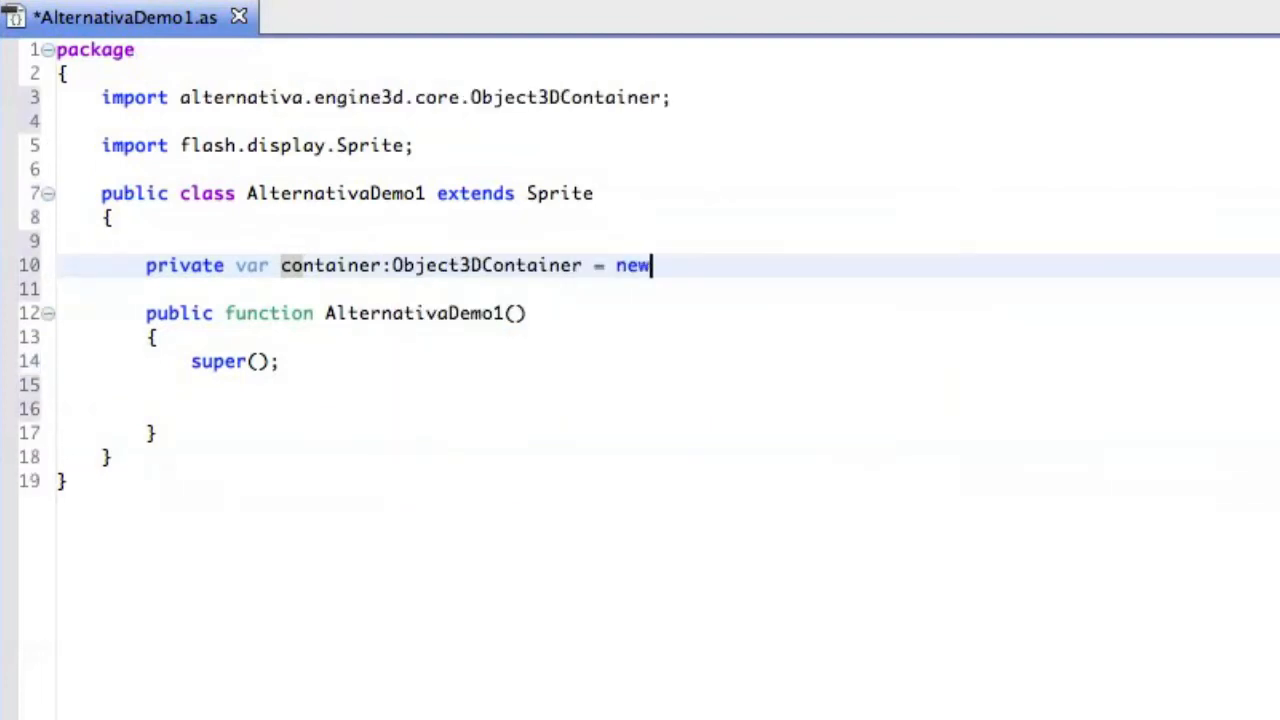
{"action": "type", "text": "Object3DContainer()"}
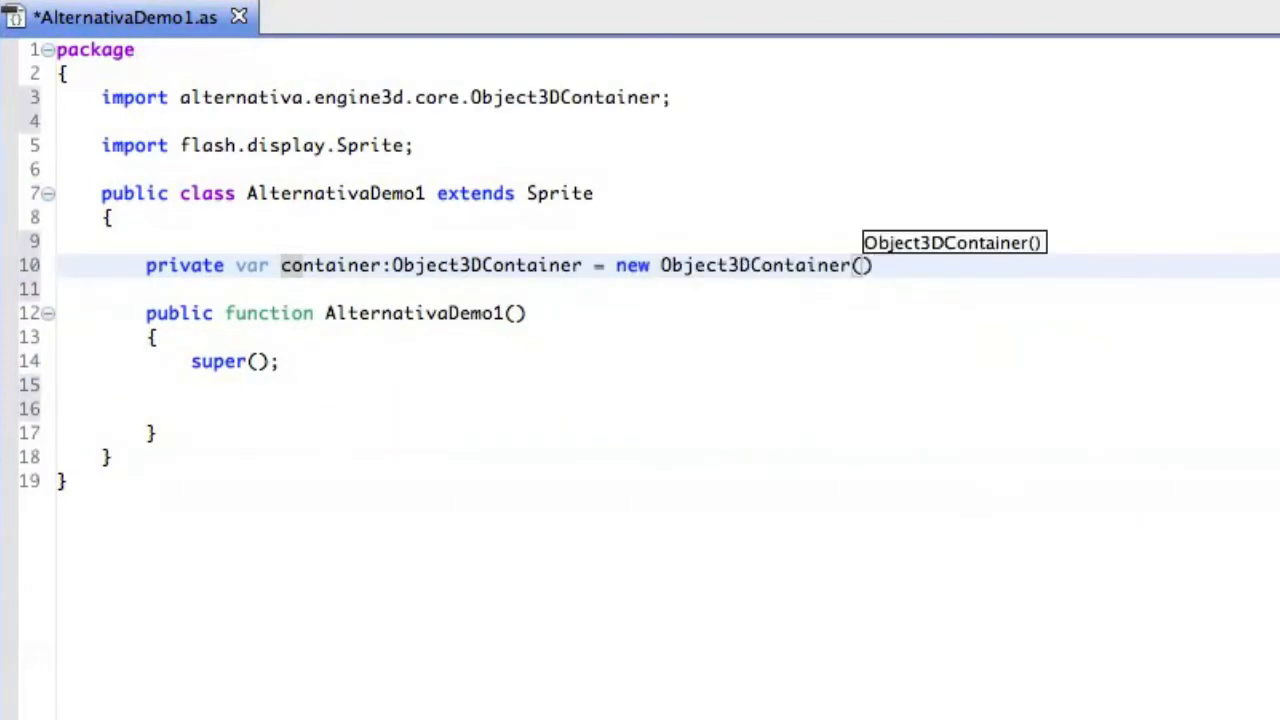
Declare private fields camera:Camera3D, plane:Plane and box:Box.
{"action": "type", "text": "private v"}
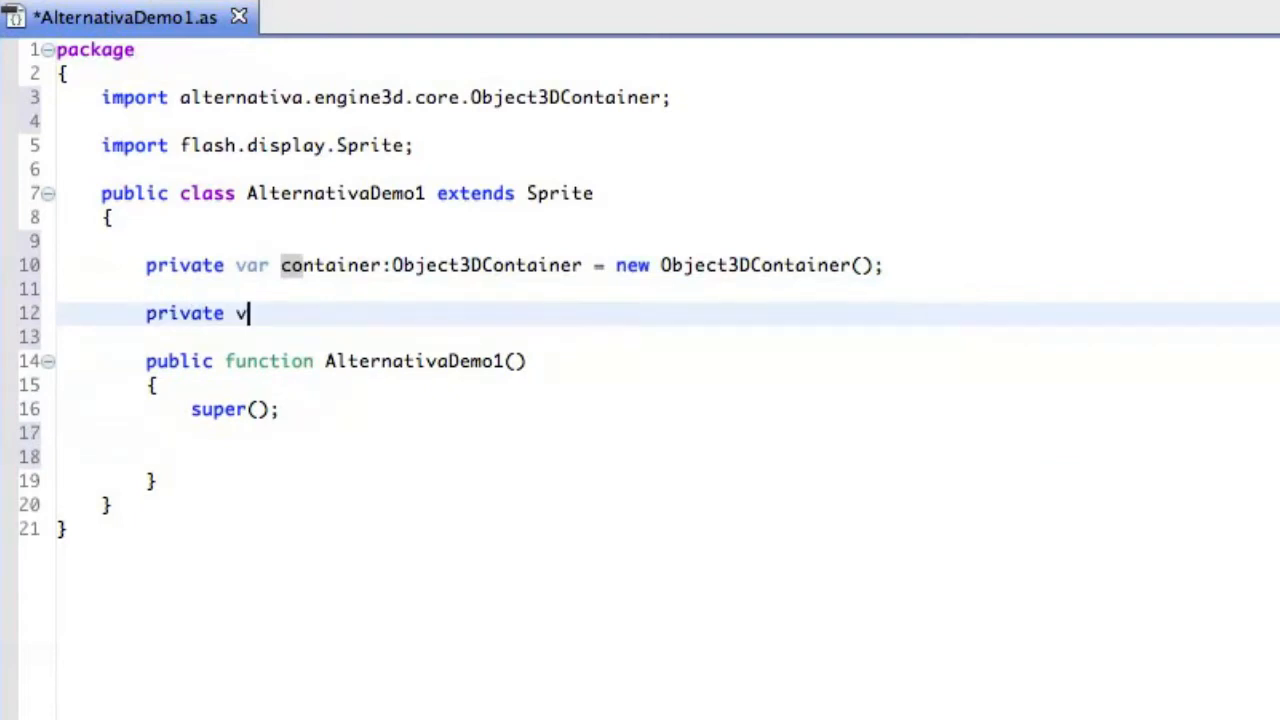
{"action": "type", "text": "ar camera:"}
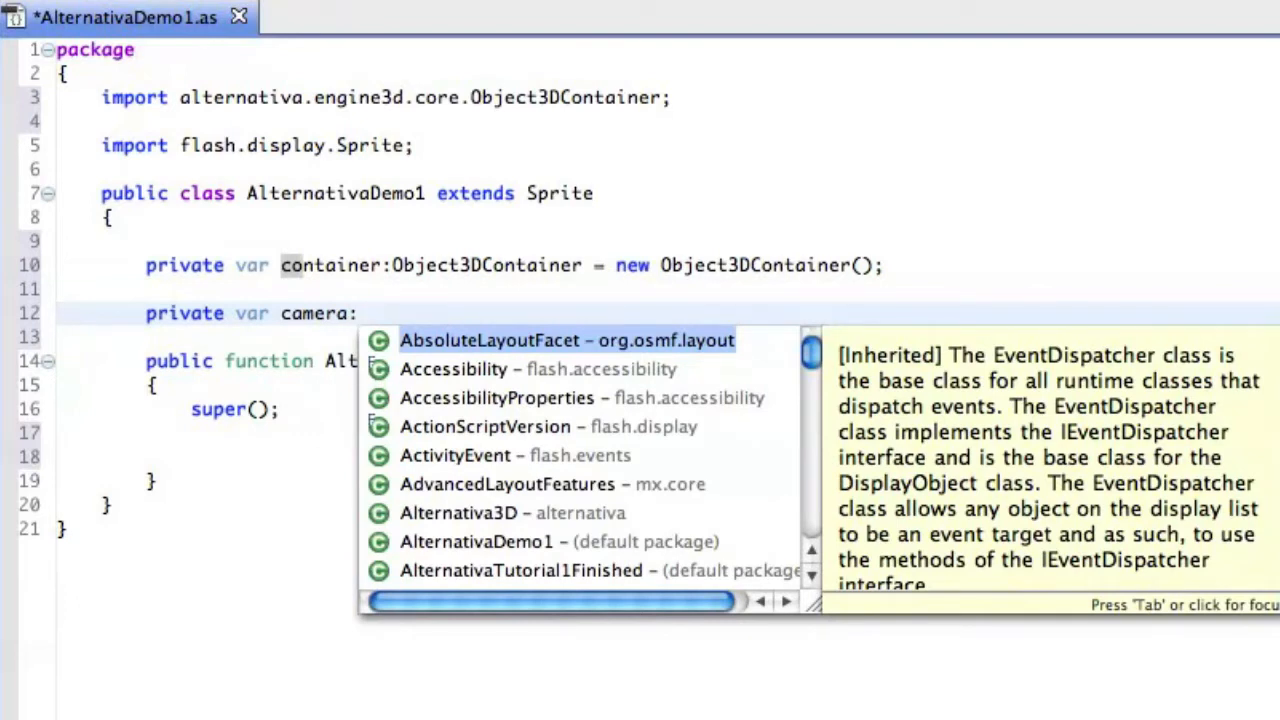
{"action": "type", "text": "Camera3D;"}
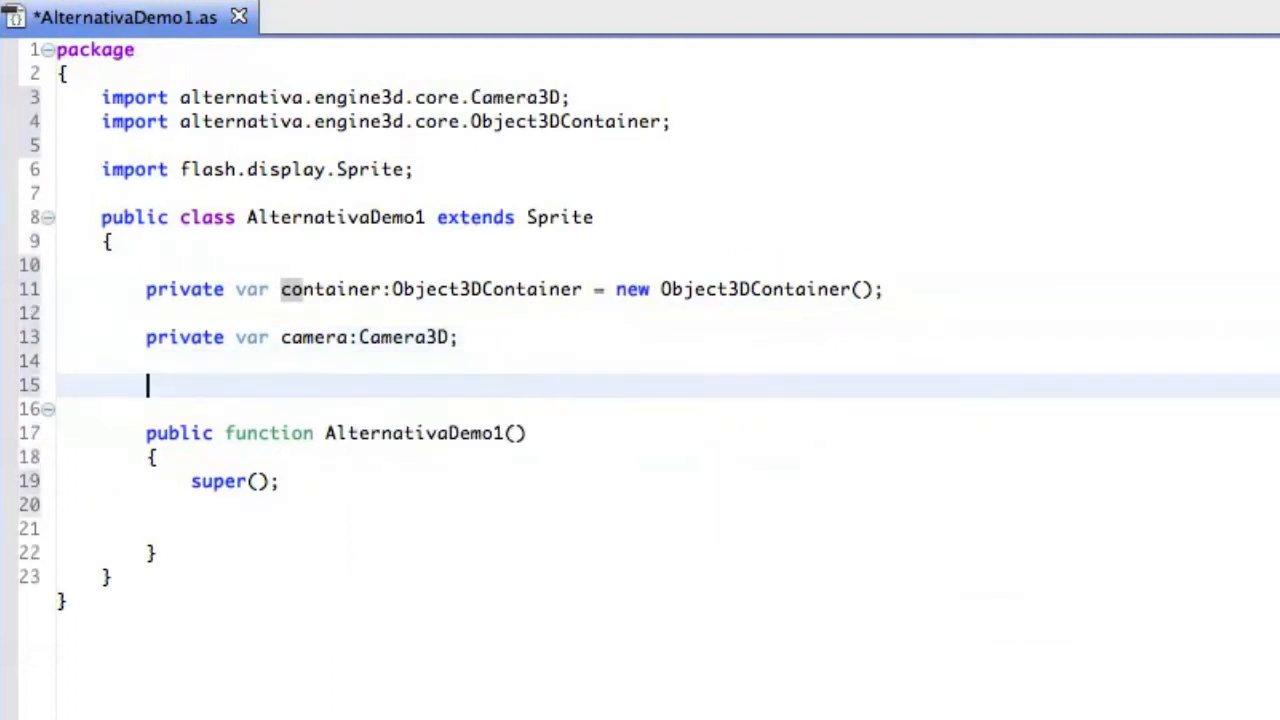
{"action": "type", "text": "private"}
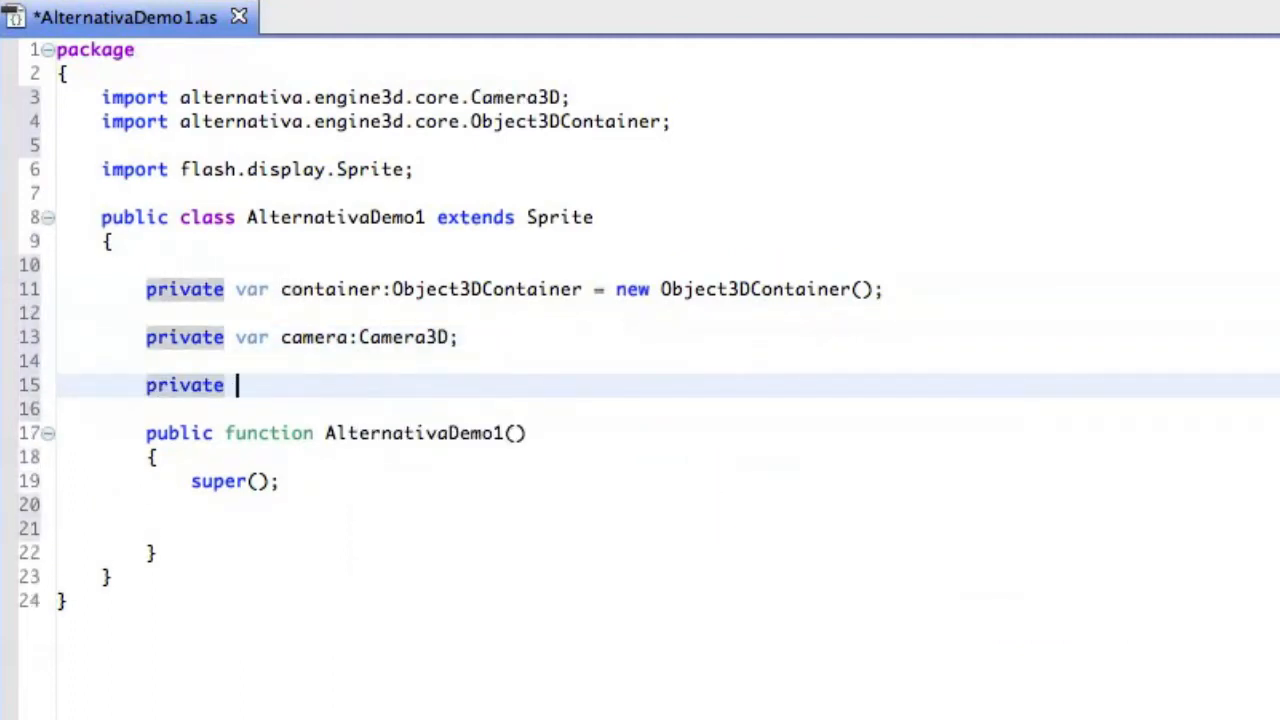
{"action": "type", "text": "var plane:Plane;"}
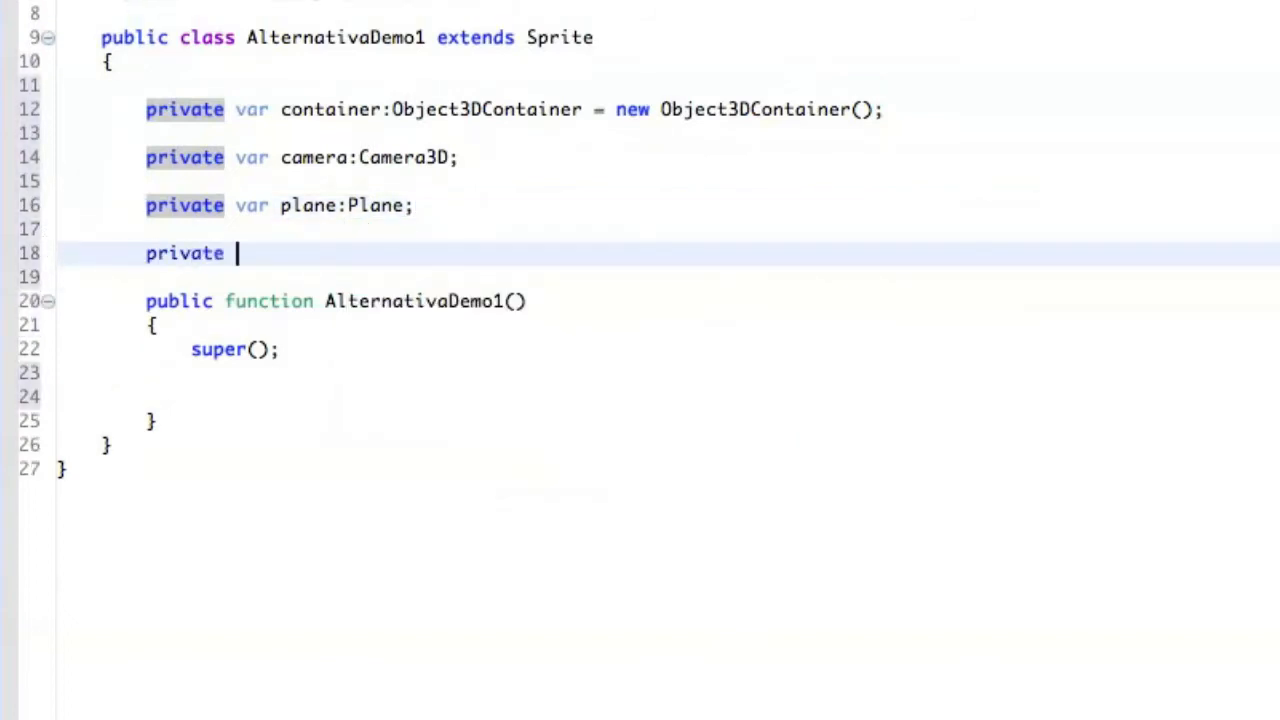
{"action": "type", "text": "var box:Box;"}
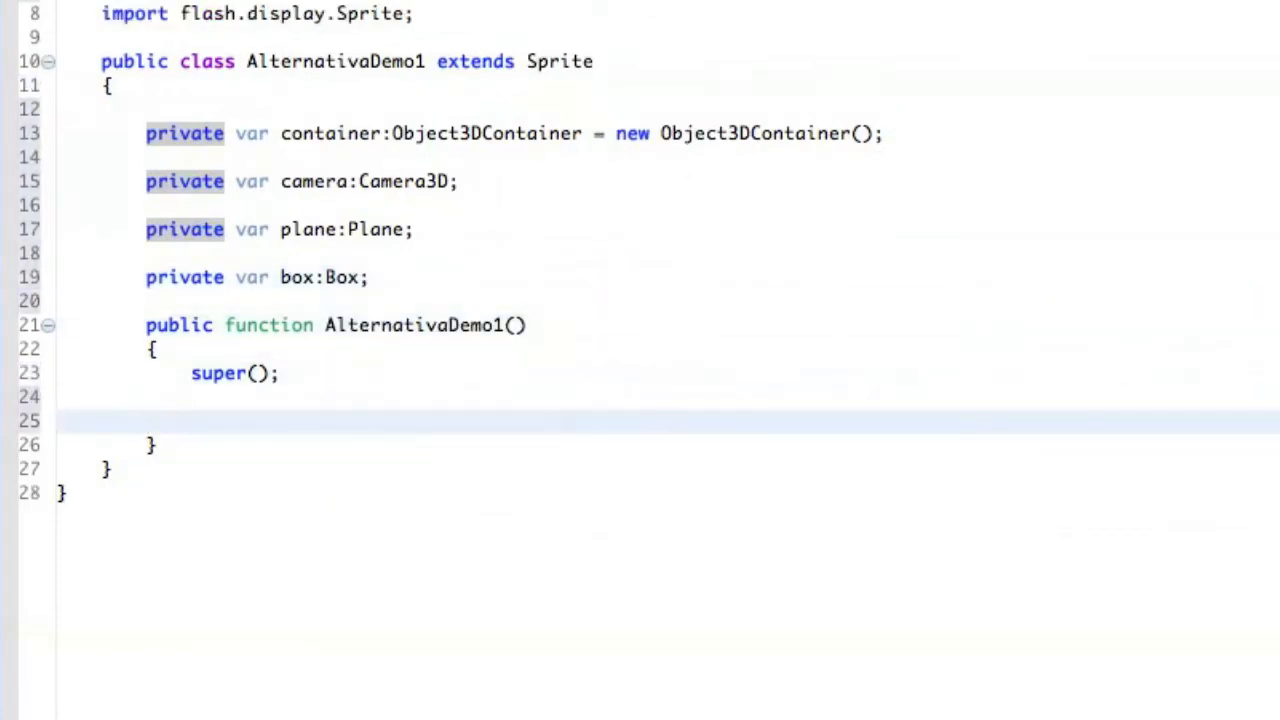
Create the Camera3D with a View sized to stage.stageWidth and stage.stageHeight.
{"action": "type", "text": "camera = new Camera3D();"}
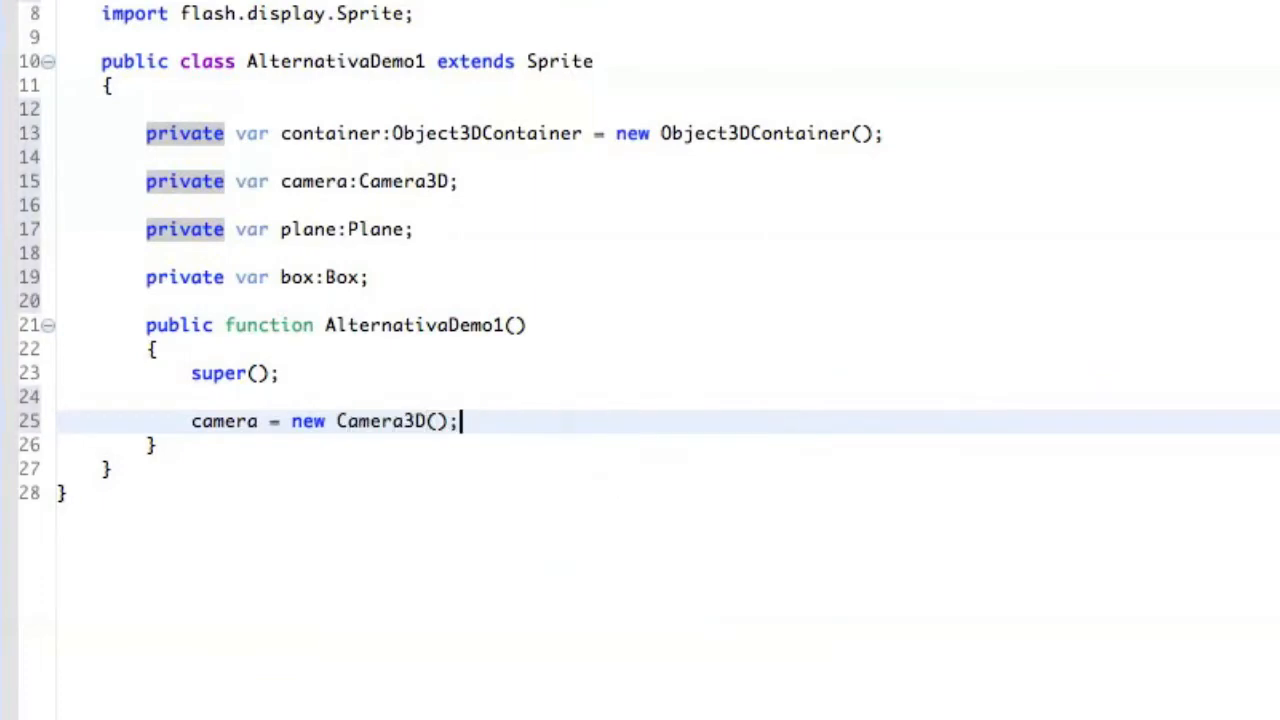
{"action": "type", "text": "camera.view ="}
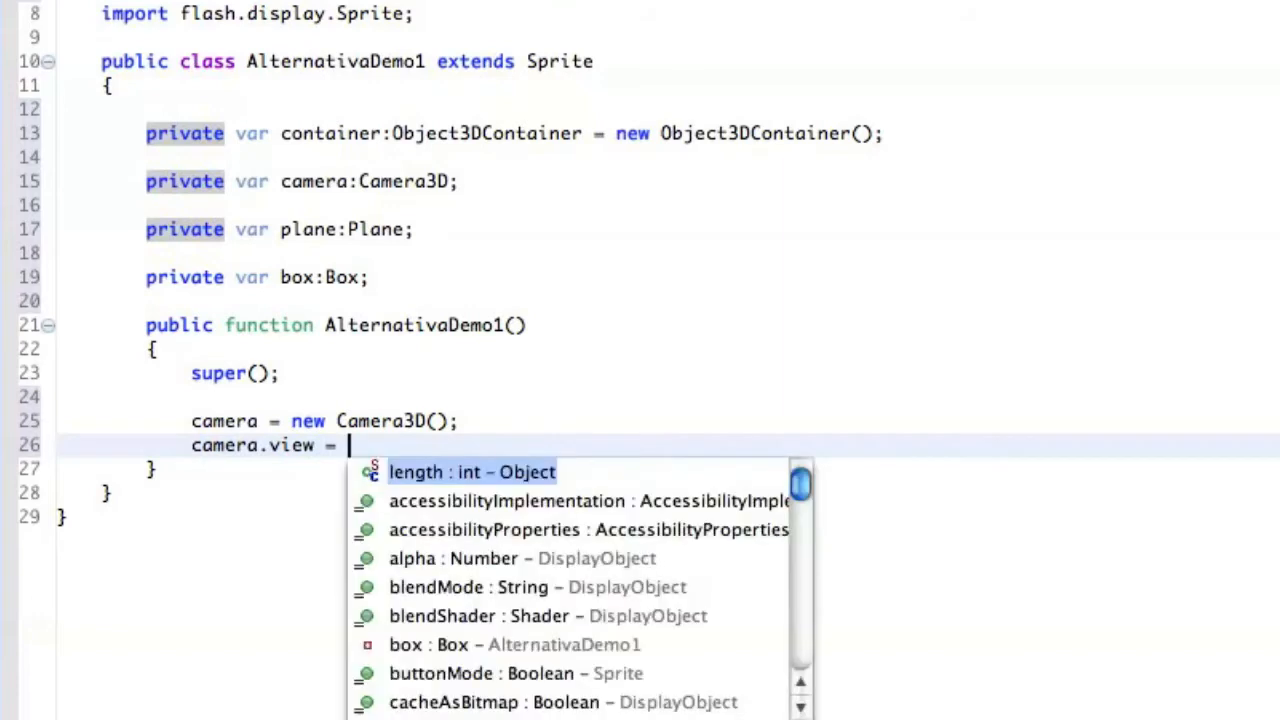
{"action": "type", "text": "new View(stage."}
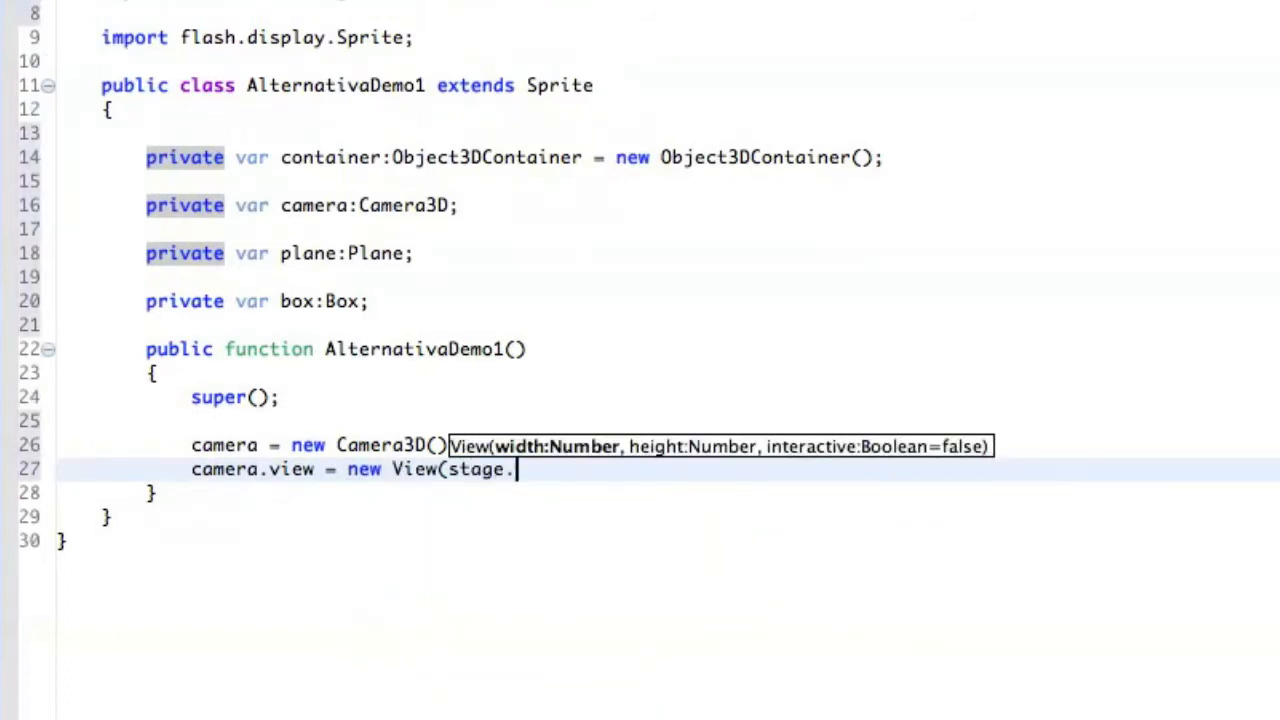
{"action": "type", "text": "stageWidth, s"}
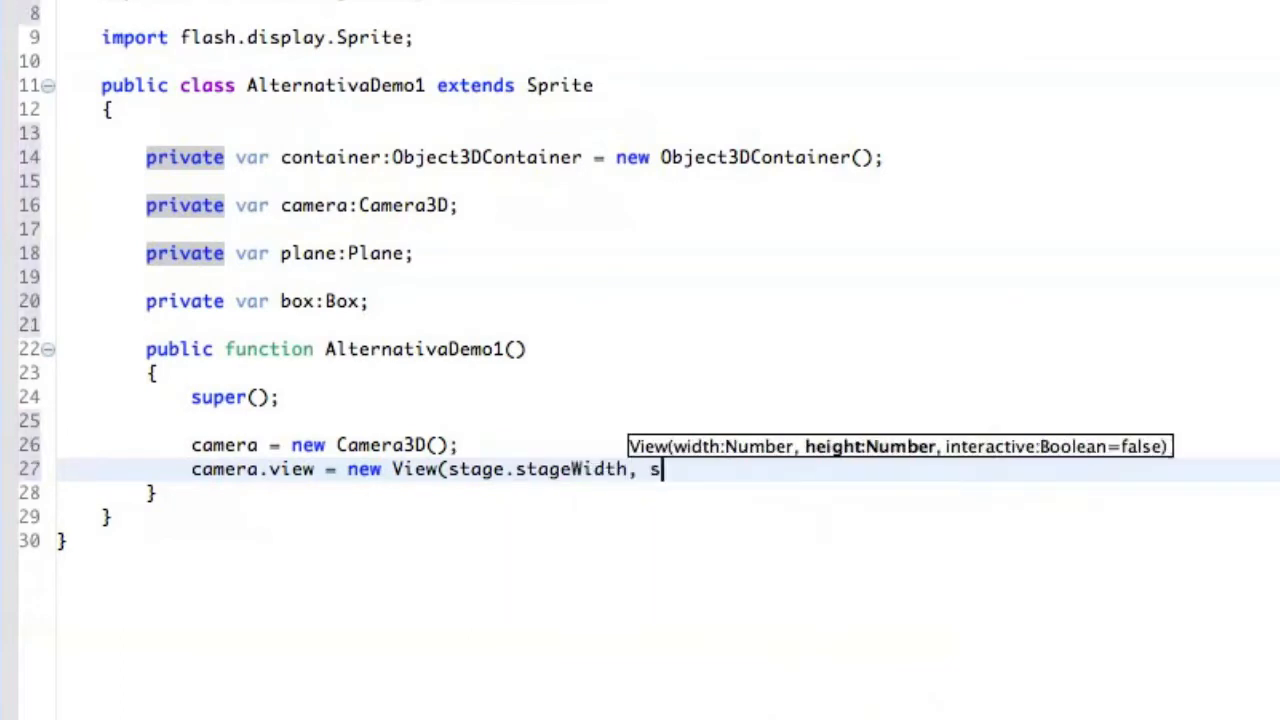
{"action": "type", "text": "tage.stageHeight);"}
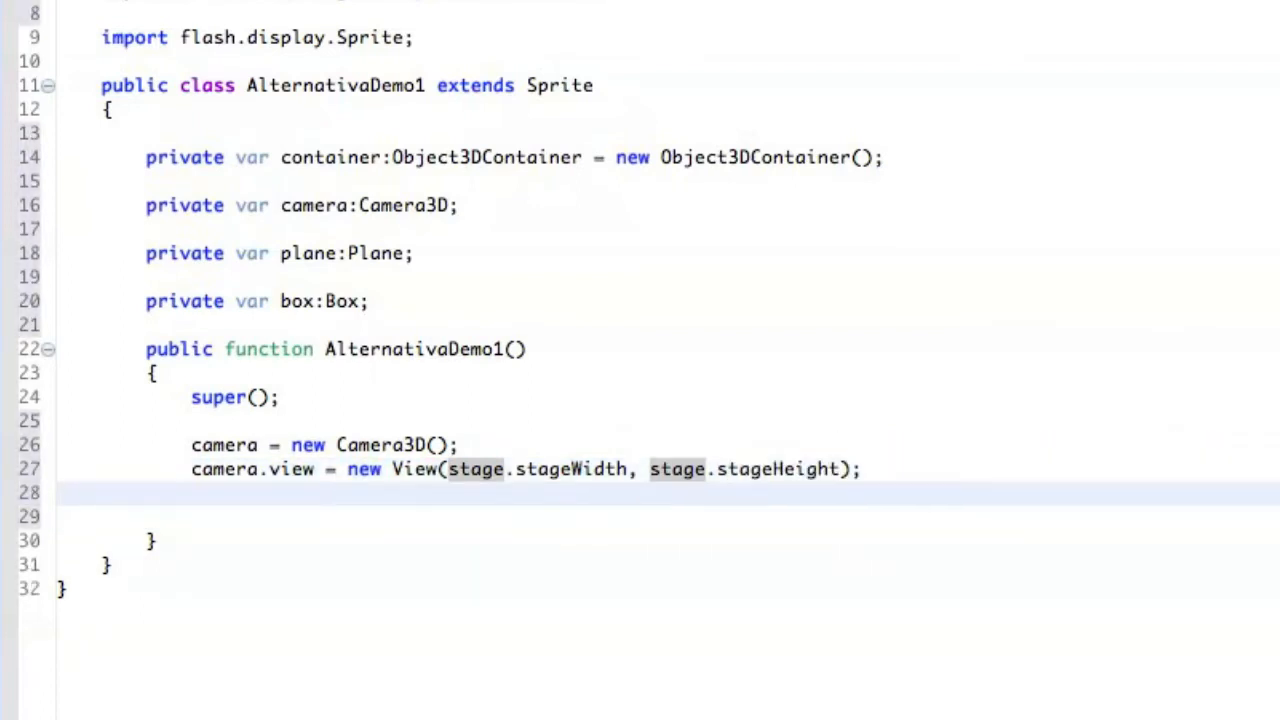
Add camera.view and the diagram to the display, and add the camera to container.
{"action": "type", "text": "addChild("}
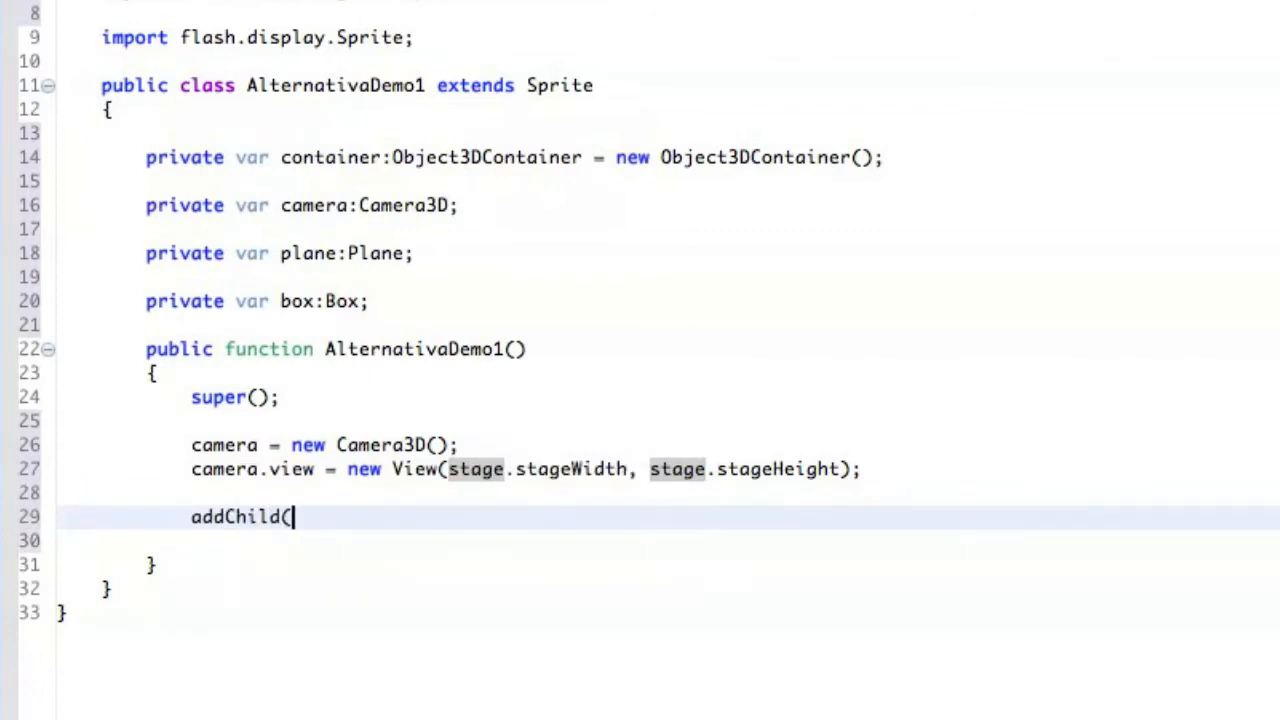
{"action": "type", "text": "camera.view);"}
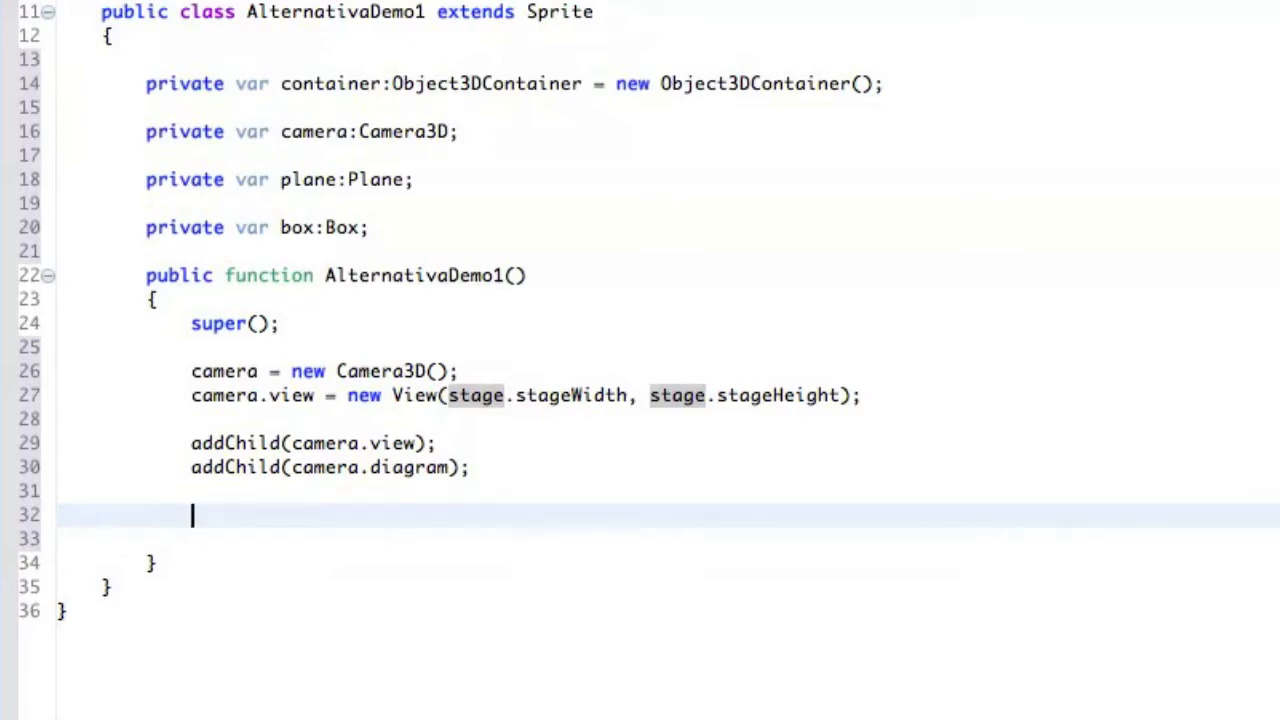
{"action": "type", "text": "cona"}
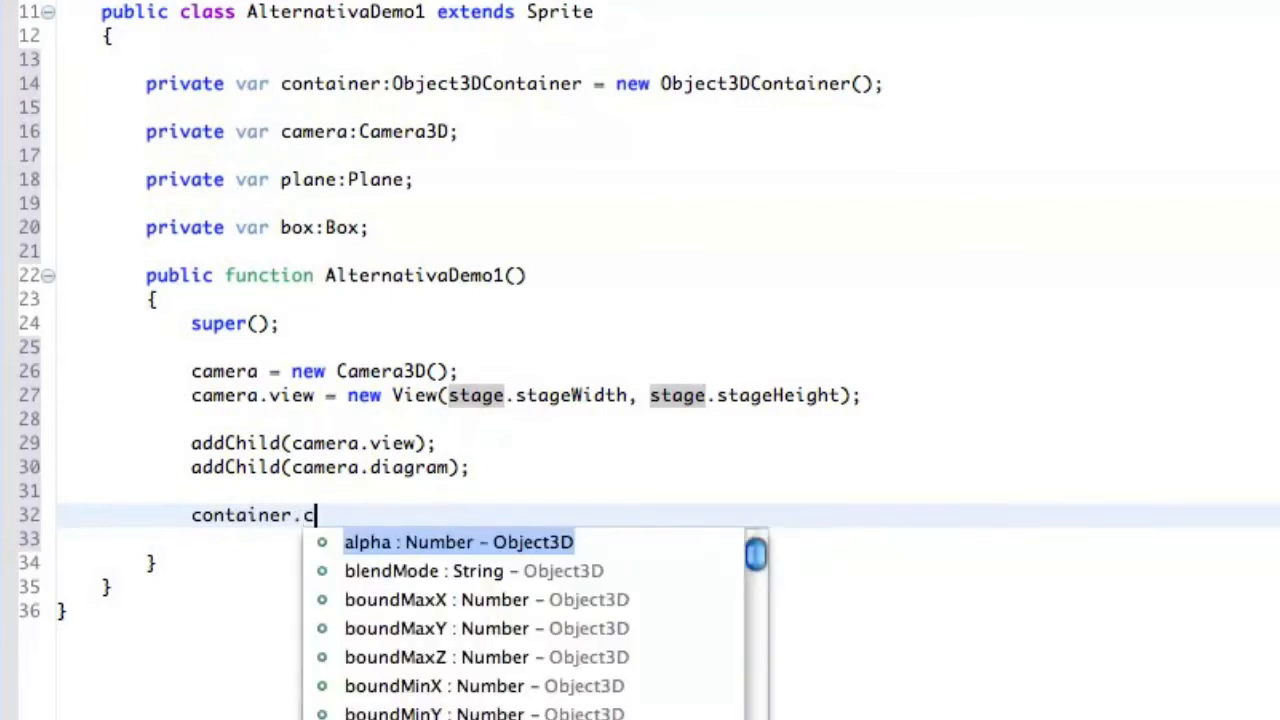
{"action": "type", "text": "addChild(camera);"}
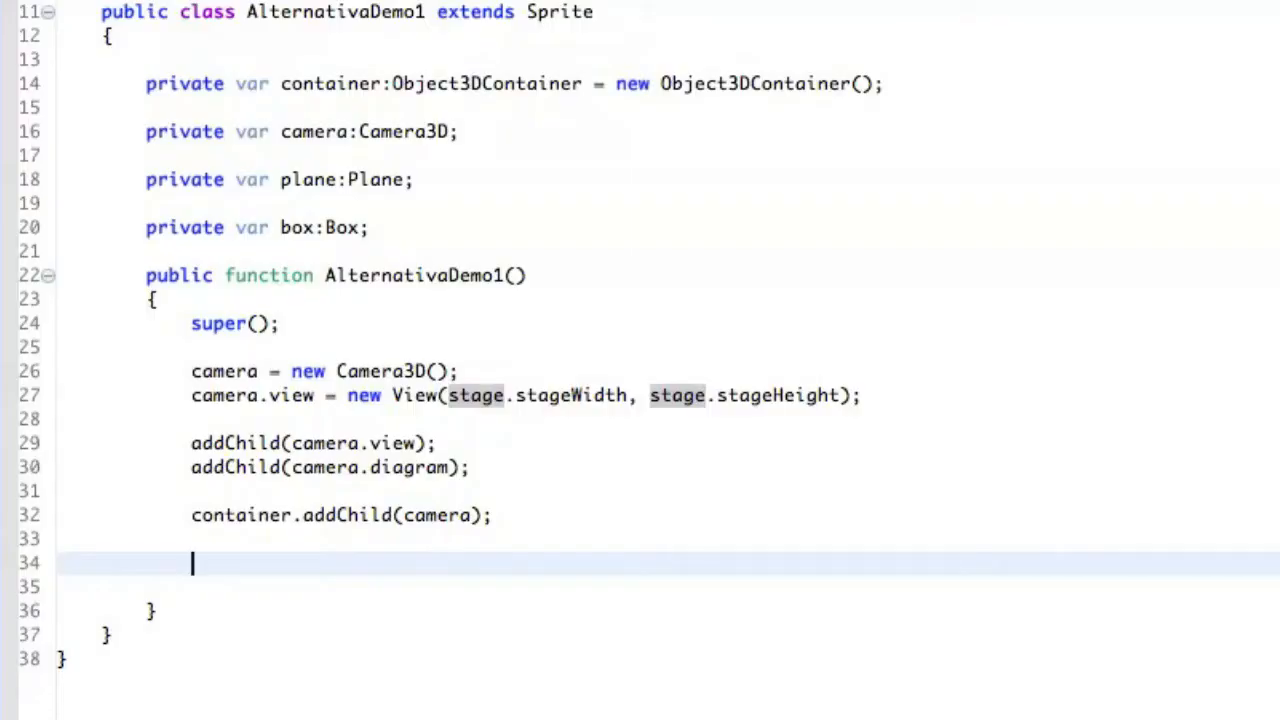
Create the plane as new Plane(1000, 1000, 10, 10).
{"action": "type", "text": "plane = new"}
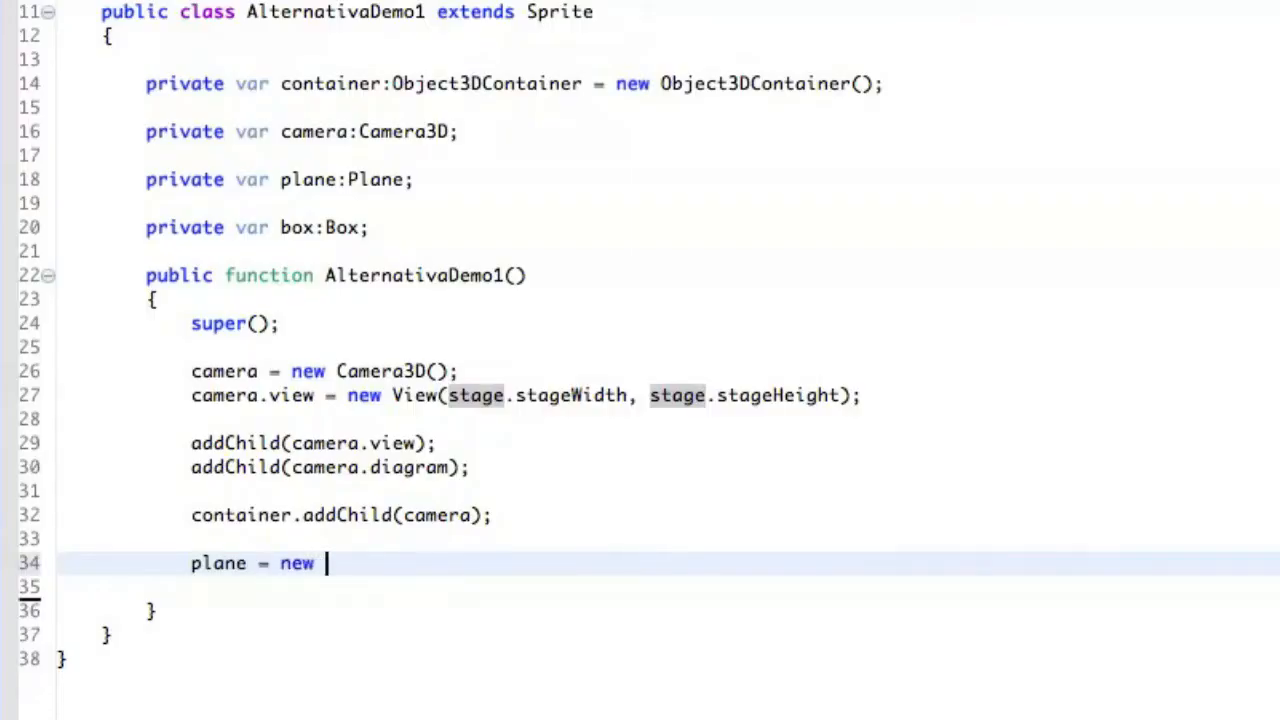
{"action": "type", "text": "Plane("}
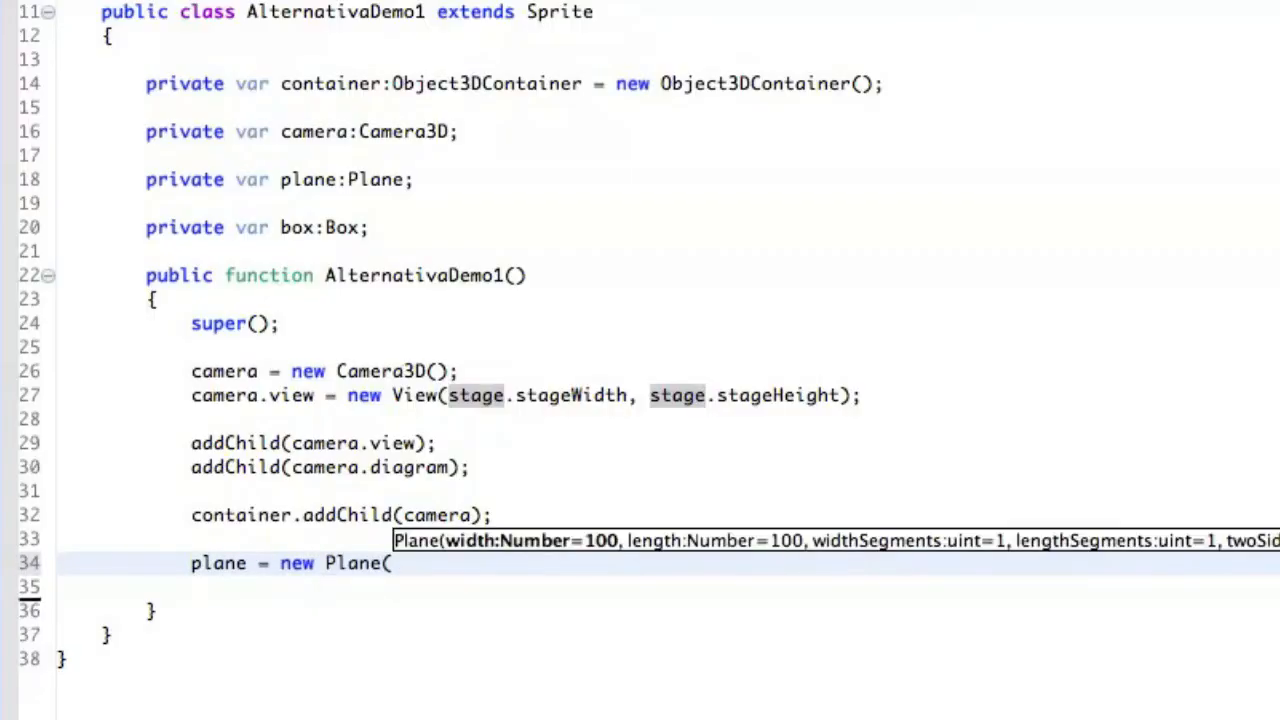
{"action": "type", "text": "10"}
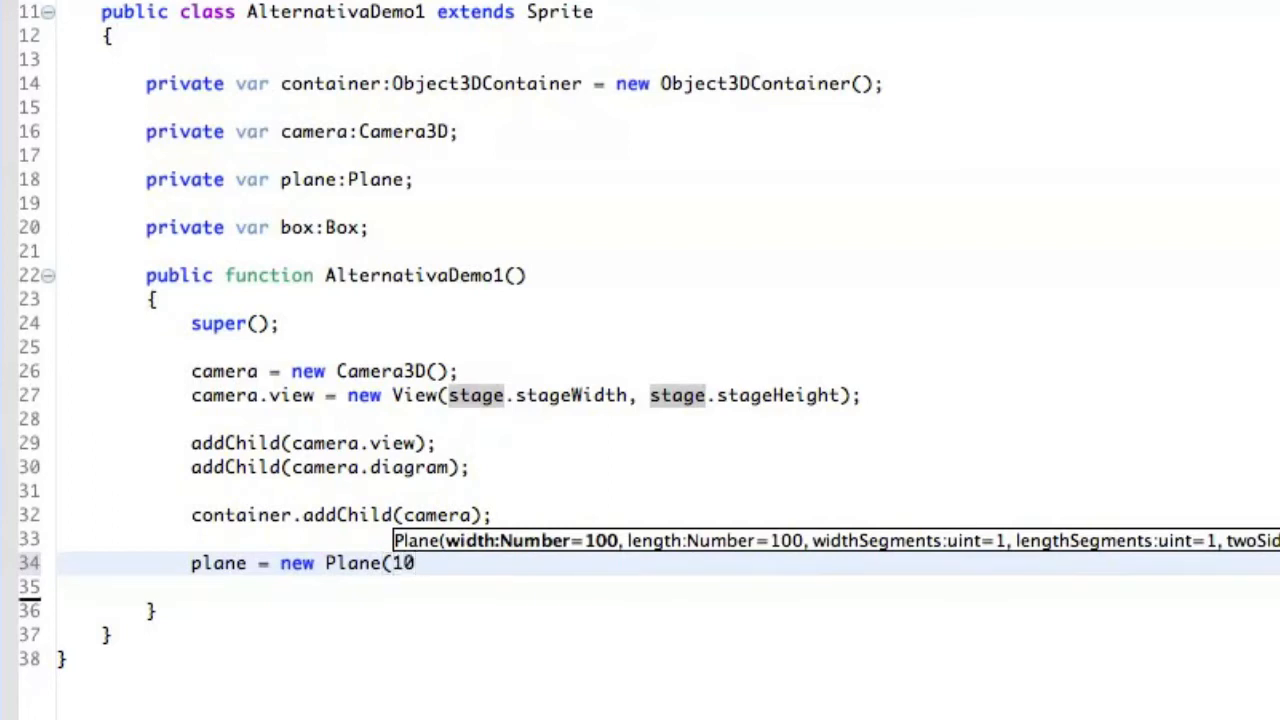
{"action": "type", "text": "00,"}
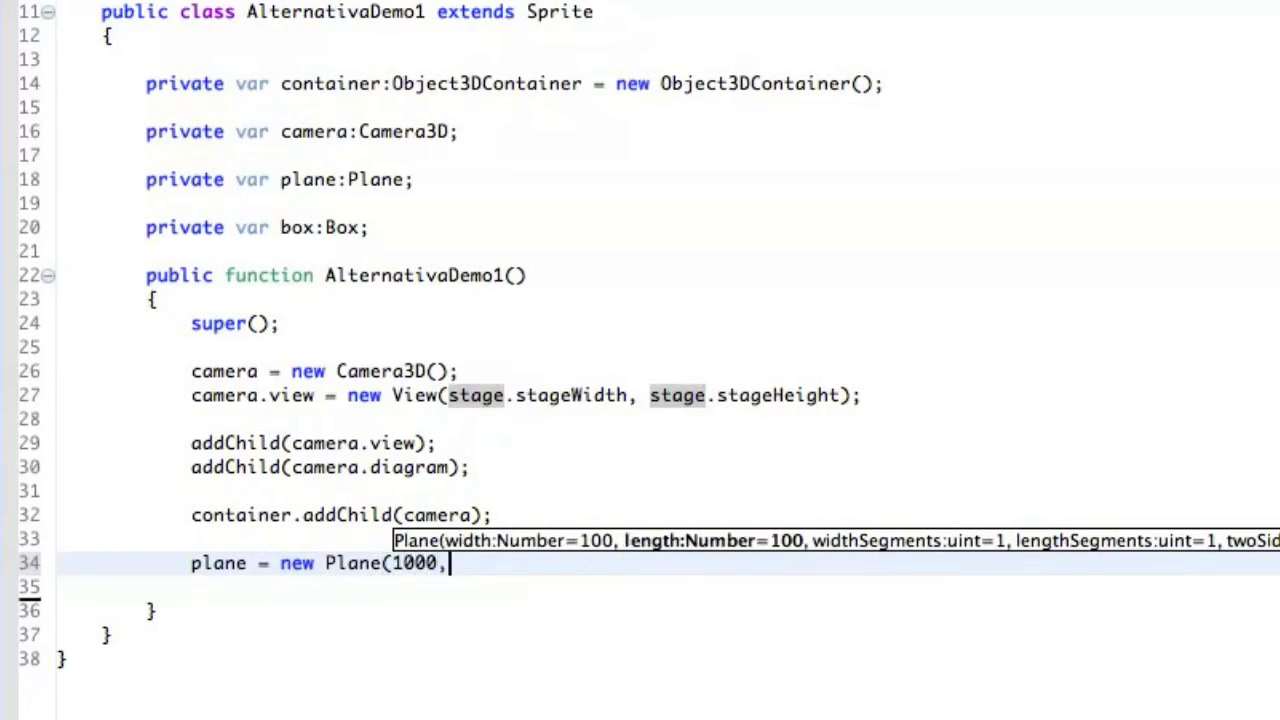
{"action": "type", "text": "1000,"}
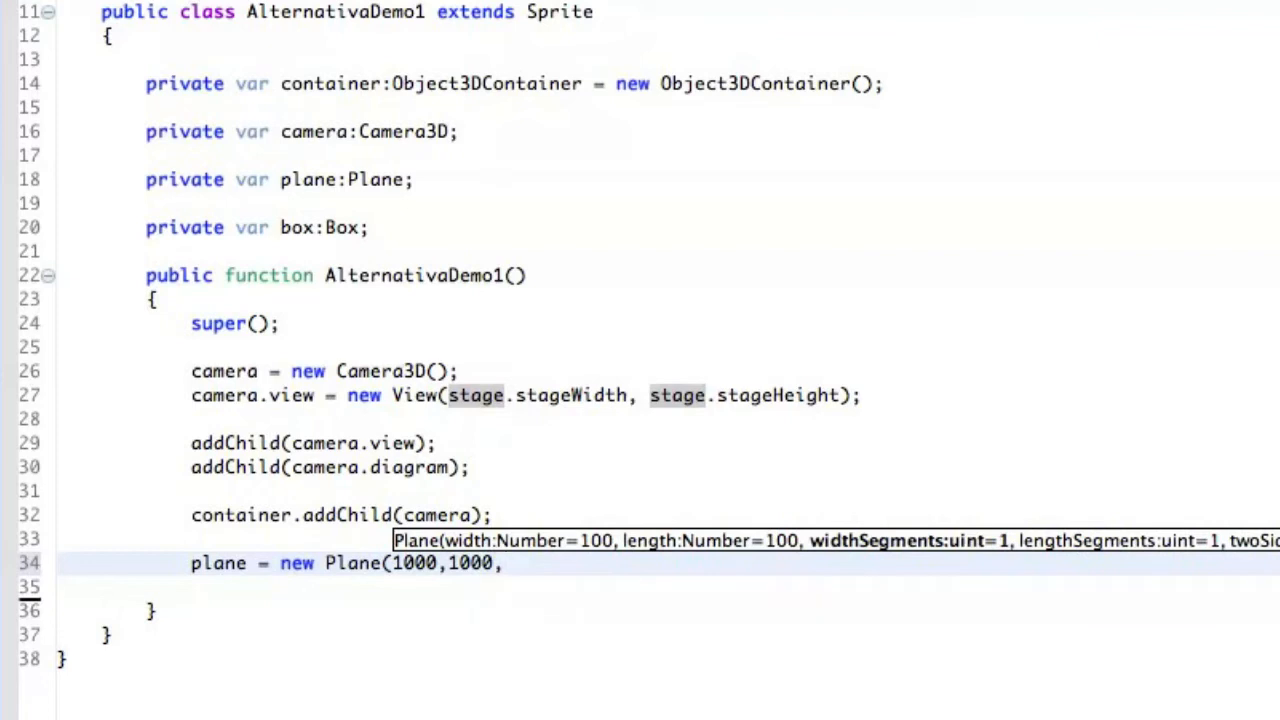
{"action": "type", "text": ",10,10);"}
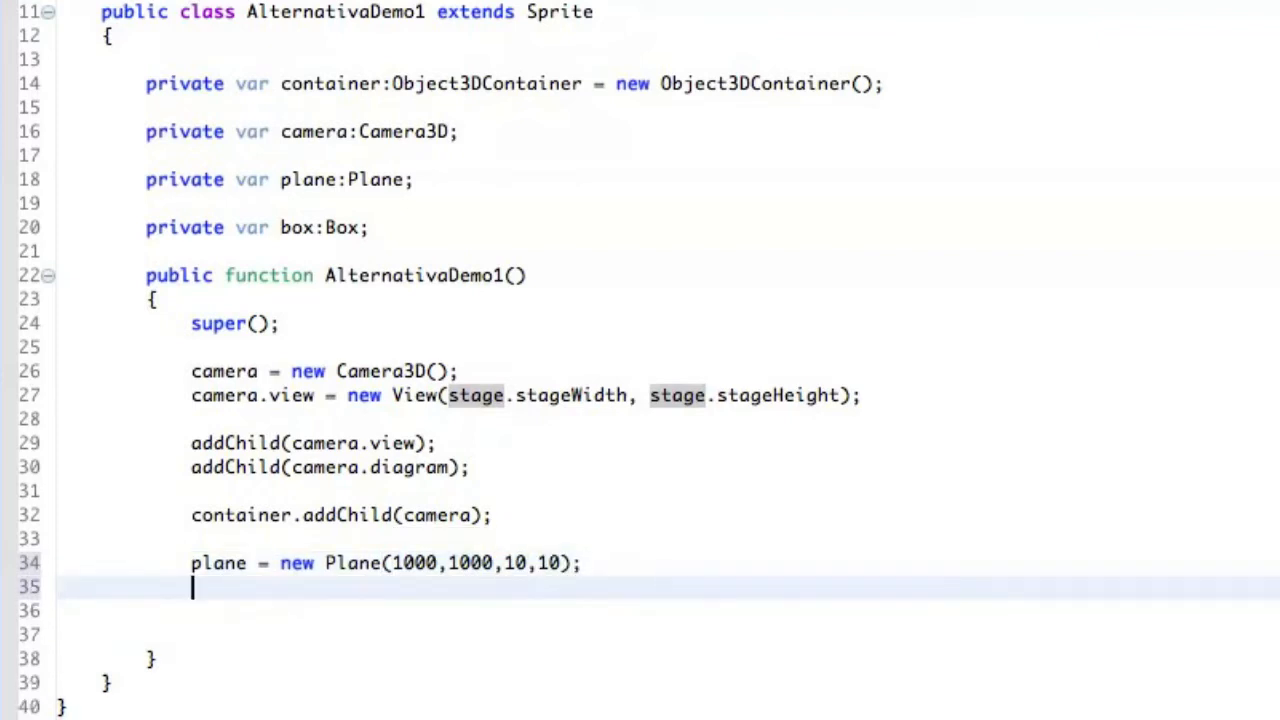
Give all plane faces a FillMaterial of 0xCCCCCC with 0.7 alpha.
{"action": "type", "text": "plane."}
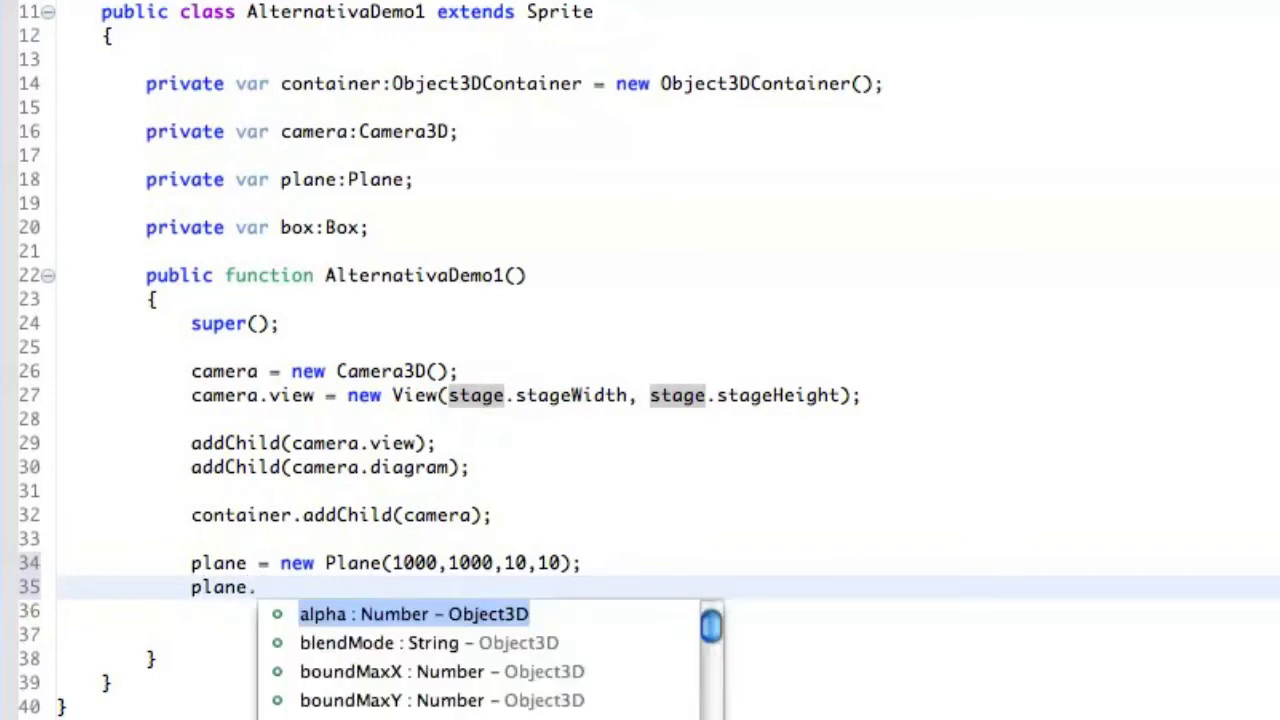
{"action": "type", "text": "setMaterialToAllFaces("}
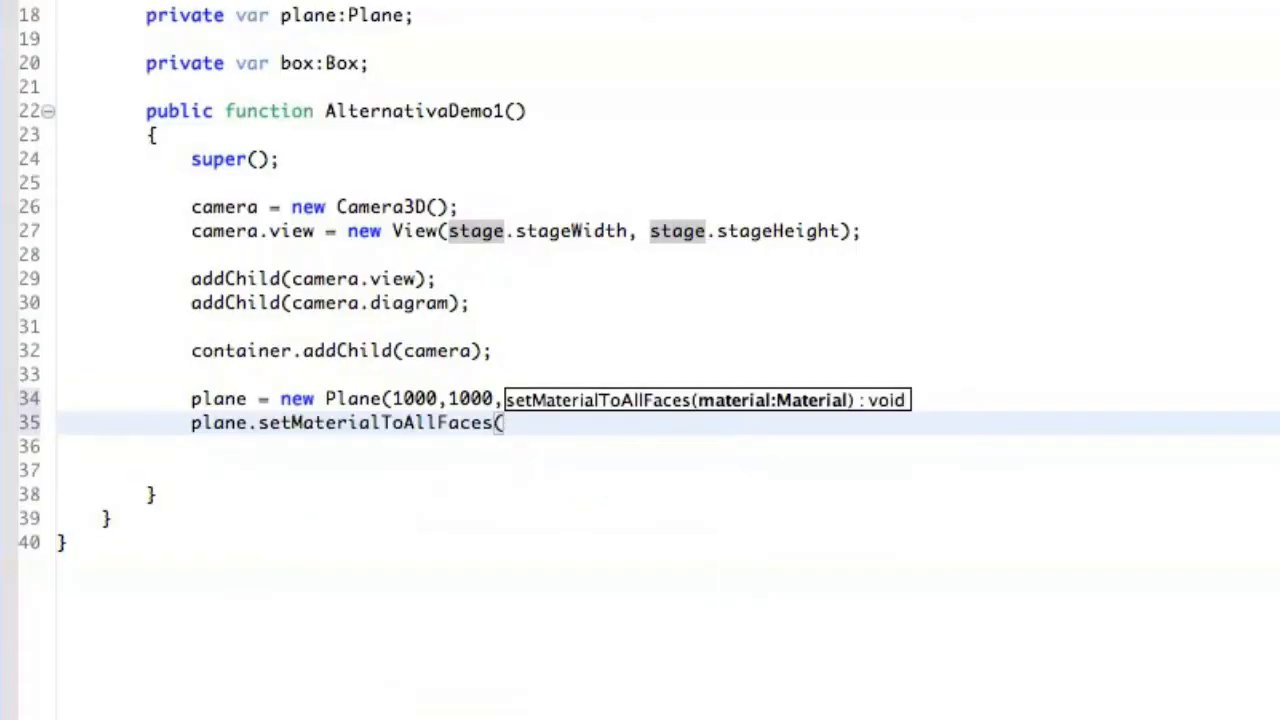
{"action": "type", "text": "new FillMaterial("}
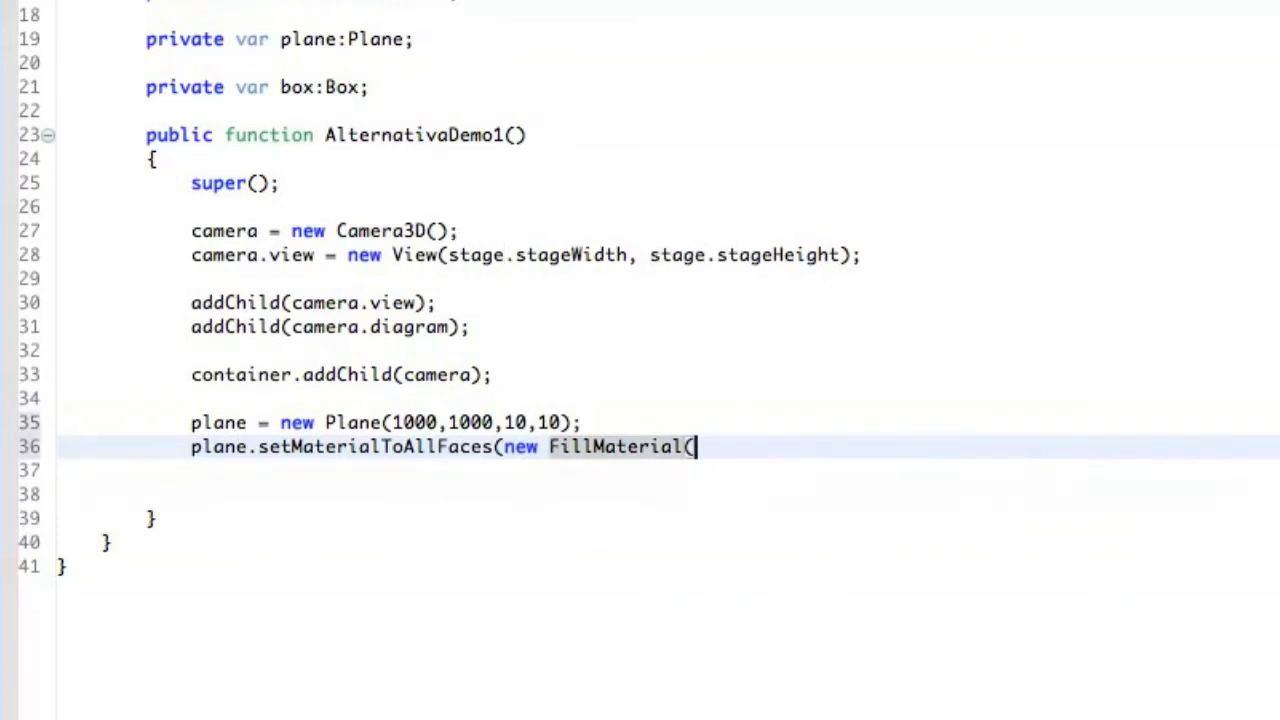
{"action": "type", "text": "0"}
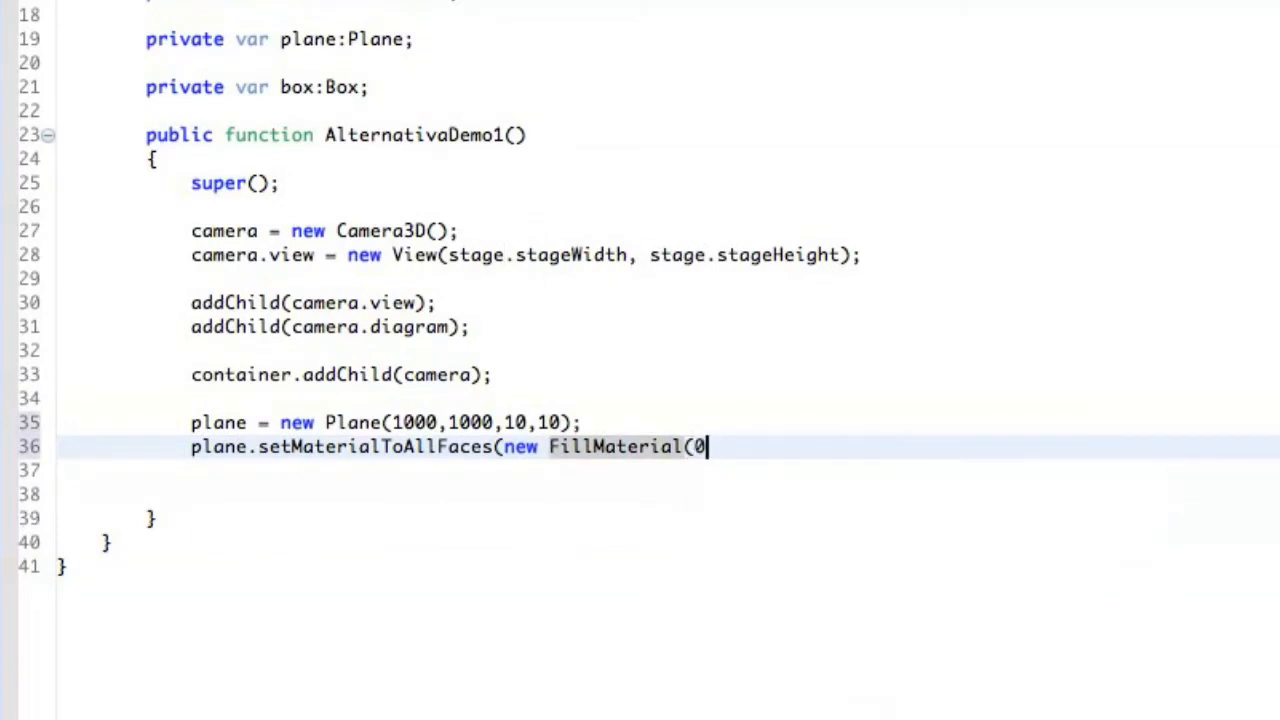
{"action": "type", "text": "xCCC"}
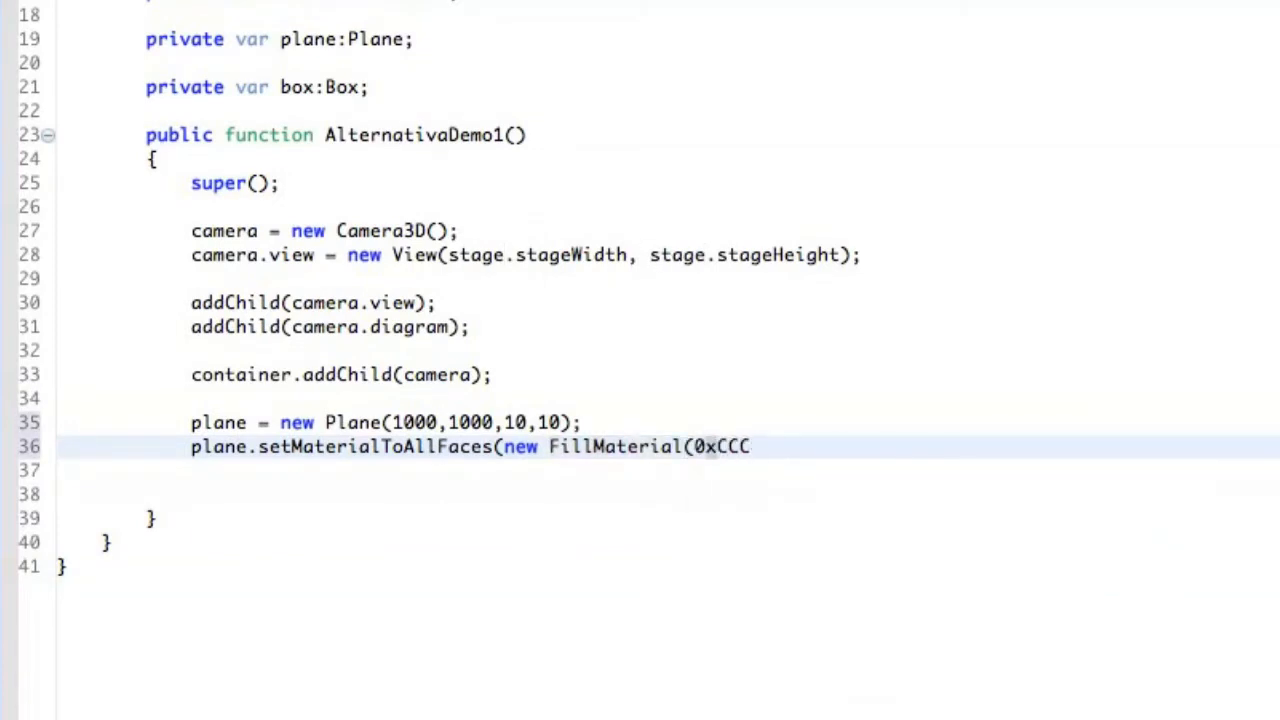
{"action": "type", "text": "CCC,"}
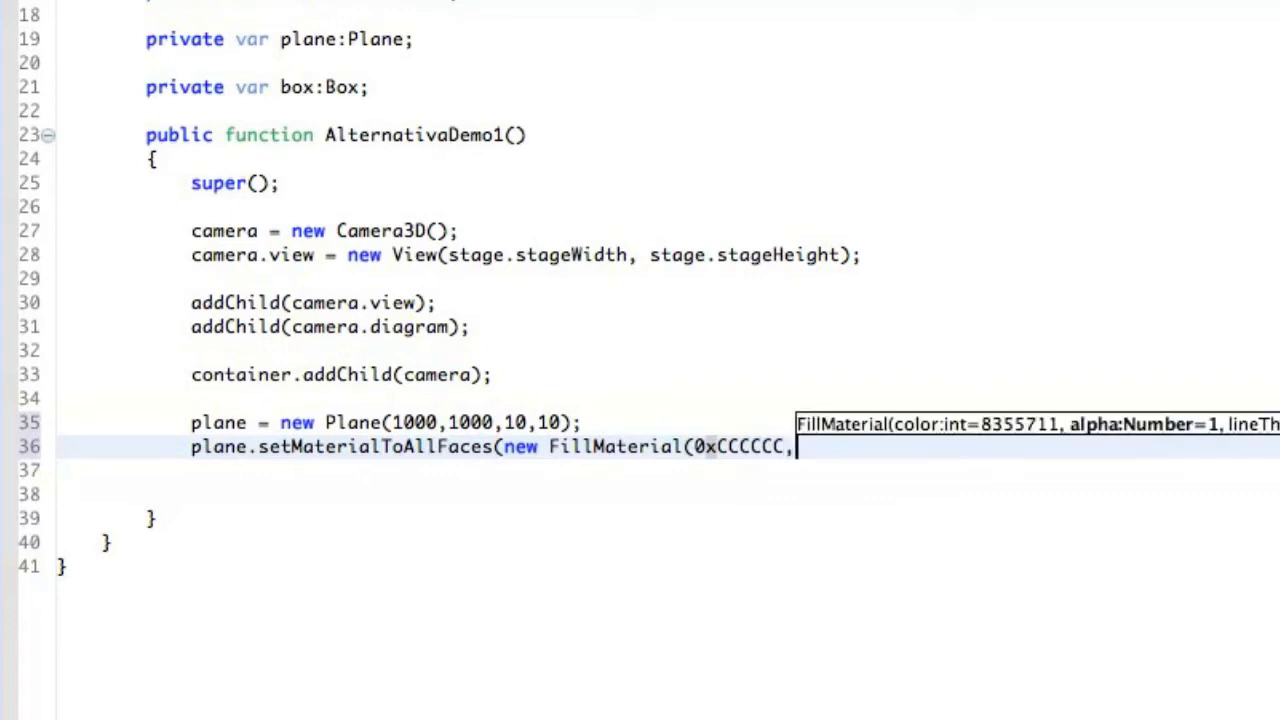
{"action": "type", "text": "0.7,1);"}
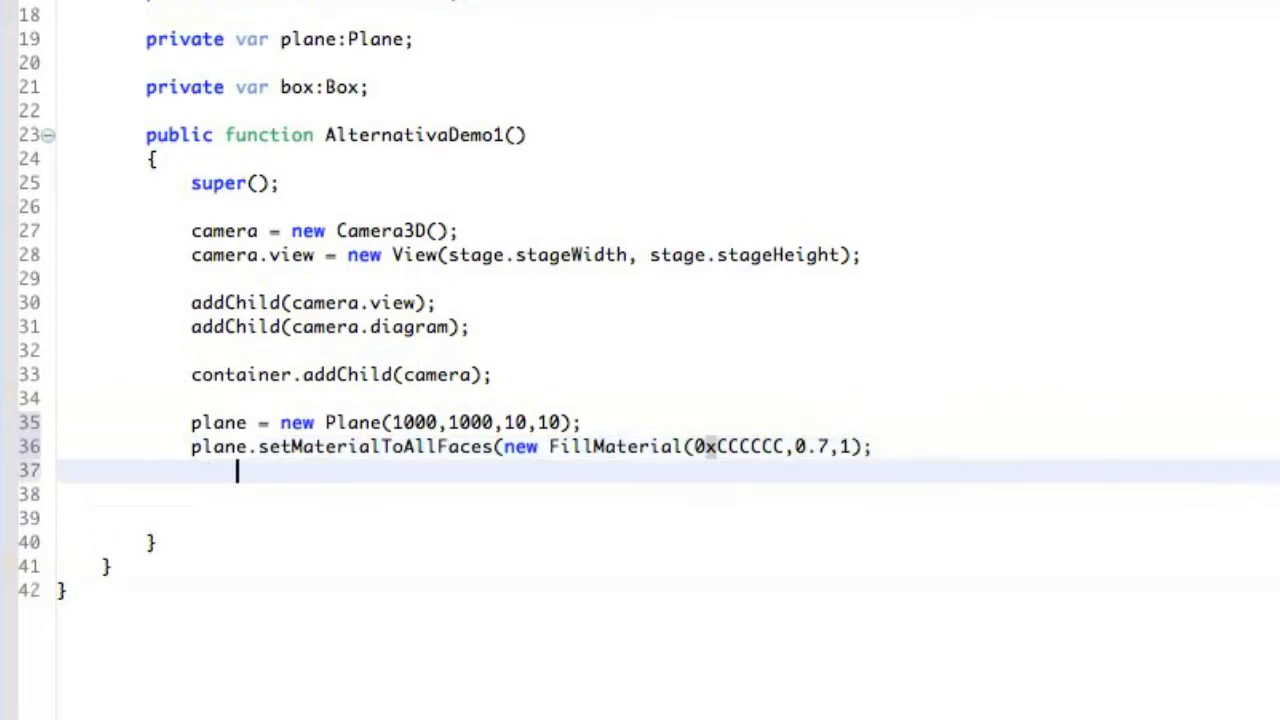
Add the plane to the container with container.addChild(plane).
{"action": "type", "text": "con"}
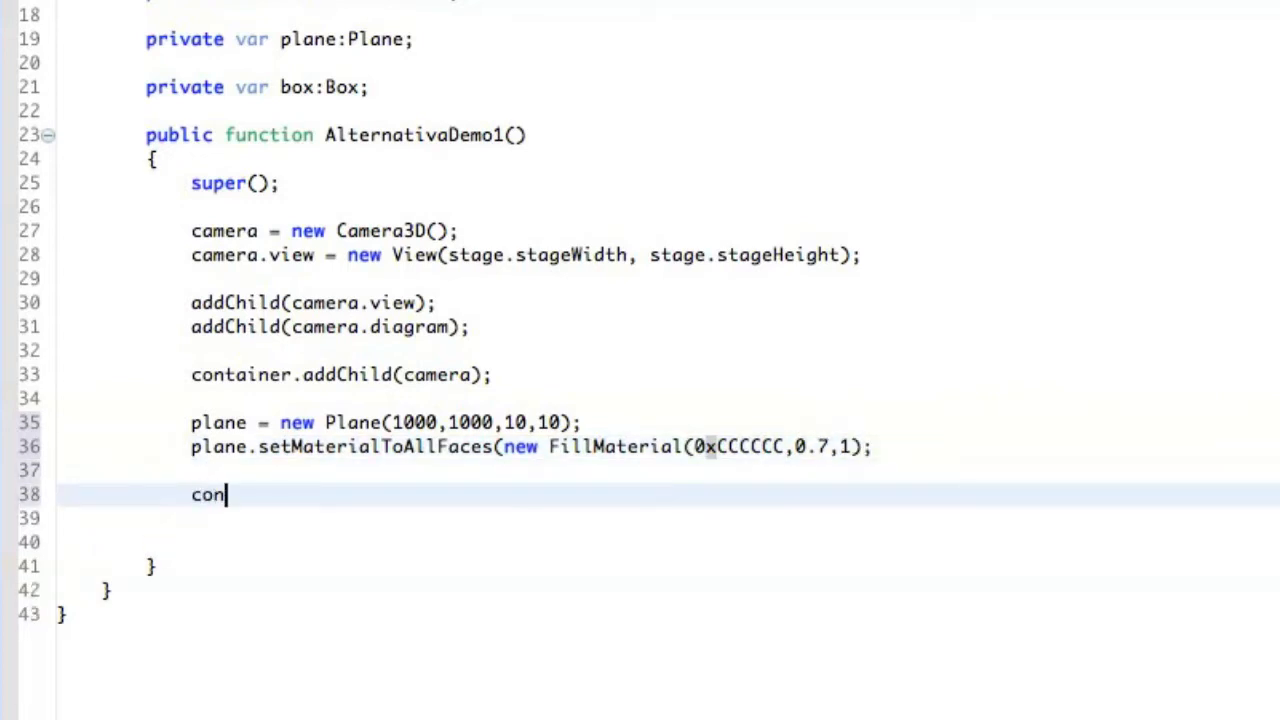
{"action": "type", "text": "tainer.addChild("}
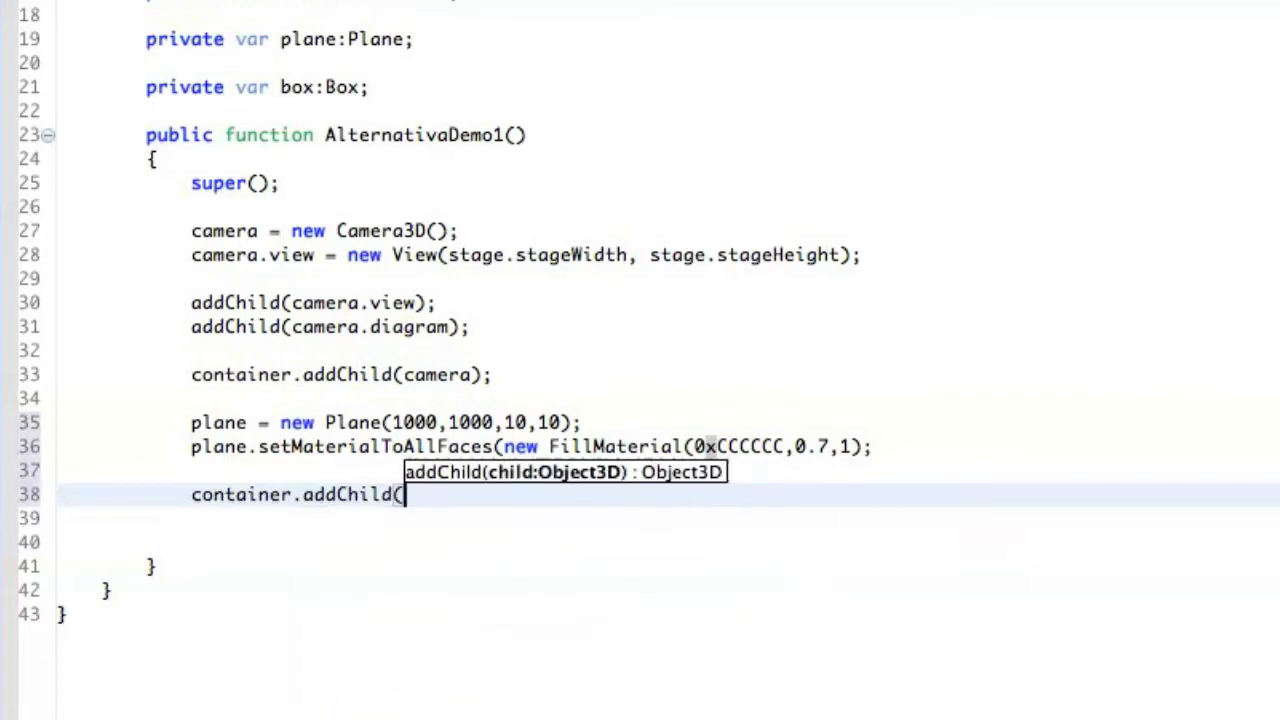
{"action": "type", "text": "plane);"}
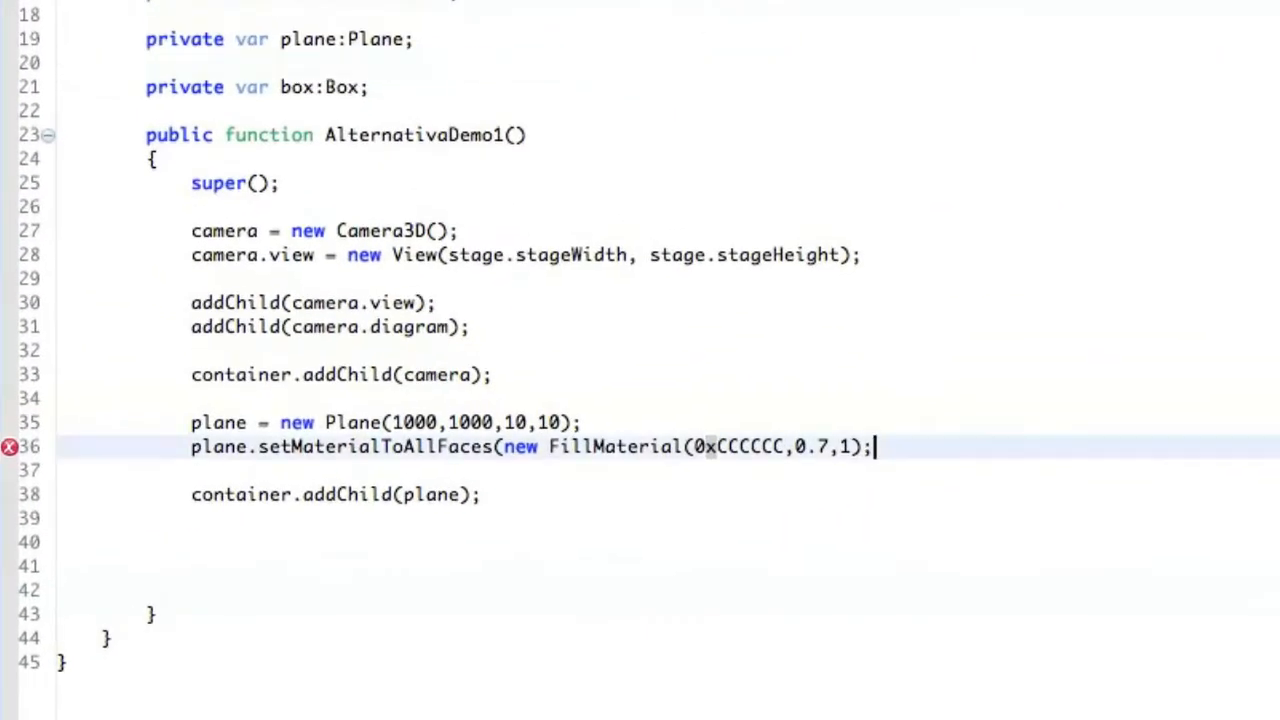
{"action": "type", "text": ")"}
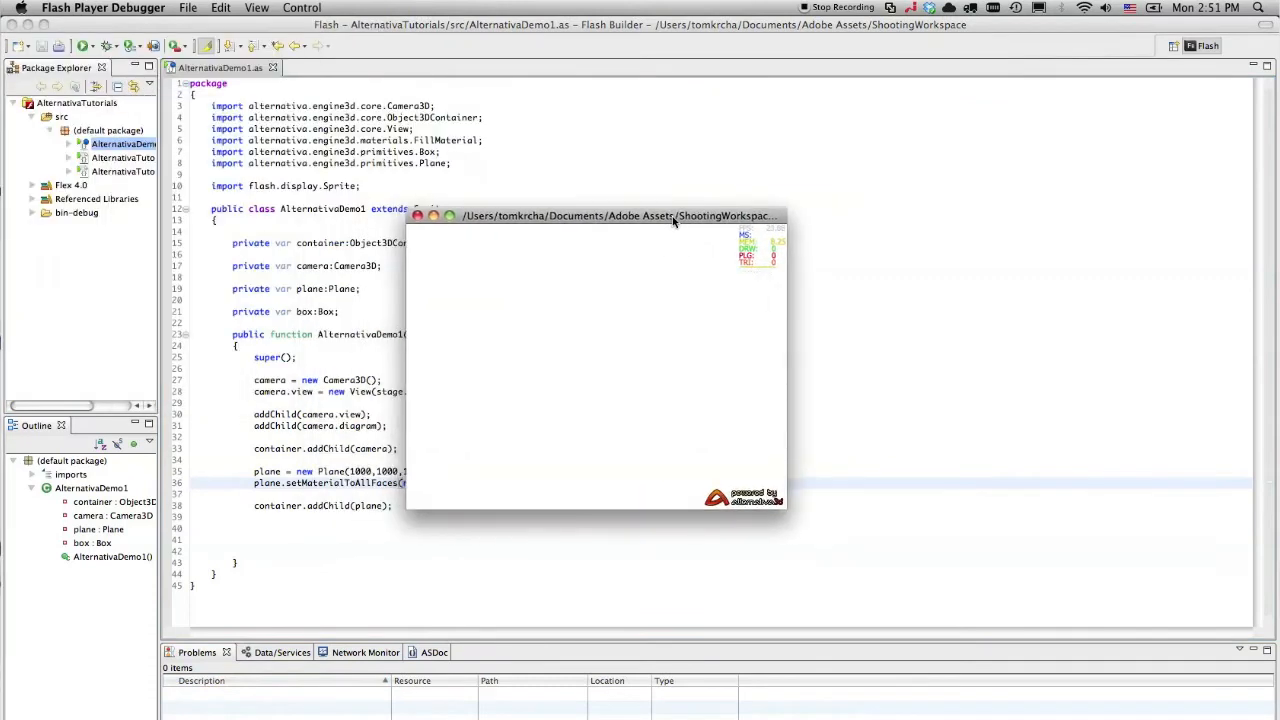
{"action": "mouse_move", "coordinate": [670, 314]}
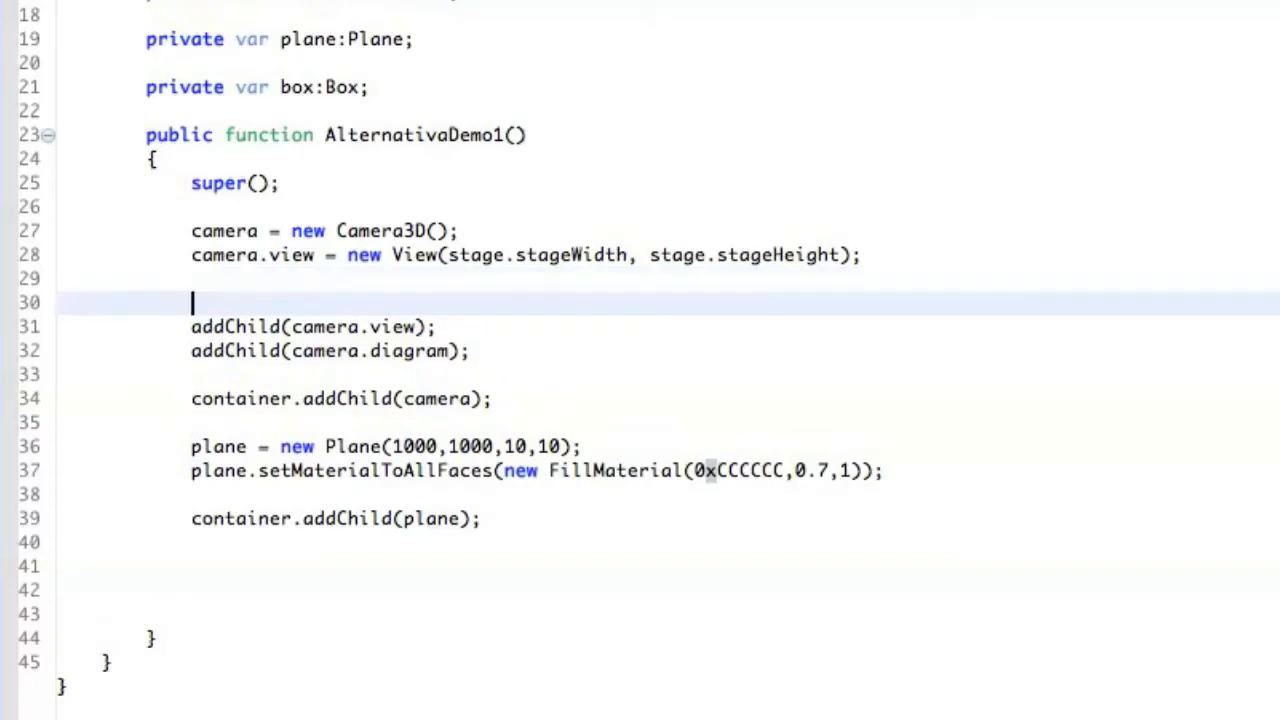
Set camera.z = -500 and add a camera.render() call.
{"action": "type", "text": "car"}
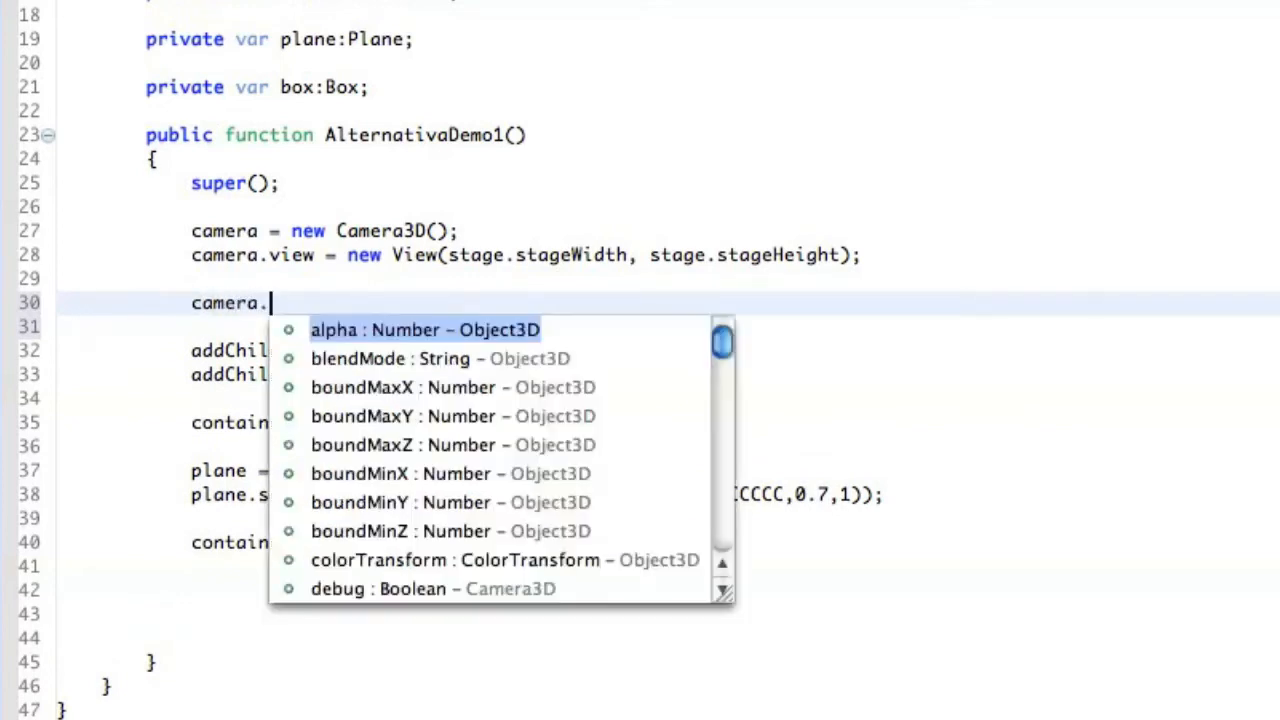
{"action": "type", "text": "z"}
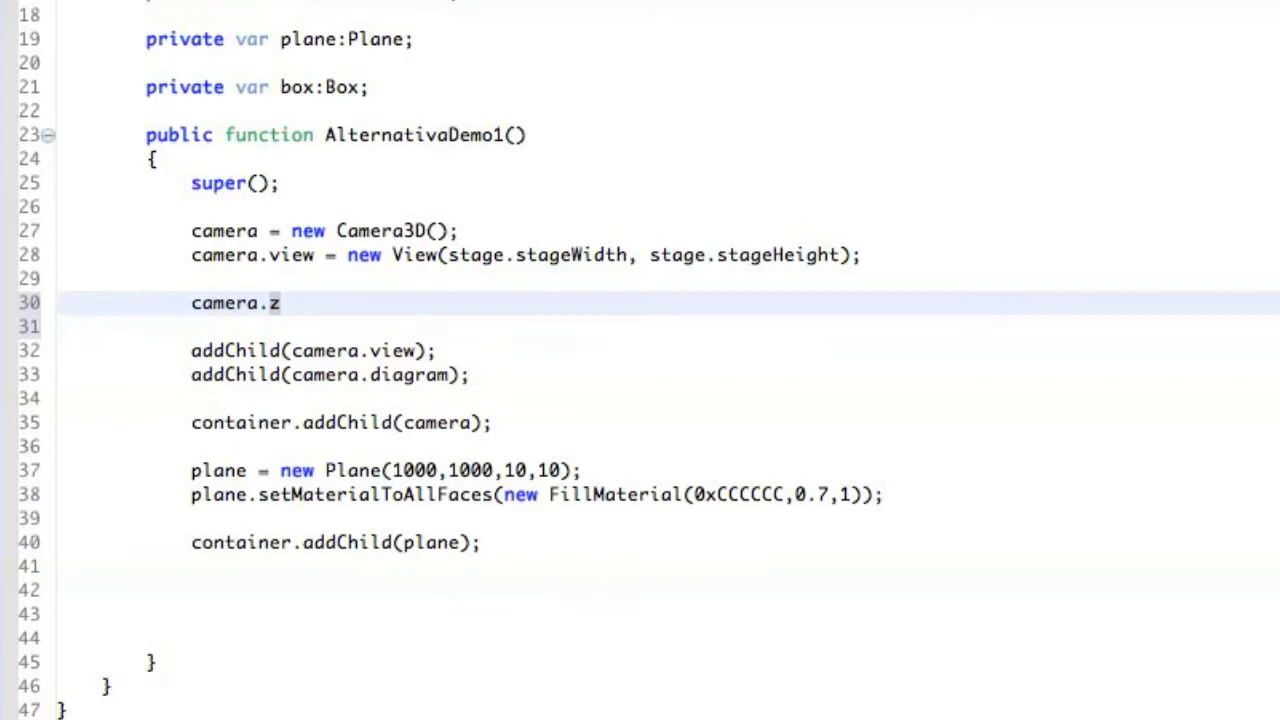
{"action": "type", "text": "= -500;"}
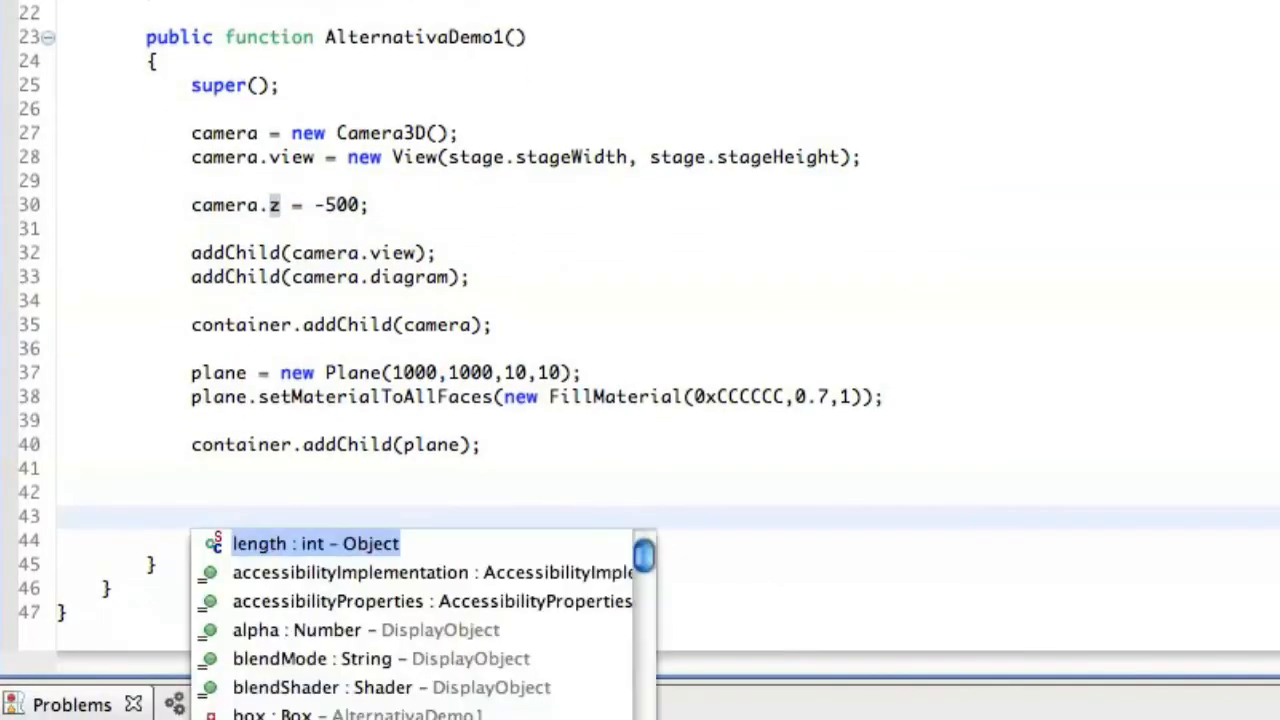
{"action": "type", "text": "camera.re"}
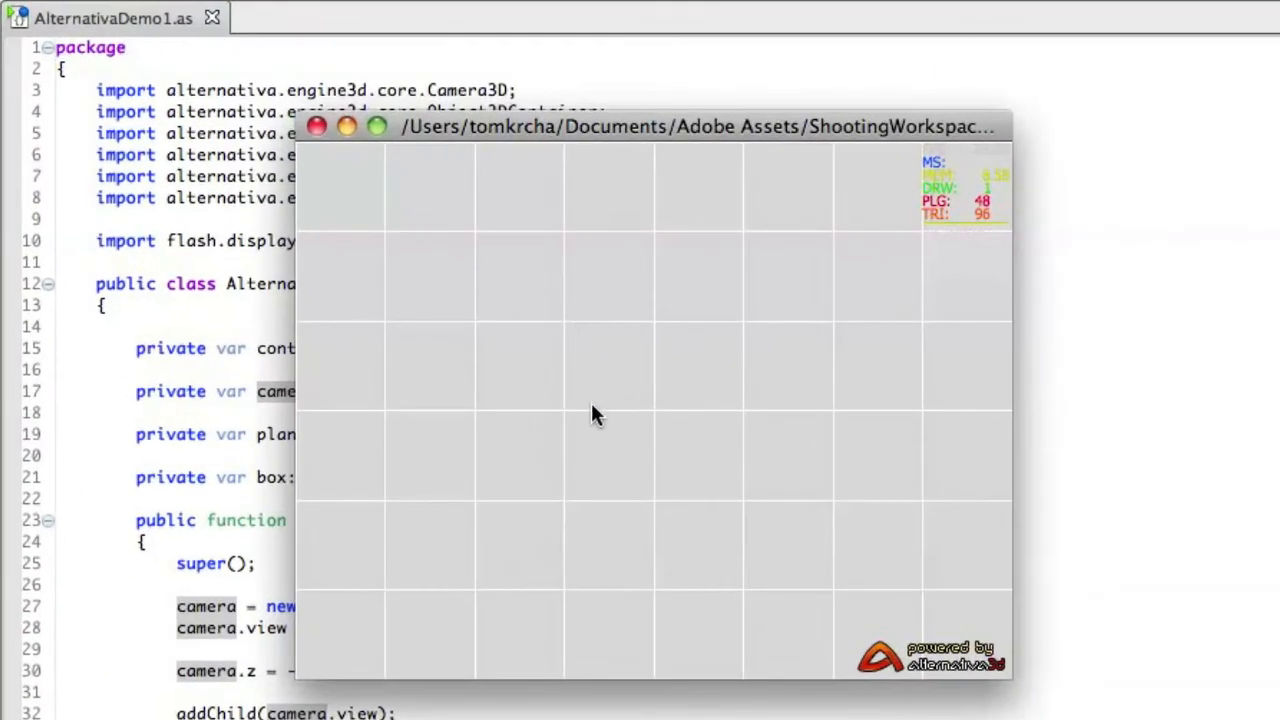
{"action": "mouse_move", "coordinate": [642, 362]}
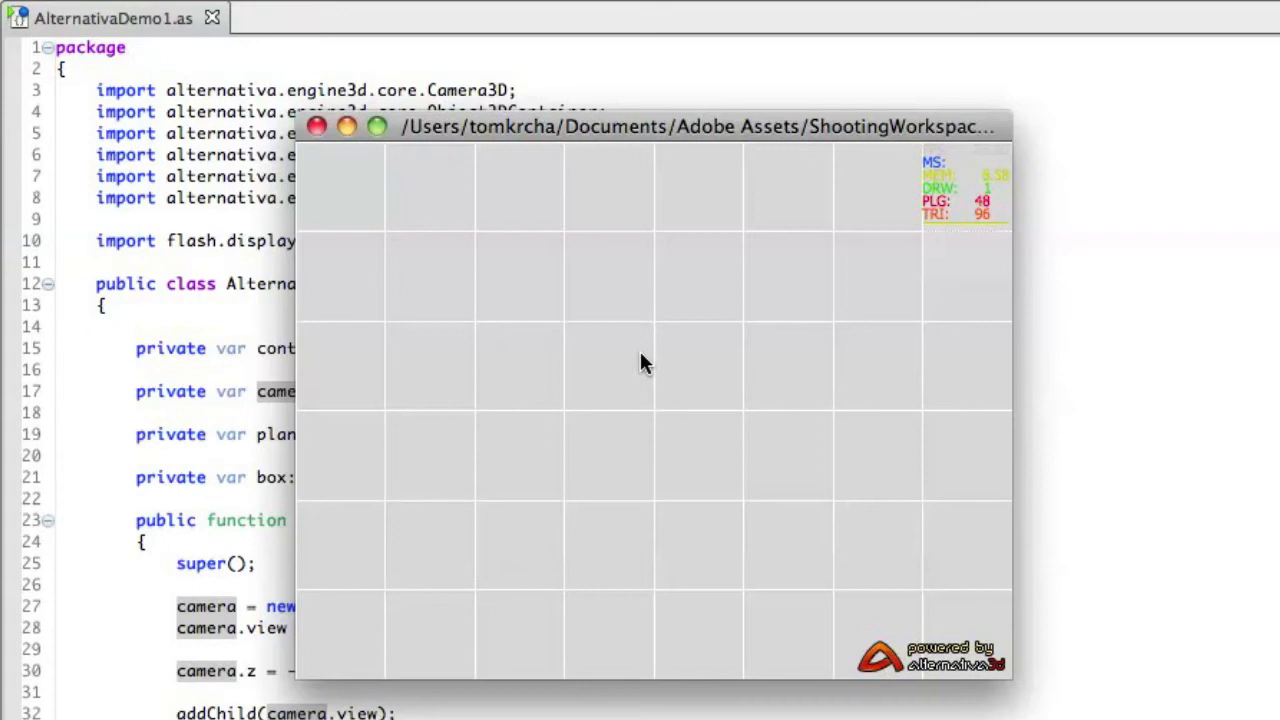
{"action": "mouse_move", "coordinate": [638, 275]}
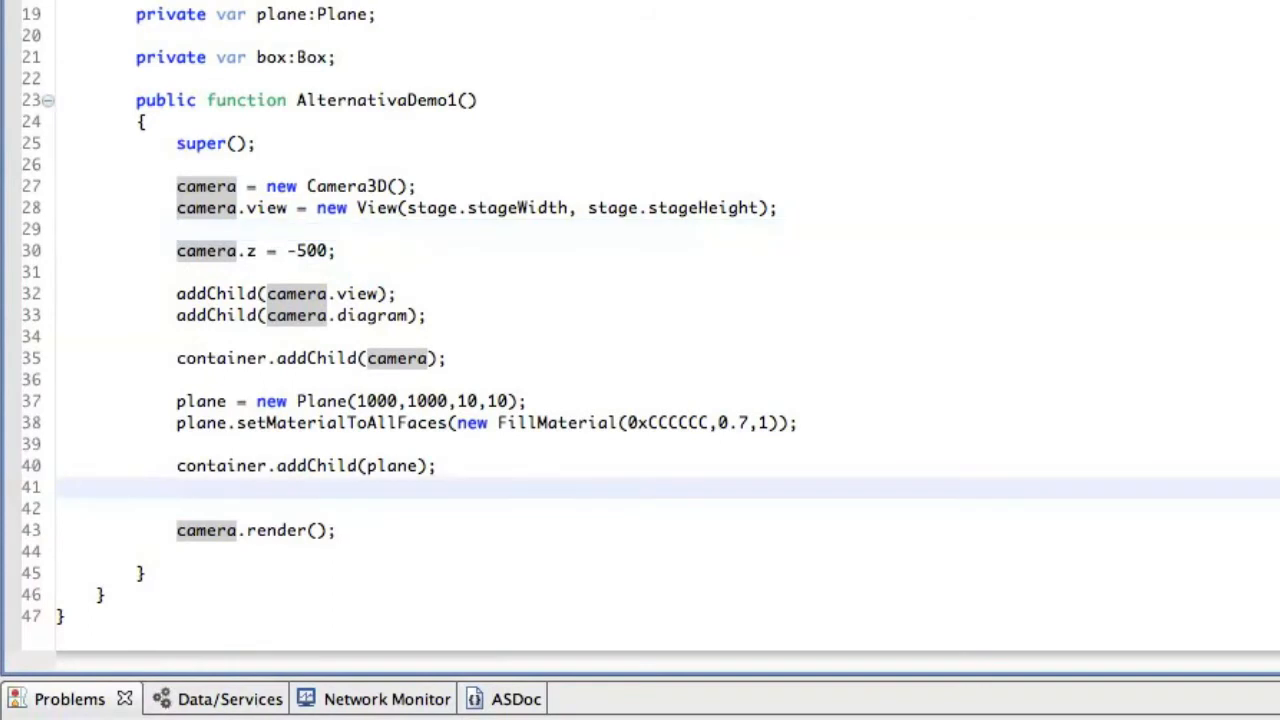
Create the box as new Box(200, 200, 200, 2, 2, 2).
{"action": "type", "text": "box"}
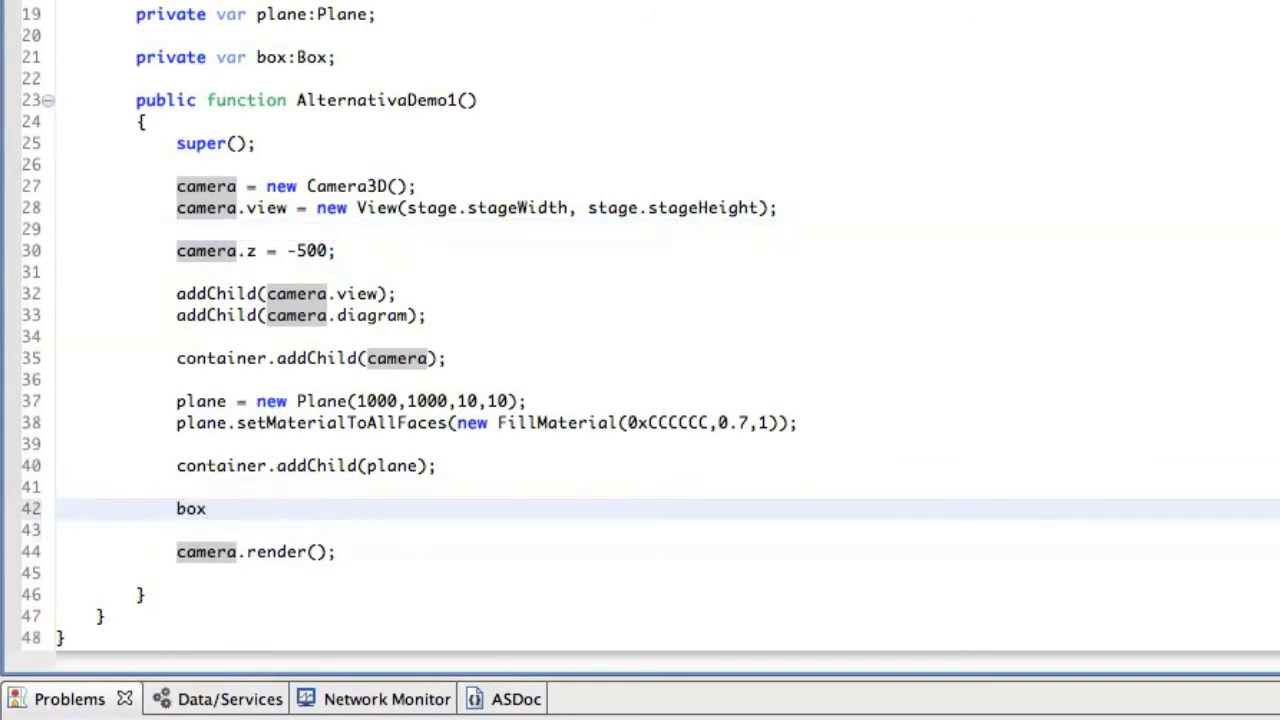
{"action": "type", "text": "= new Bo"}
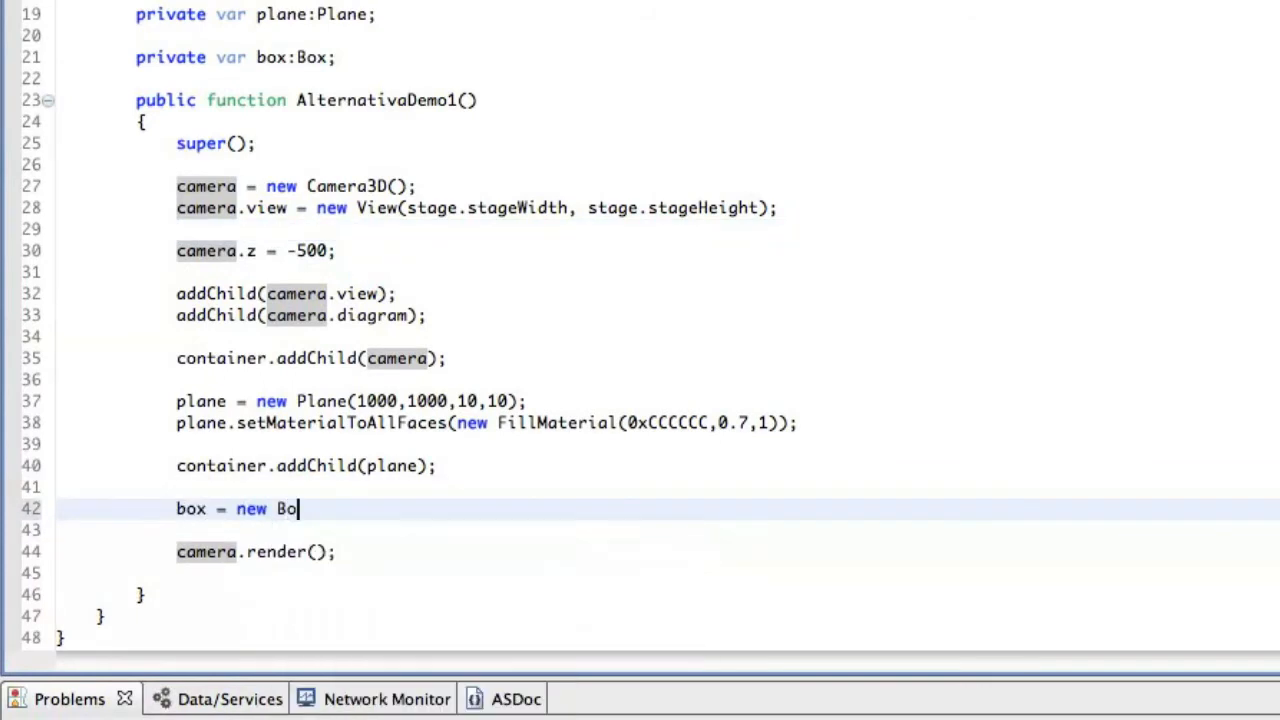
{"action": "type", "text": "x(2"}
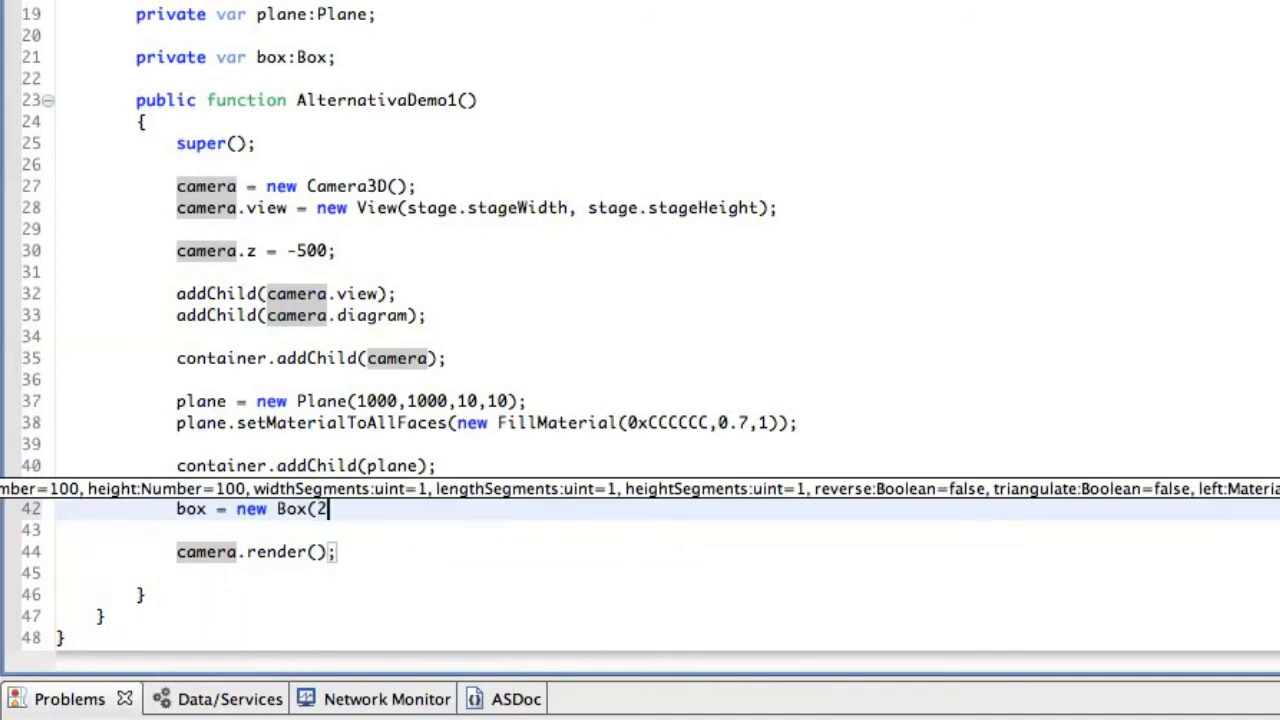
{"action": "type", "text": "00,200,"}
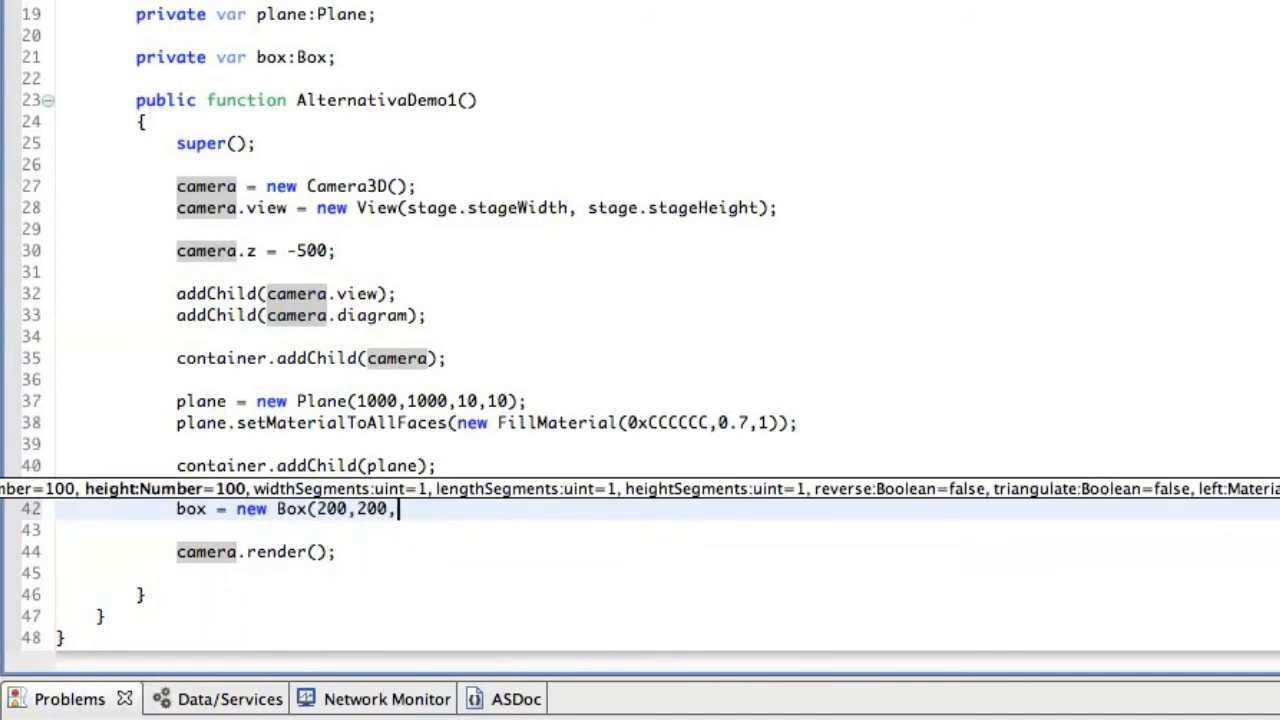
{"action": "type", "text": "200,2"}
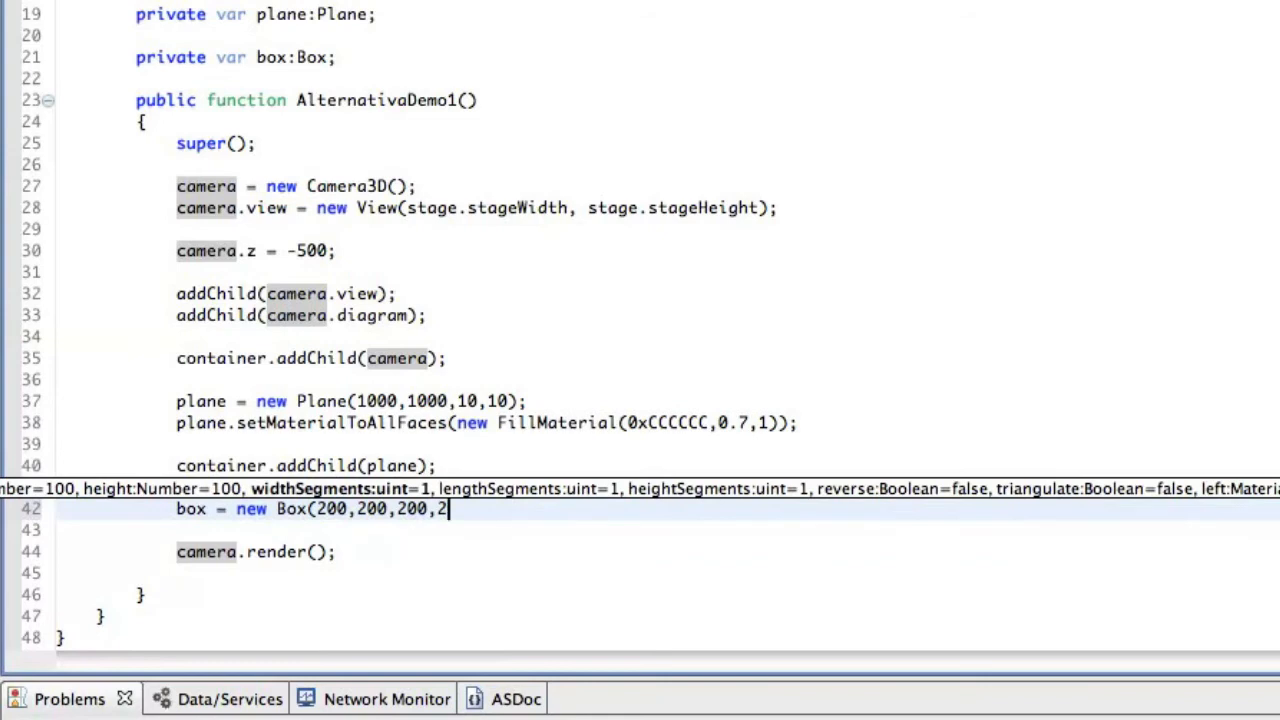
{"action": "type", "text": ",2,2);"}
{"action": "left_click", "coordinate": [725, 530]}
{"action": "type", "text": "b"}
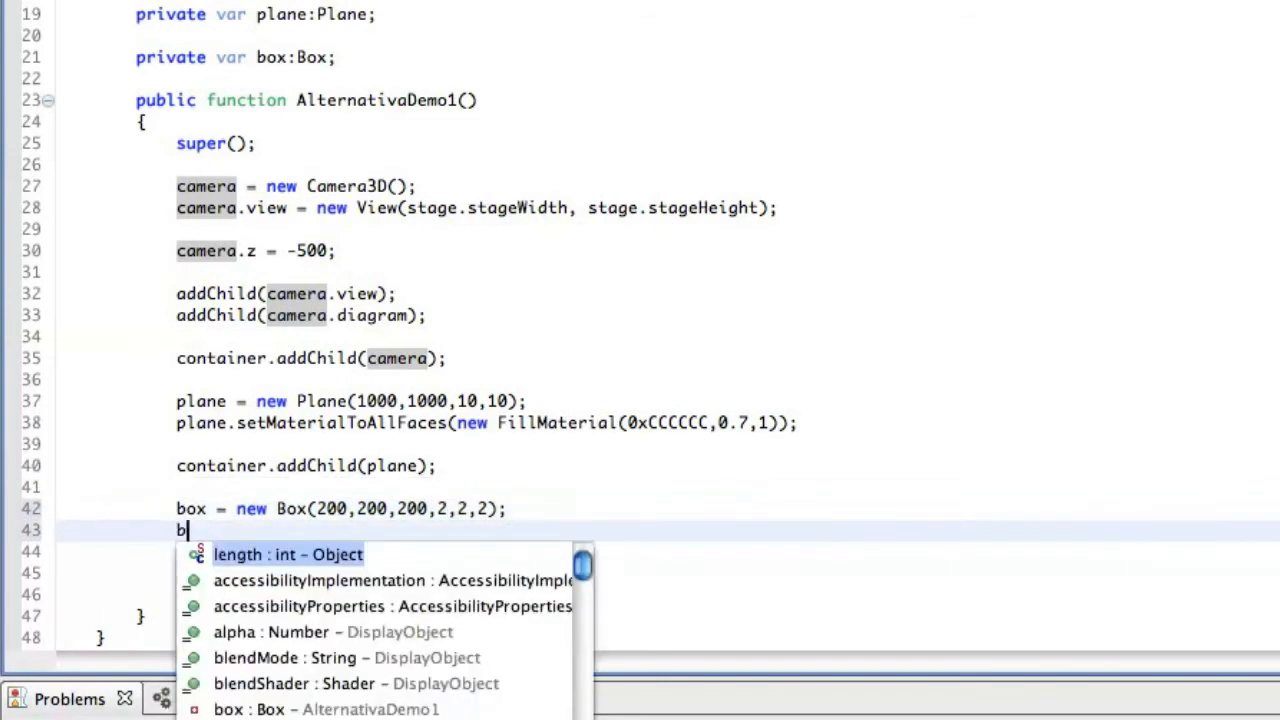
Apply FillMaterial(0xFF0000, 1, 1) to all box faces and start container.addChild(box).
{"action": "type", "text": "ox.setMaterialToAllFaces("}
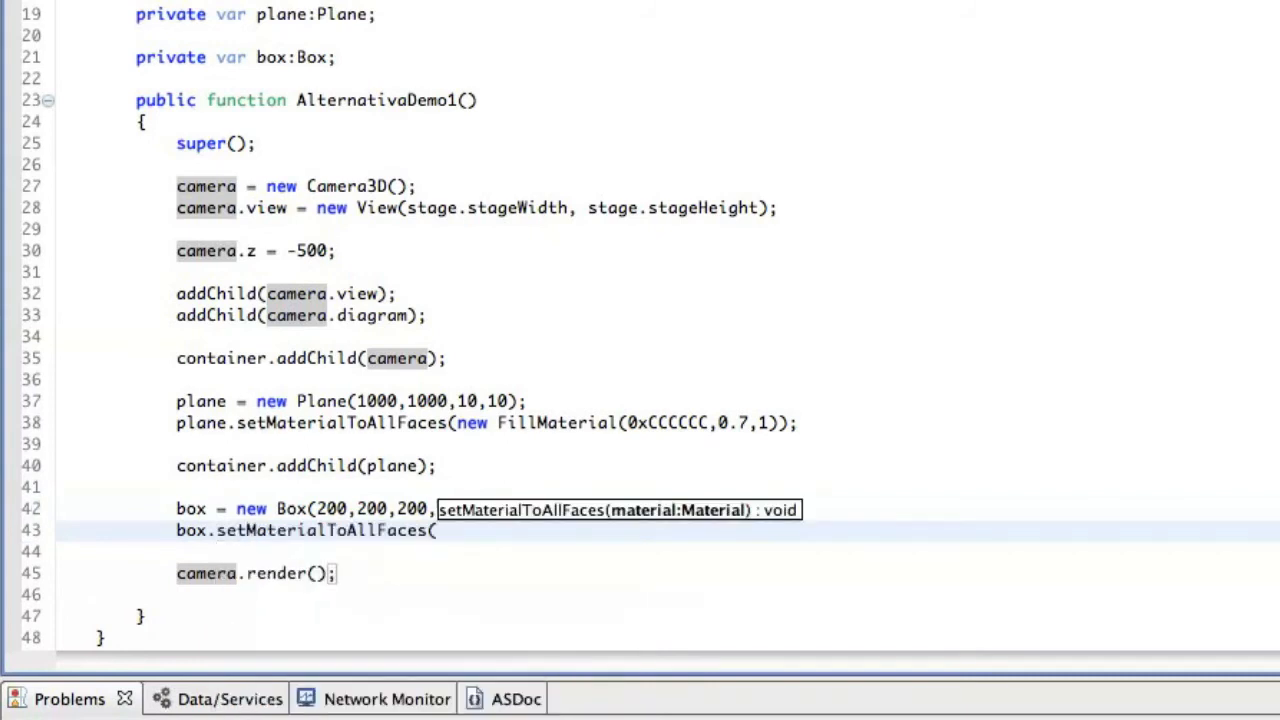
{"action": "type", "text": "new FillMaterial(0x"}
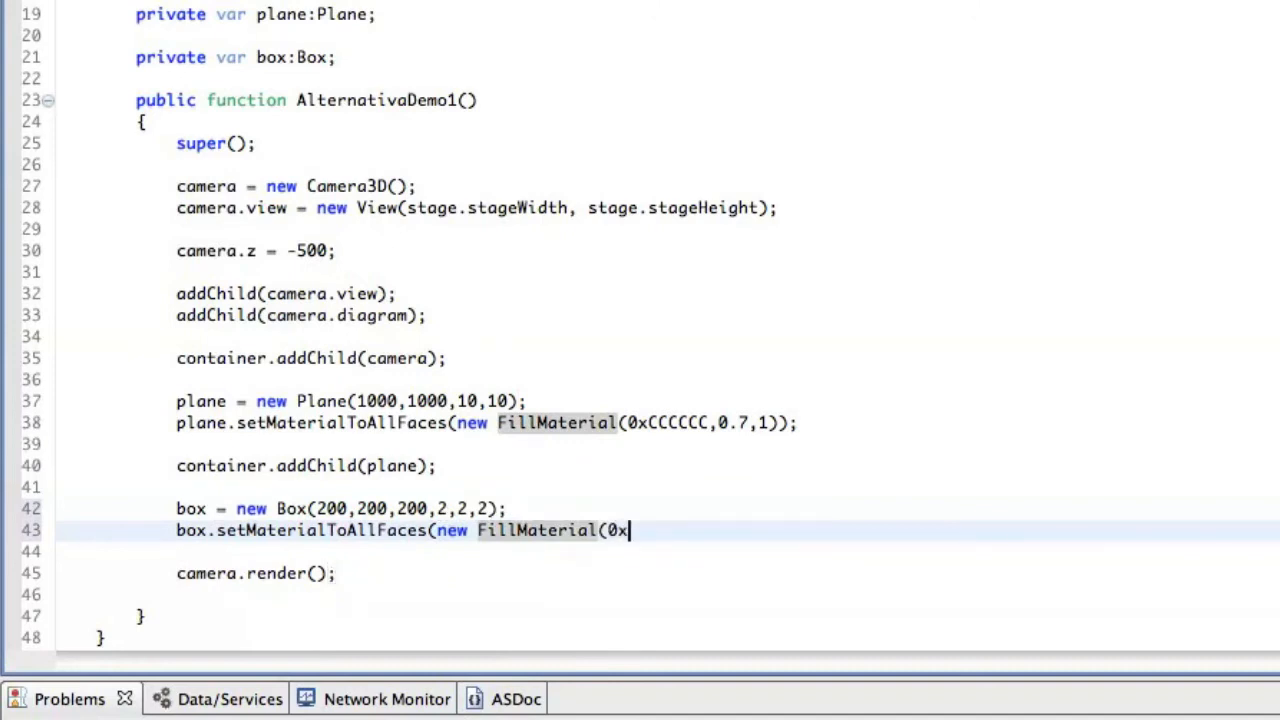
{"action": "type", "text": "FF0000,"}
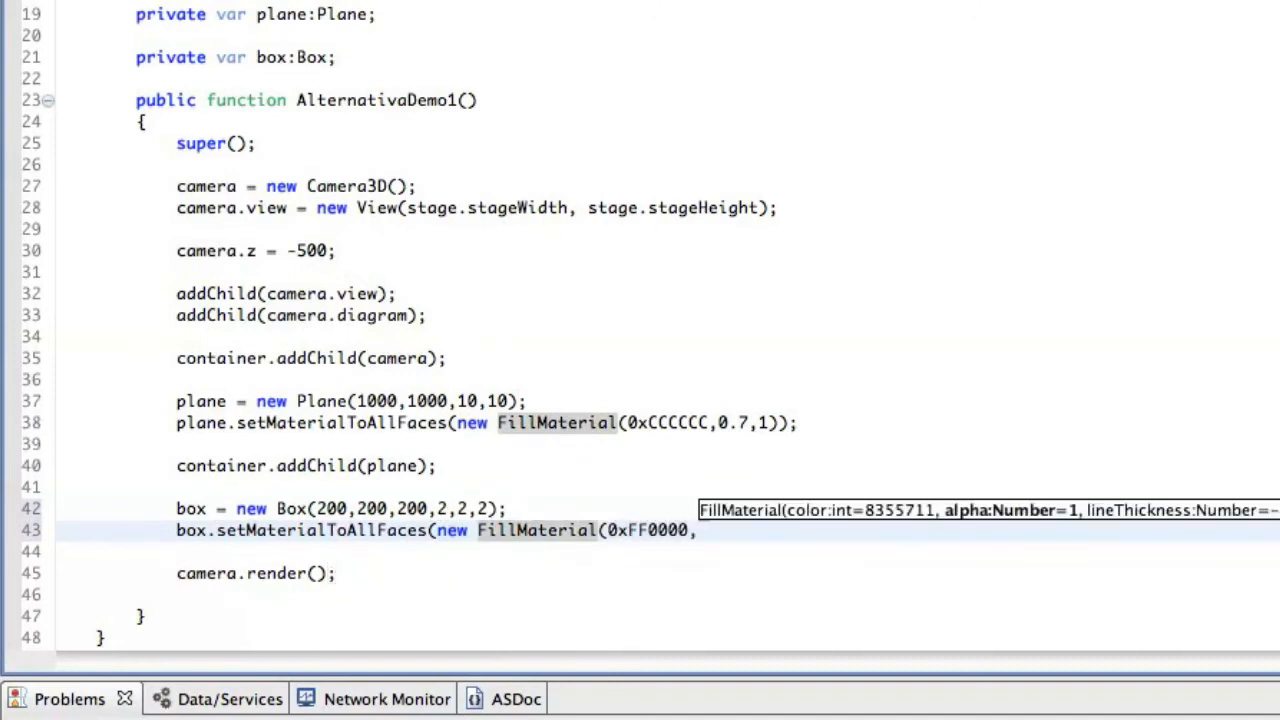
{"action": "type", "text": "1,"}
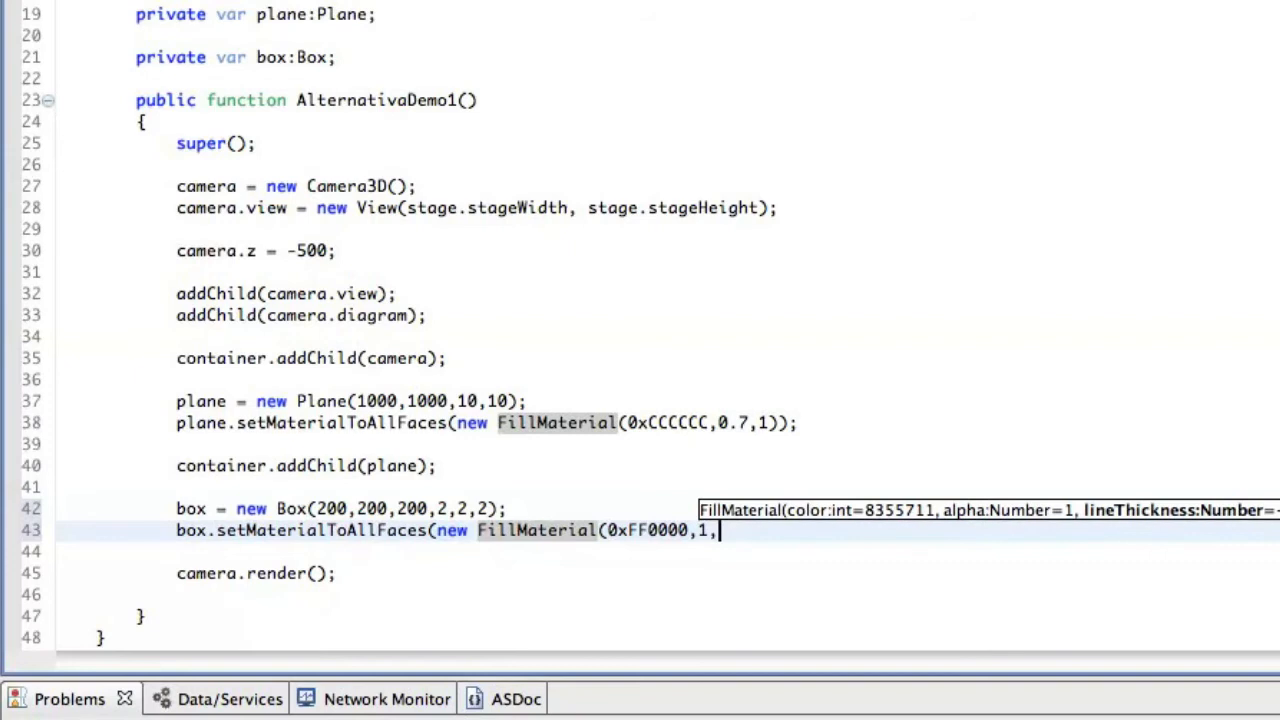
{"action": "type", "text": "1);"}
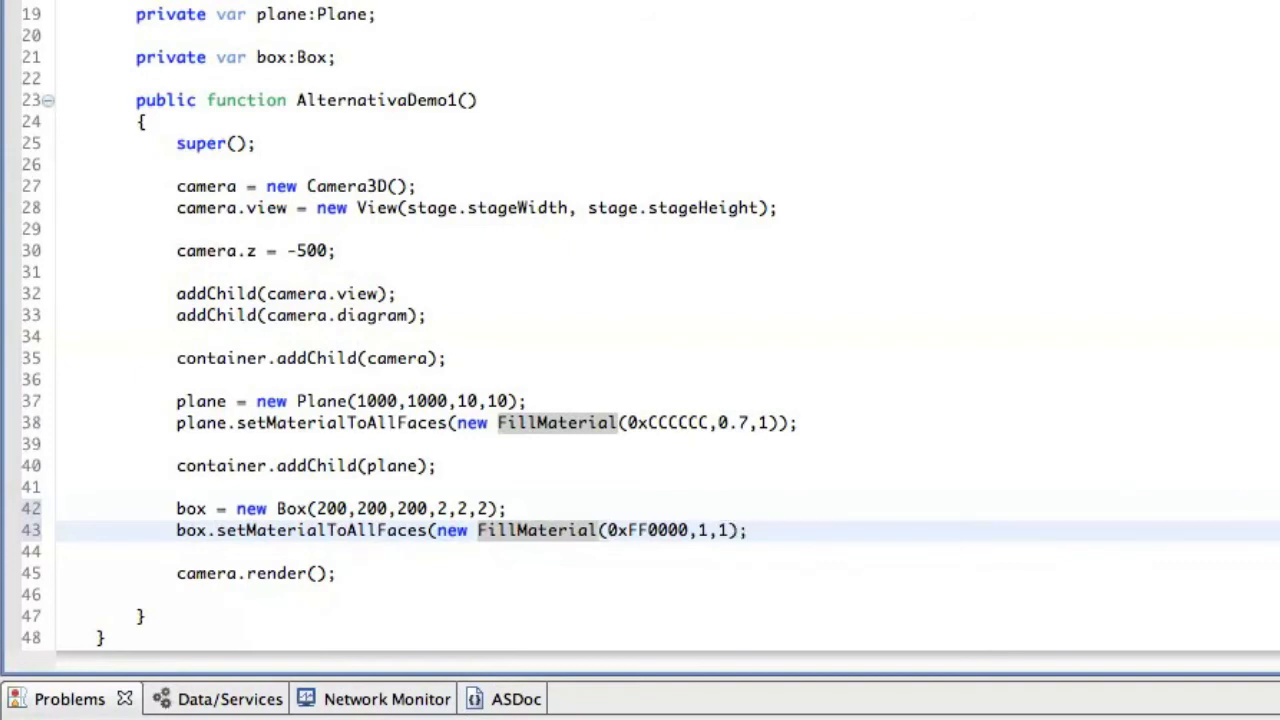
{"action": "type", "text": "co"}
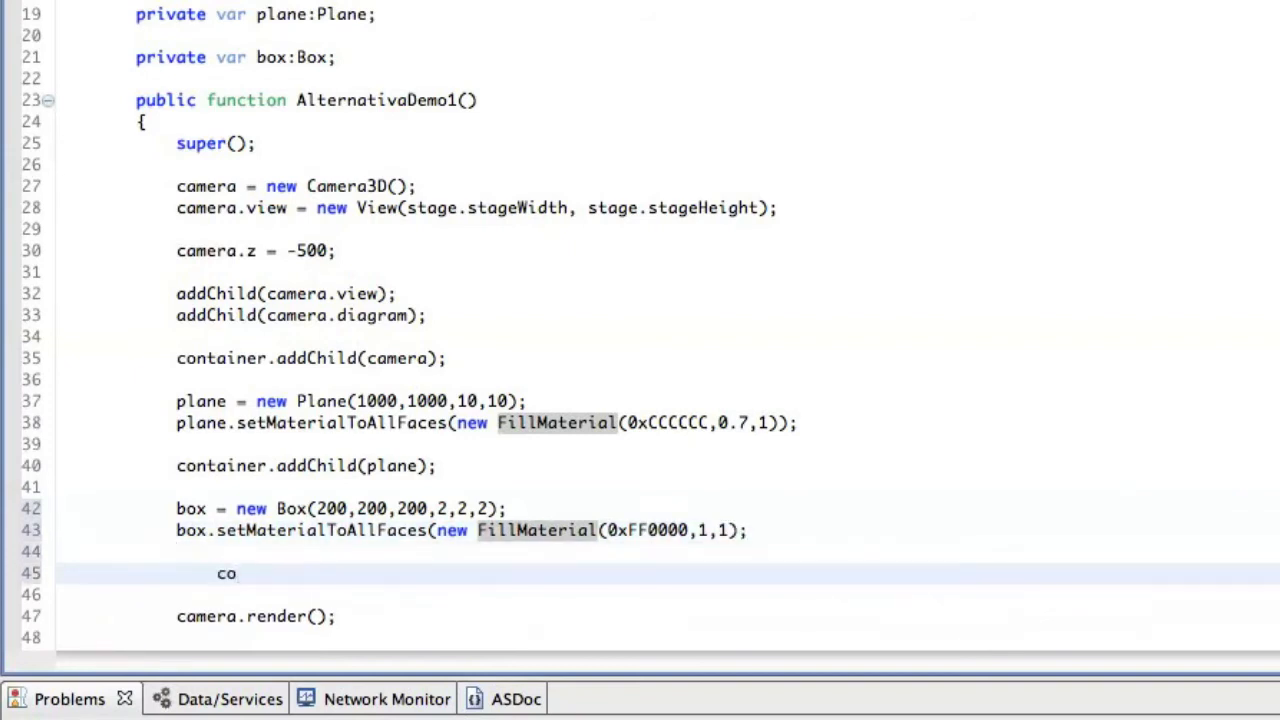
{"action": "type", "text": "ntain"}
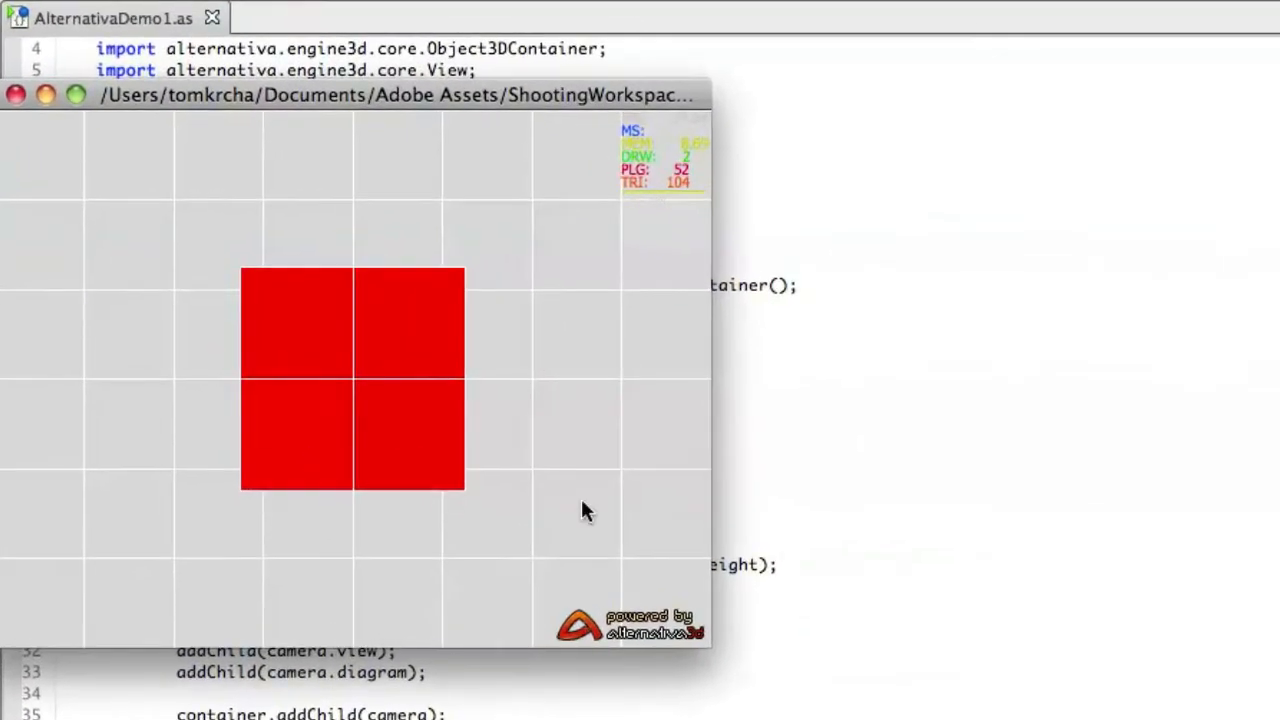
{"action": "mouse_move", "coordinate": [333, 333]}
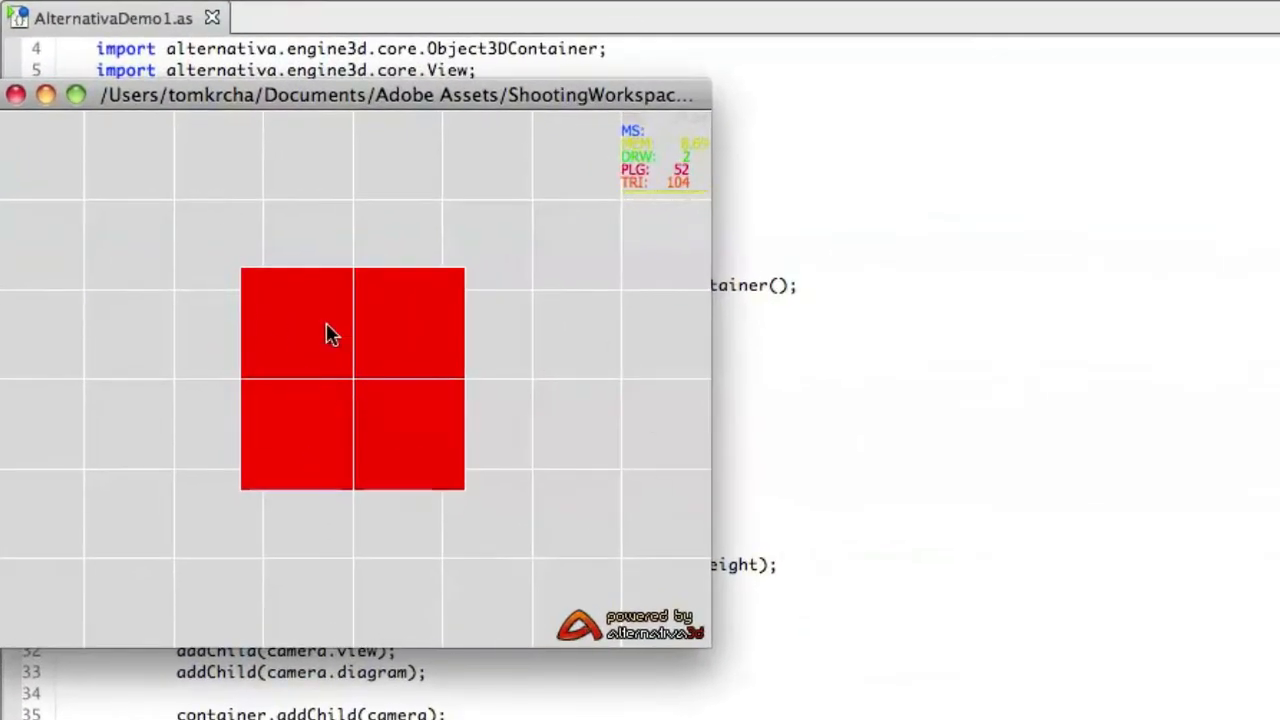
{"action": "mouse_move", "coordinate": [287, 343]}
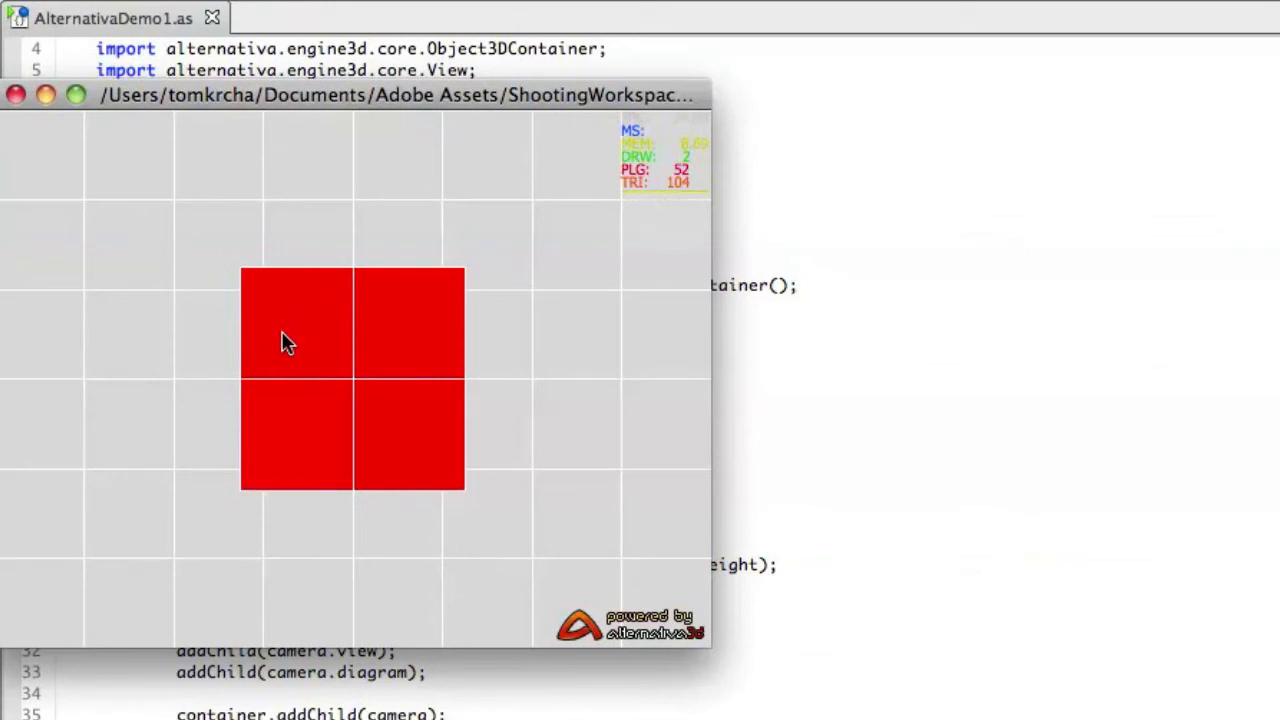
{"action": "mouse_move", "coordinate": [430, 432]}
{"action": "type", "text": "camera"}
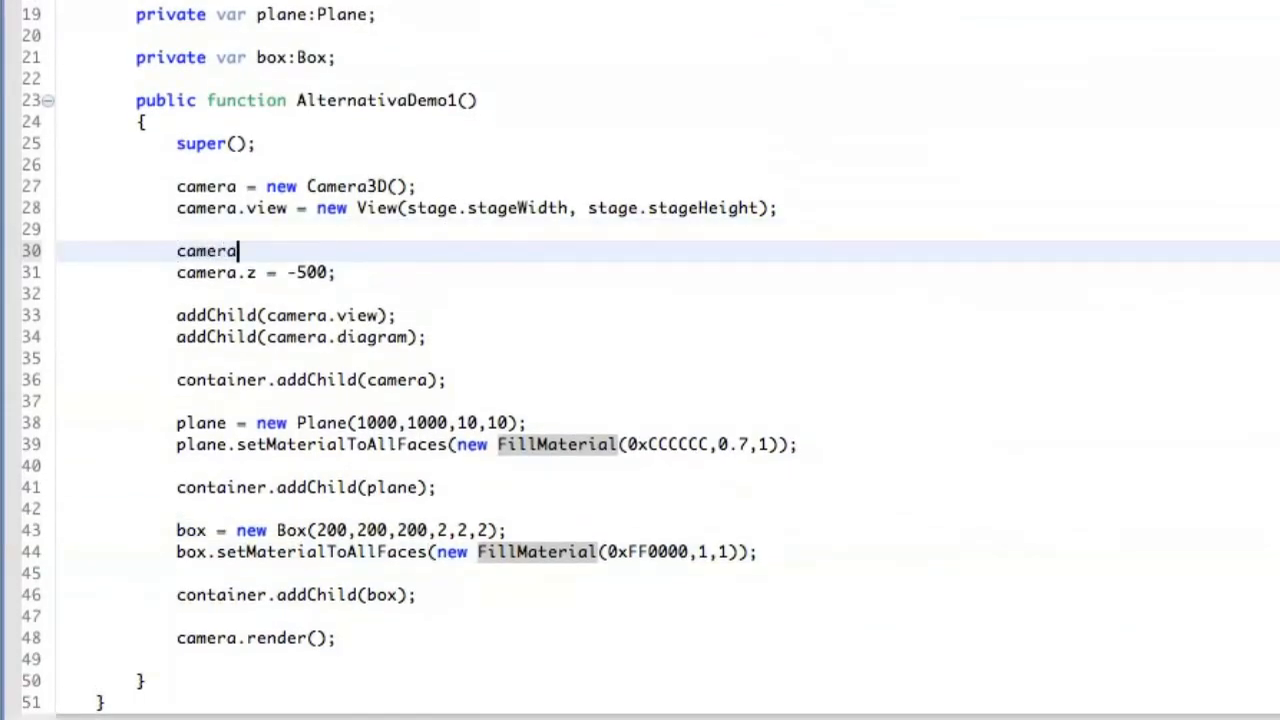
Set camera.rotationX = 45*Math.PI/180 on line 30.
{"action": "type", "text": ".rota"}
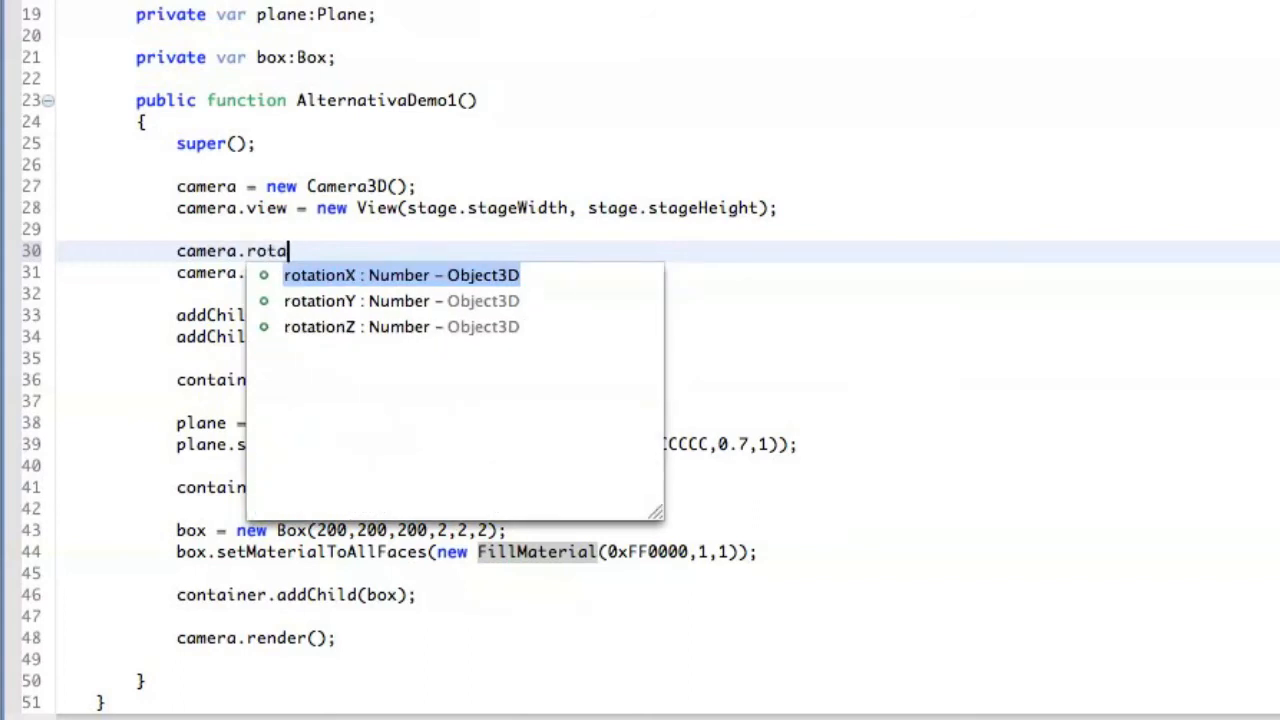
{"action": "left_click", "coordinate": [400, 275]}
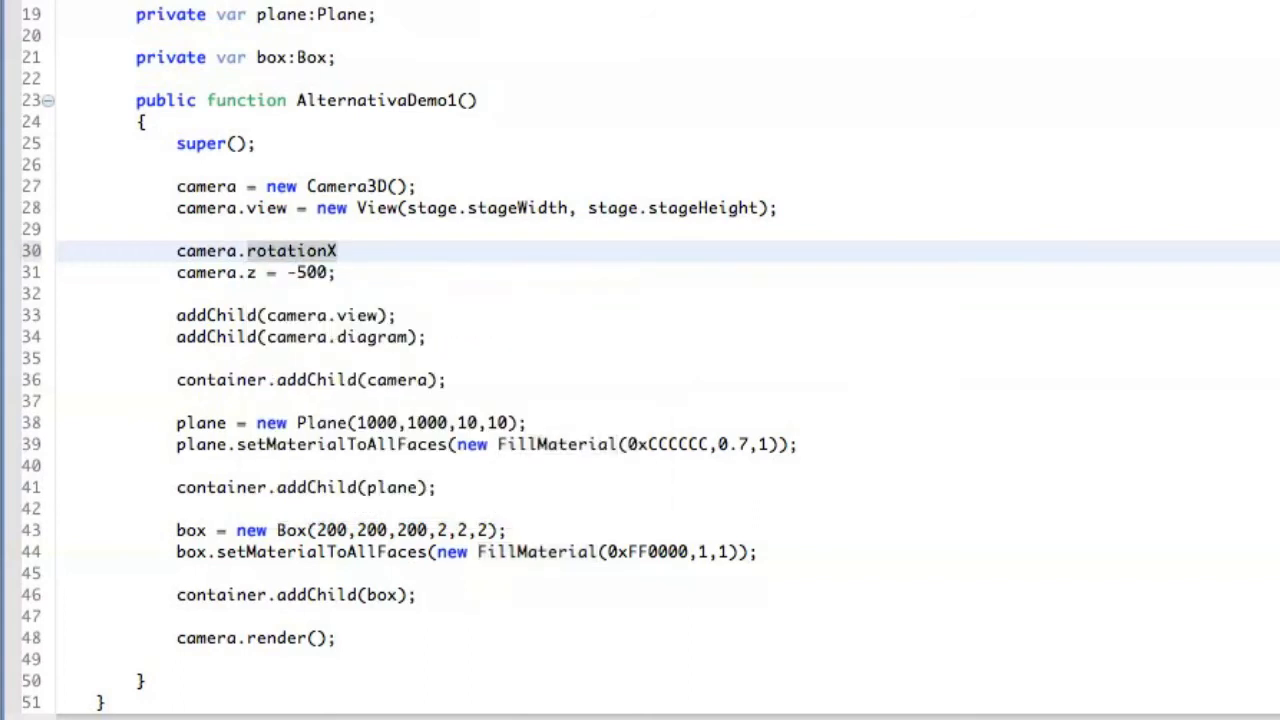
{"action": "type", "text": "="}
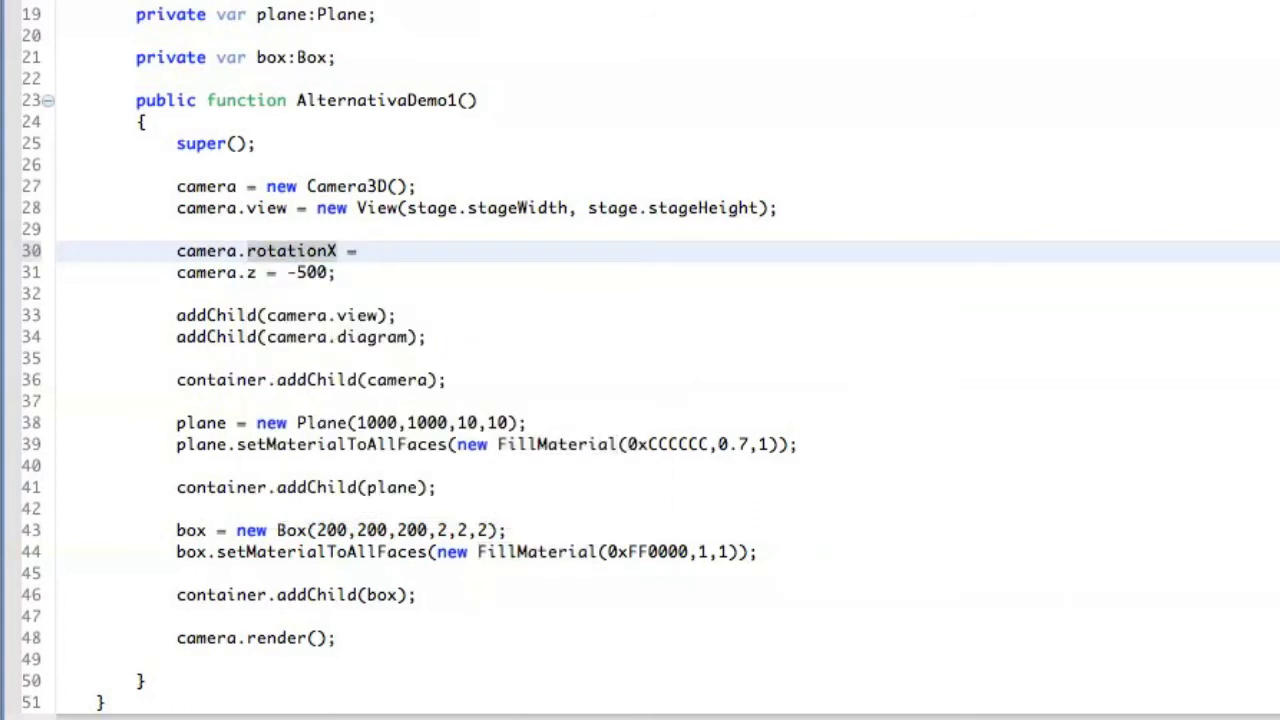
{"action": "type", "text": "45*Math"}
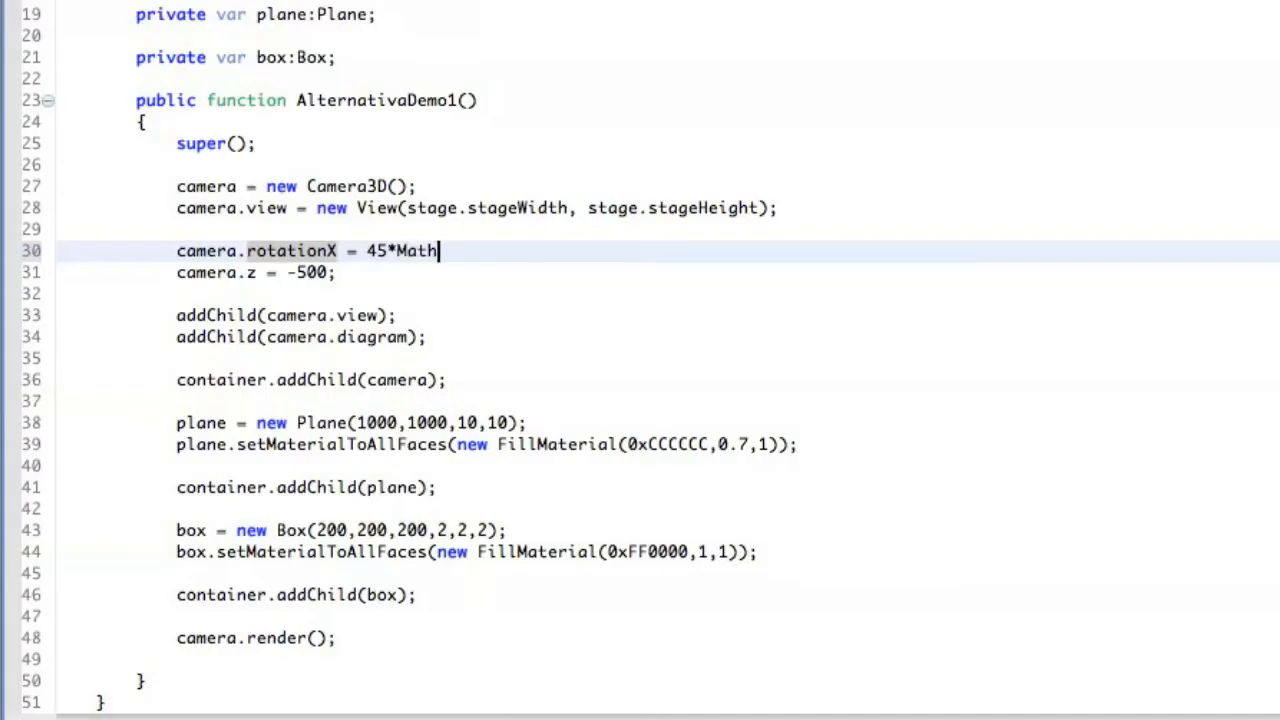
{"action": "type", "text": ".PI"}
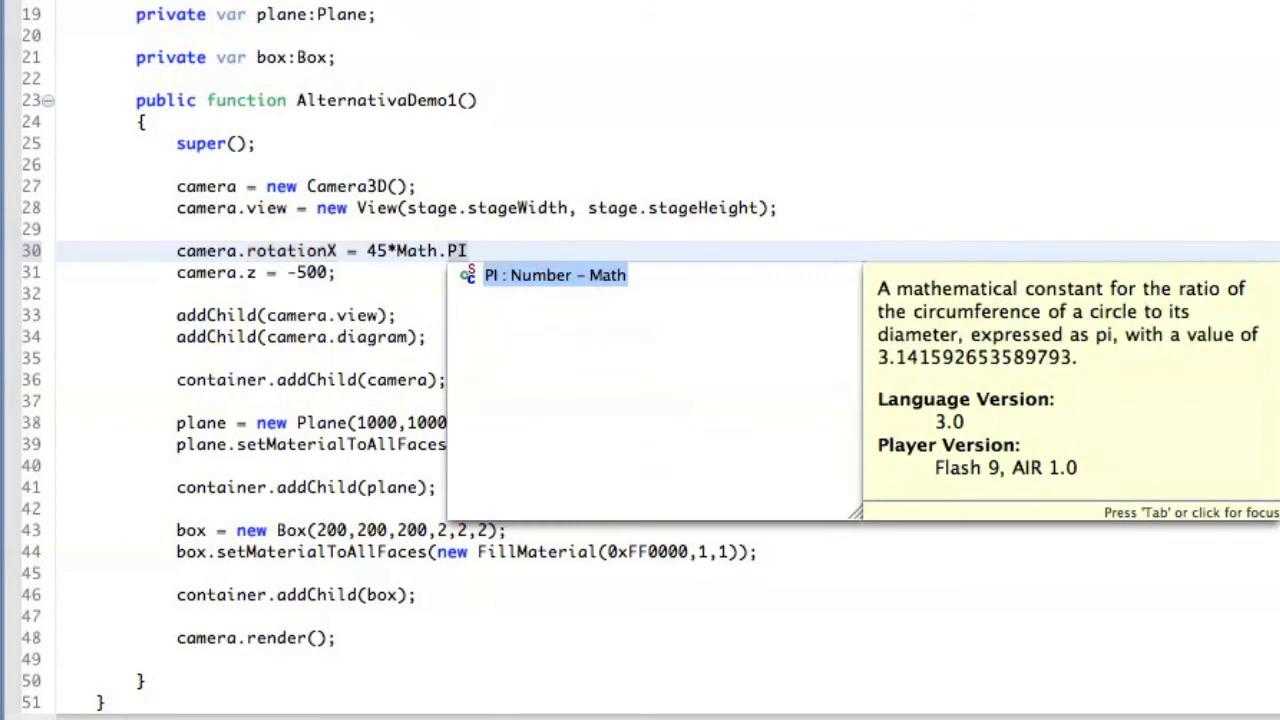
{"action": "type", "text": "/180"}
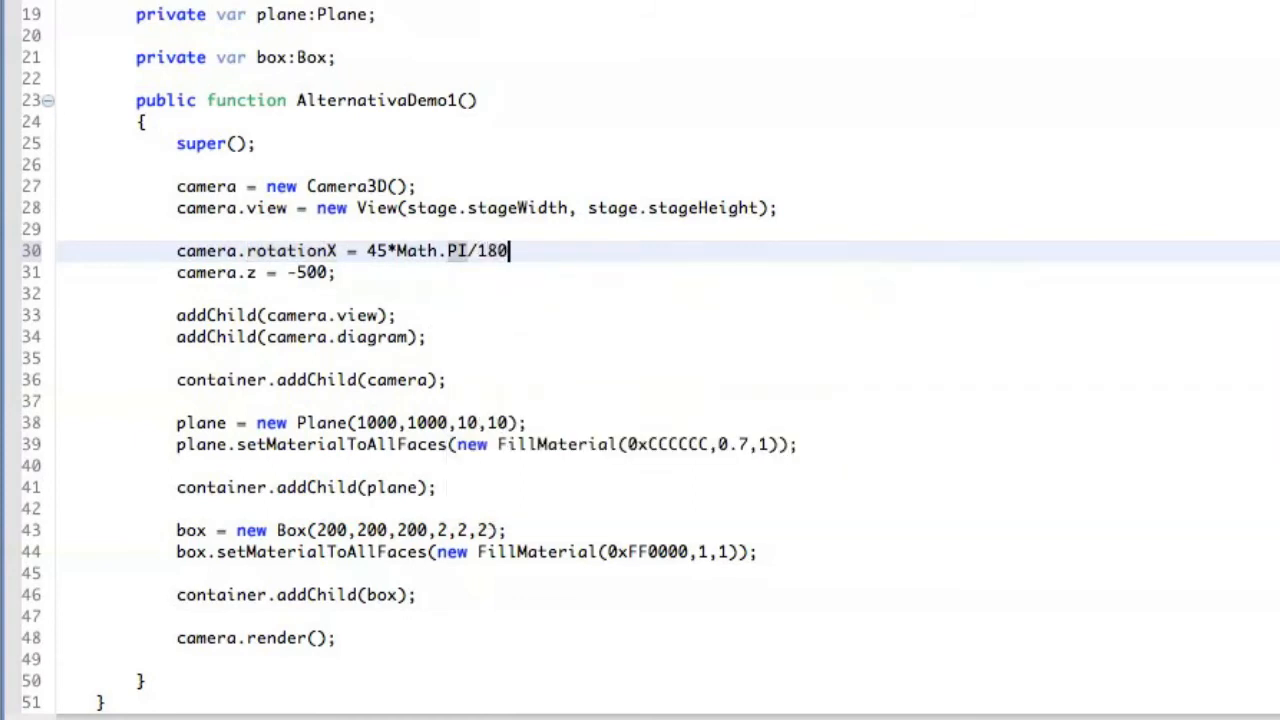
{"action": "type", "text": ";"}
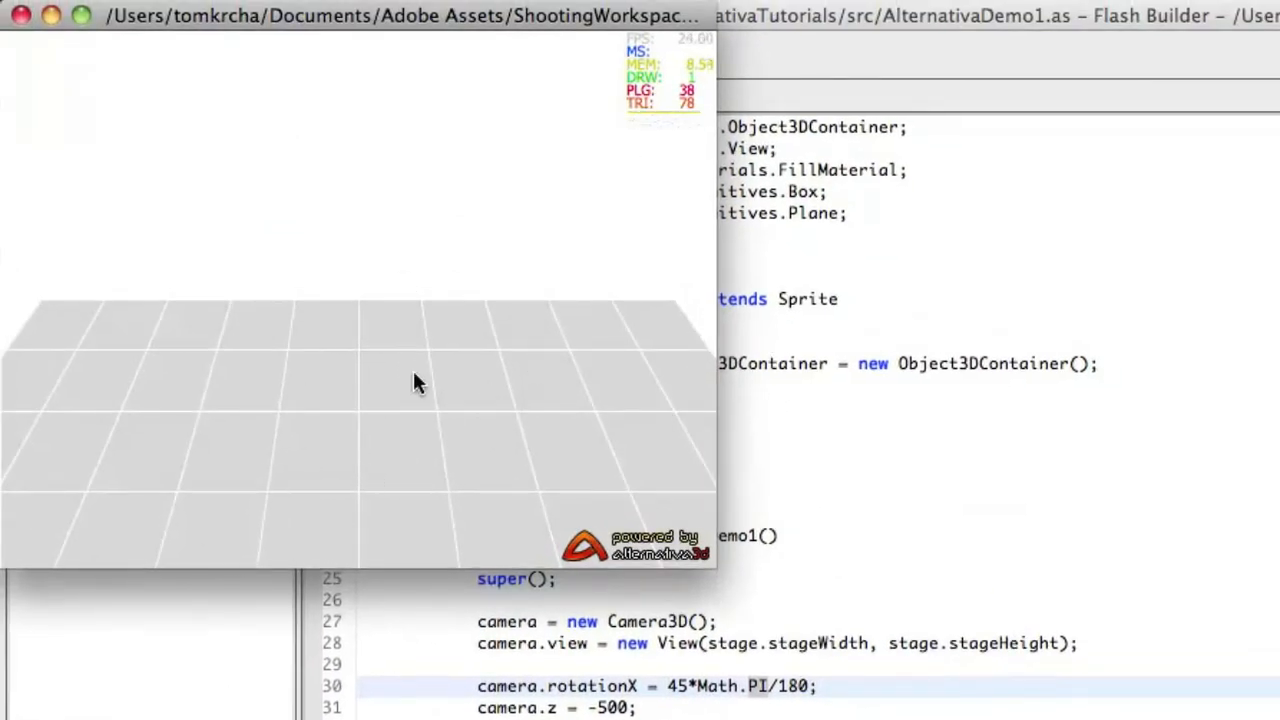
{"action": "mouse_move", "coordinate": [303, 460]}
{"action": "type", "text": "camera"}
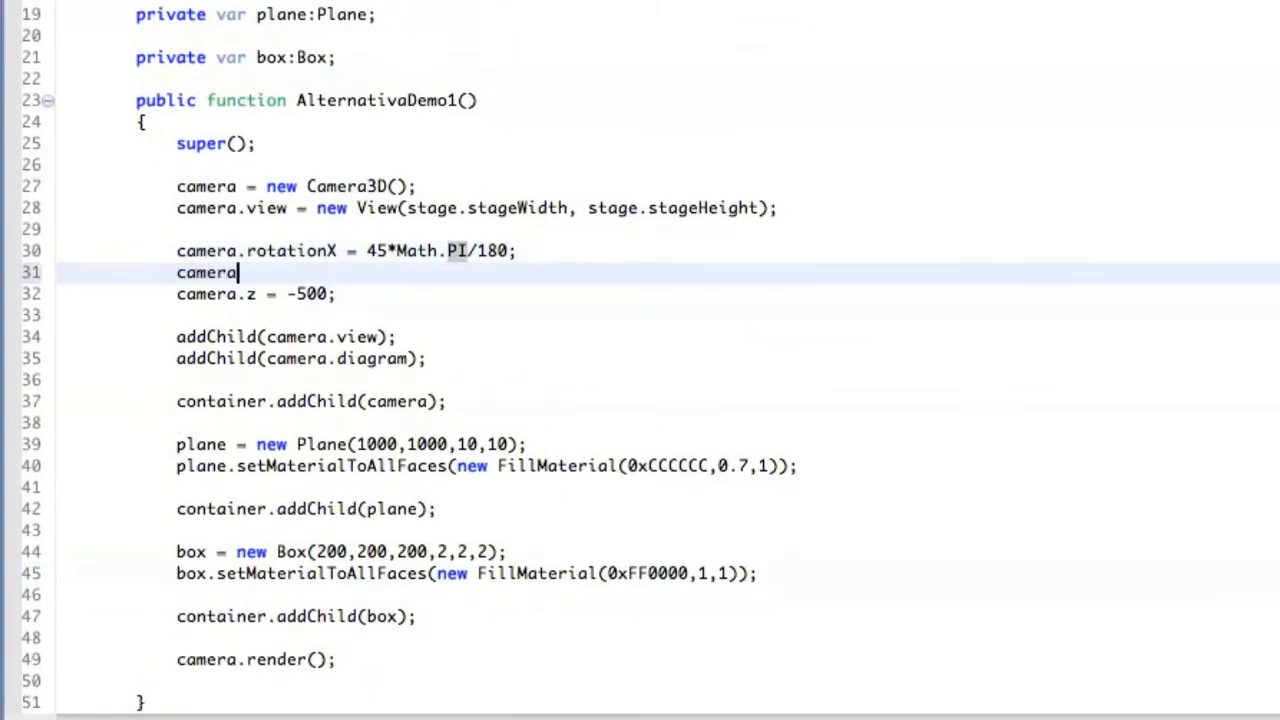
Add camera.y = 500 below the rotationX line.
{"action": "type", "text": ".y ="}
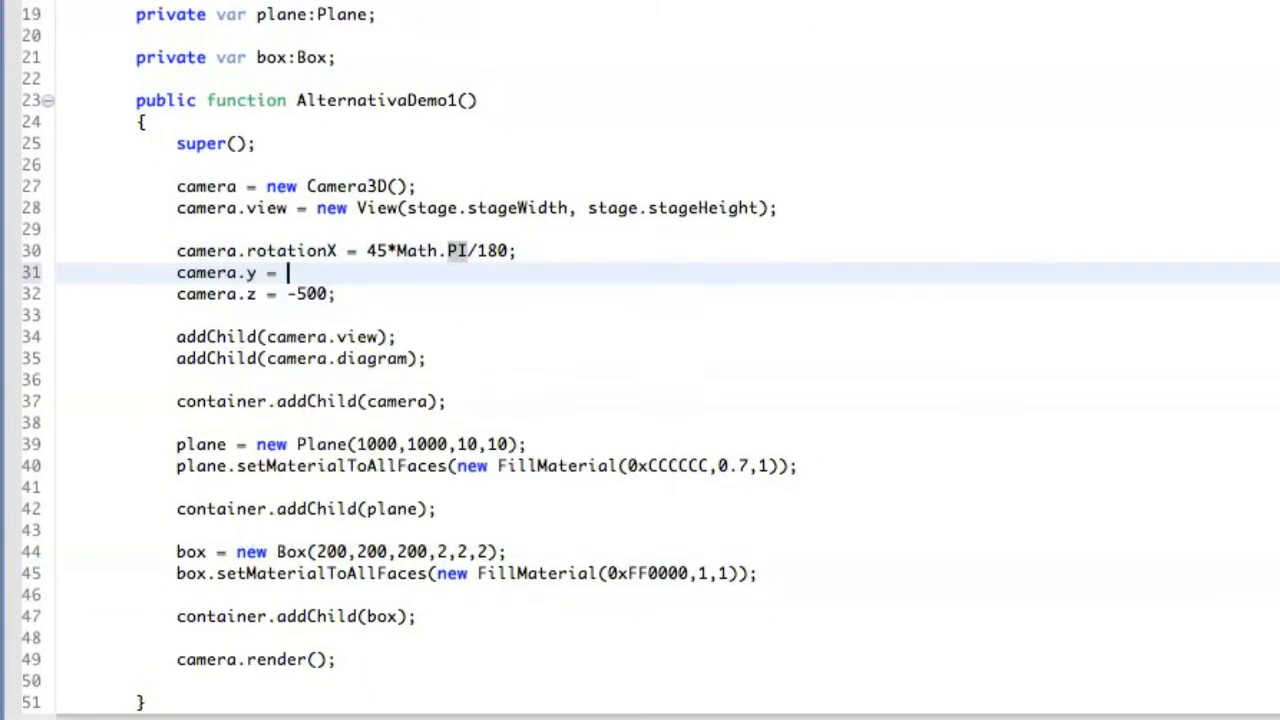
{"action": "type", "text": "500;"}
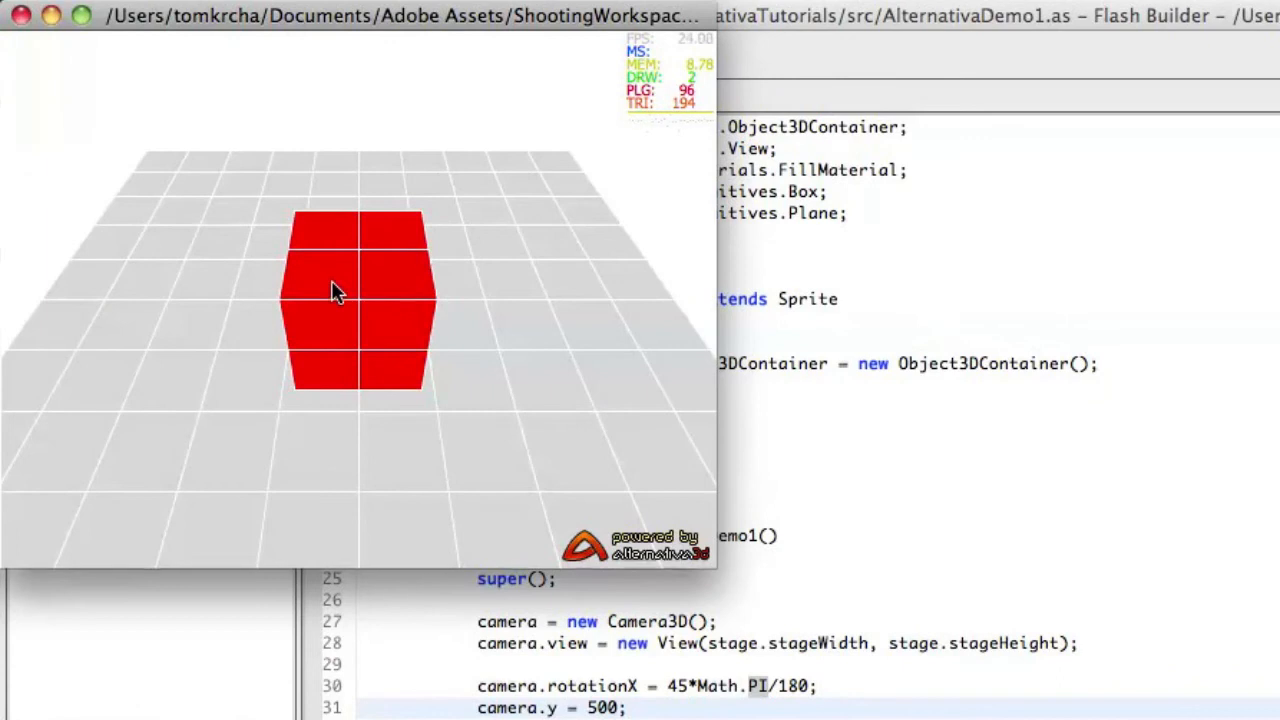
{"action": "mouse_move", "coordinate": [510, 280]}
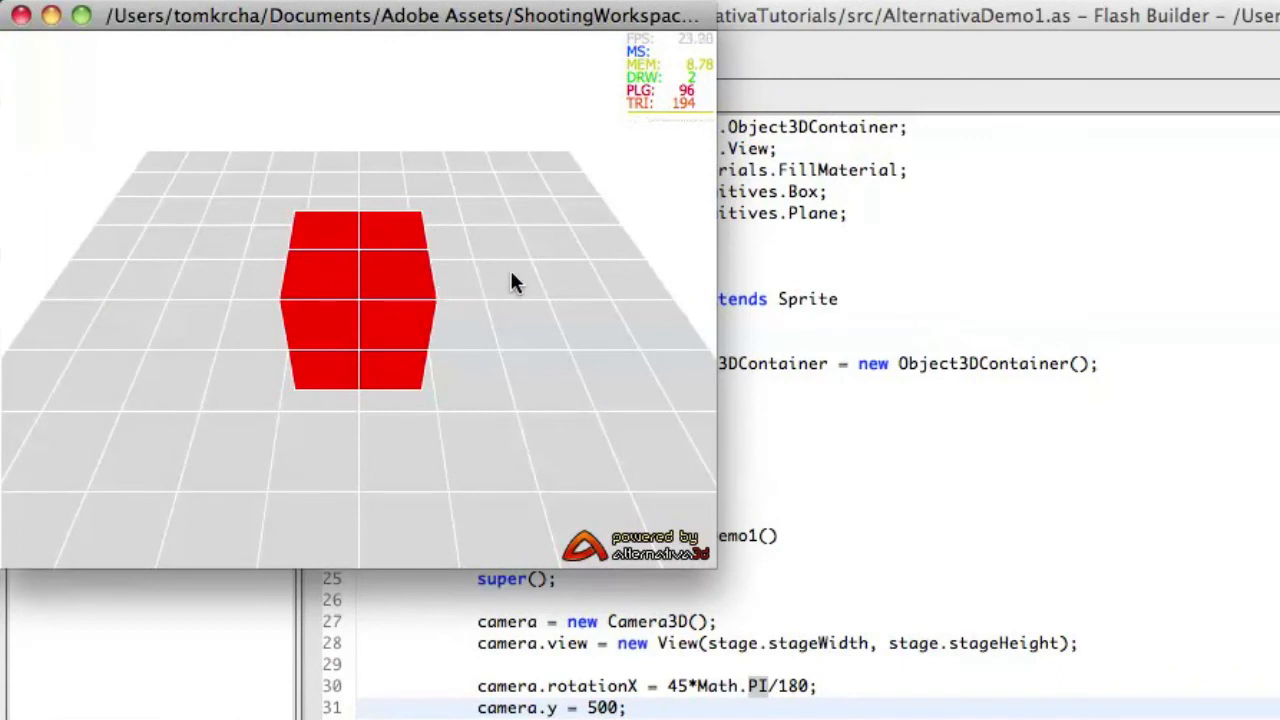
{"action": "mouse_move", "coordinate": [265, 373]}
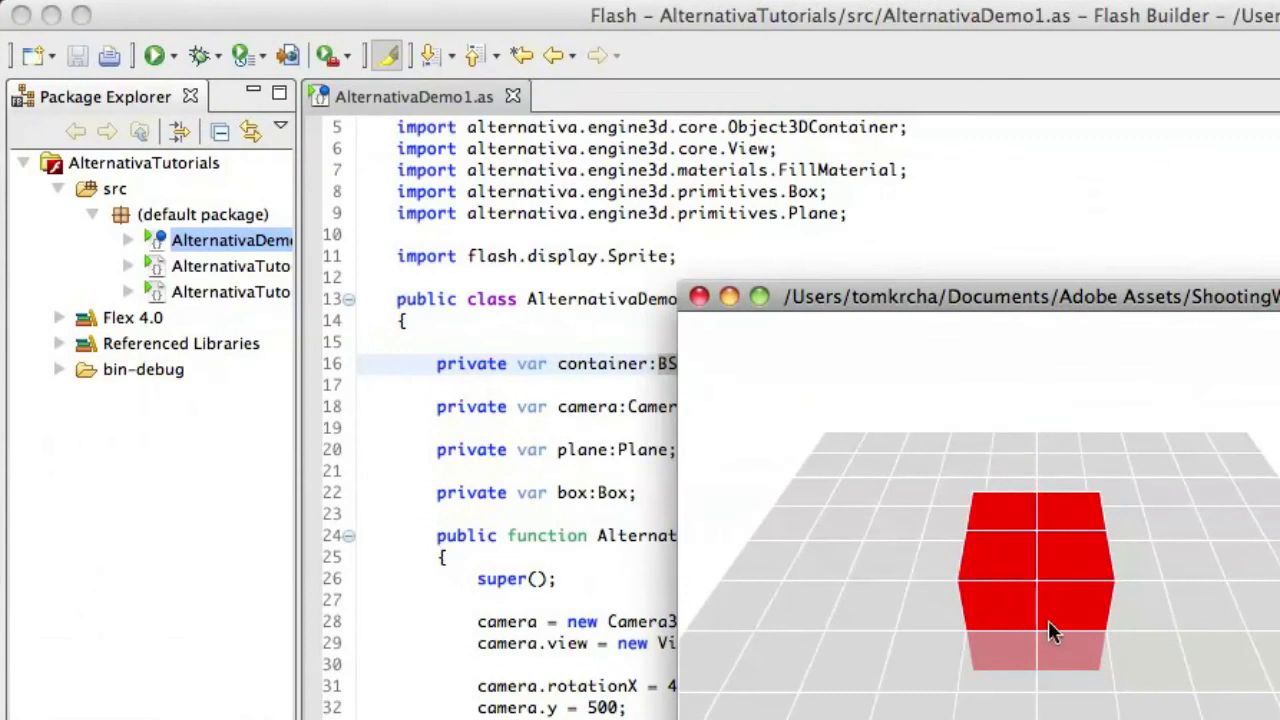
{"action": "mouse_move", "coordinate": [1090, 608]}
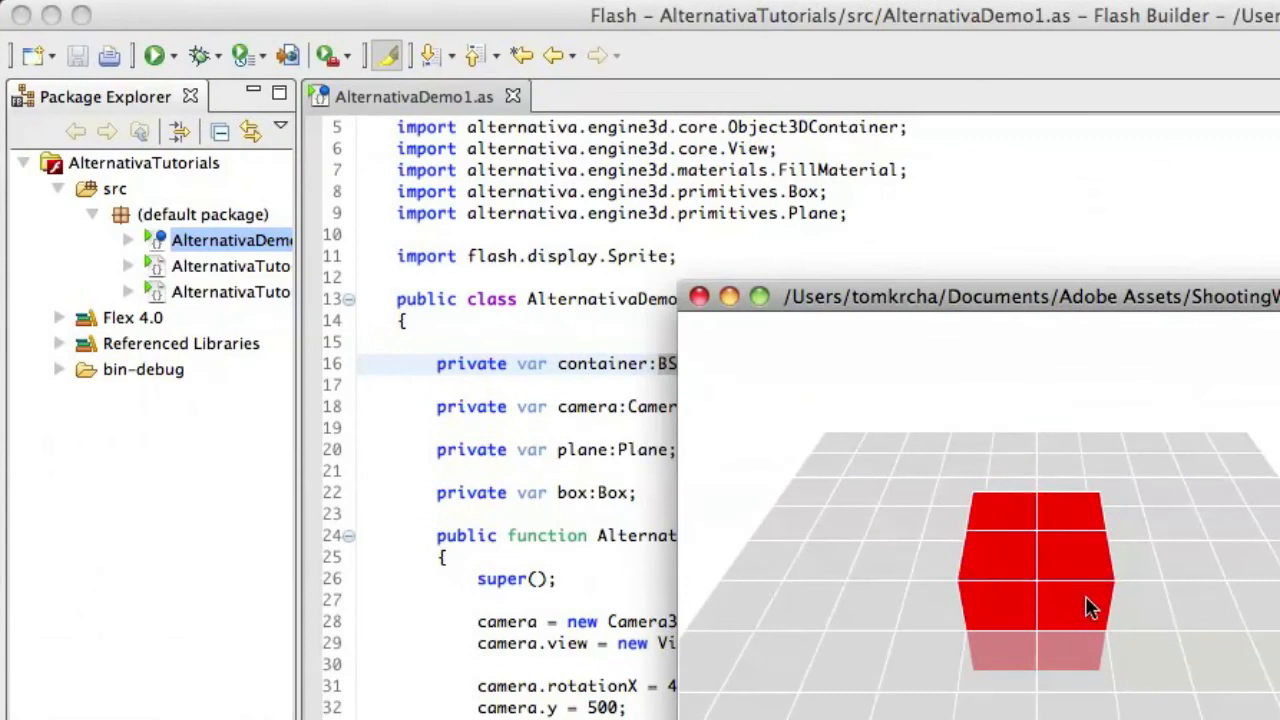
{"action": "mouse_move", "coordinate": [1173, 678]}
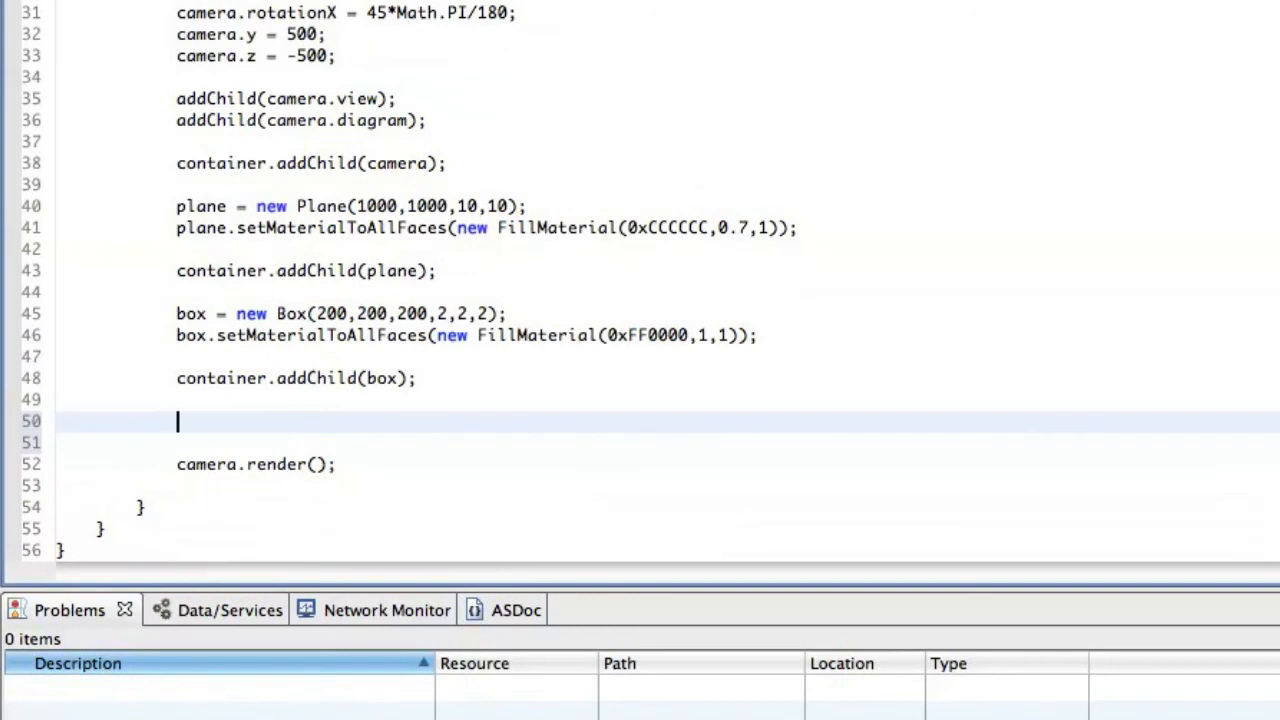
Register stage.addEventListener(Event.ENTER_FRAME, onEnterFrame).
{"action": "type", "text": "stage."}
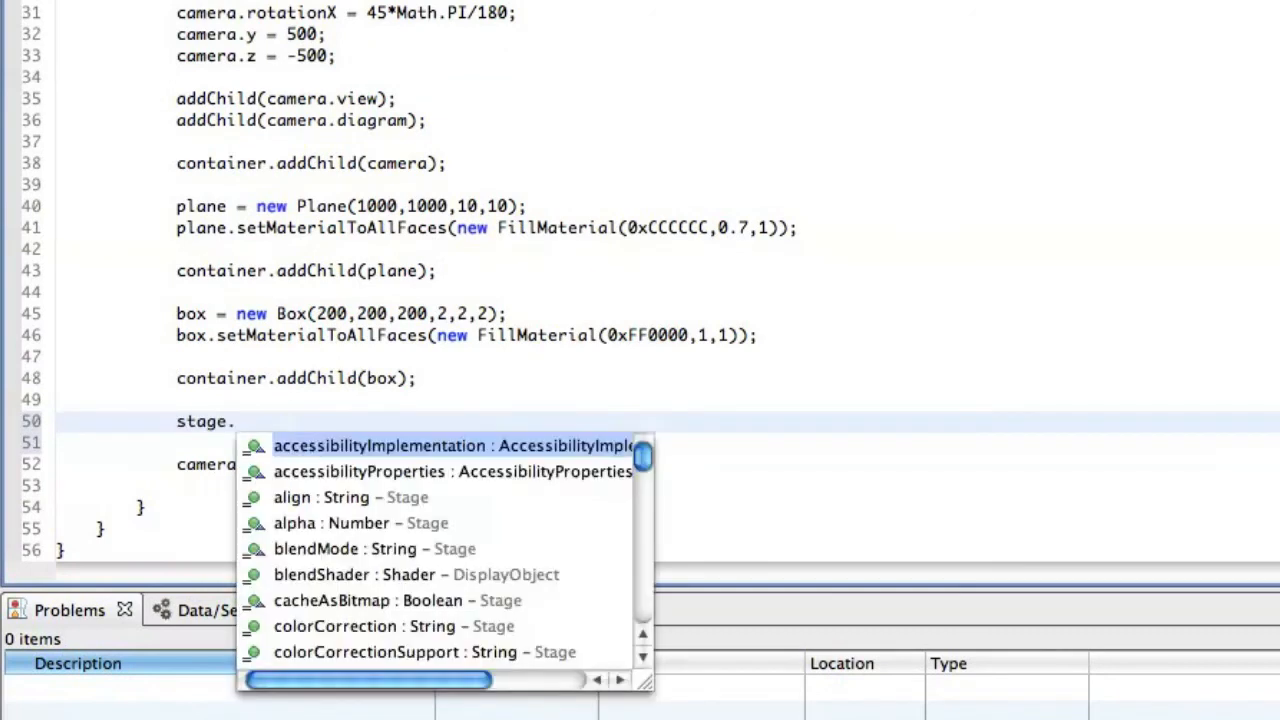
{"action": "type", "text": "add"}
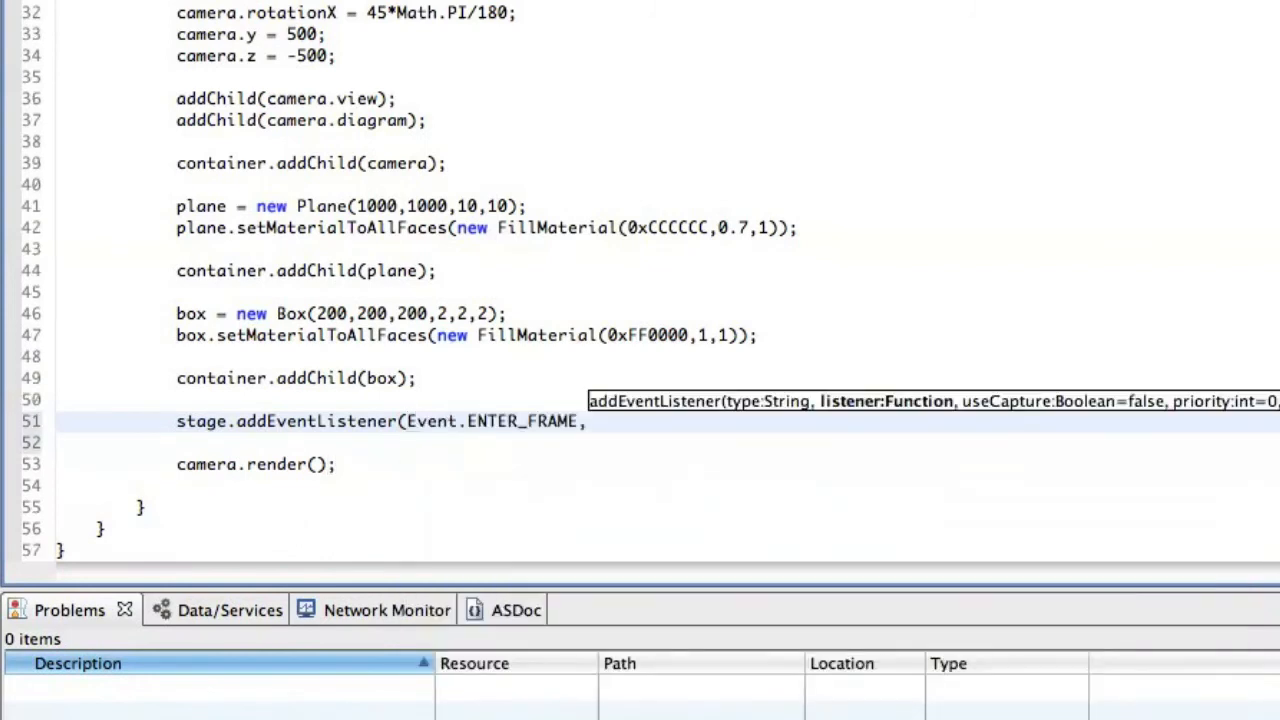
{"action": "type", "text": "onE"}
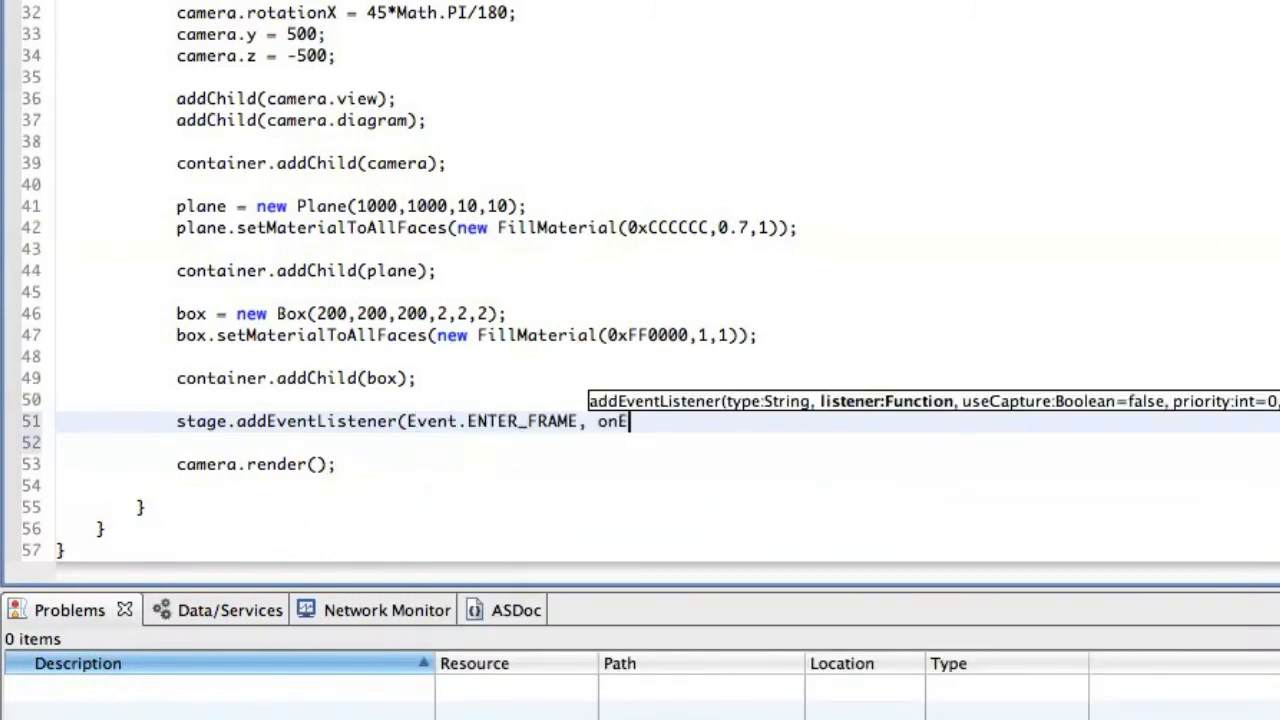
{"action": "type", "text": "nterFrame);"}
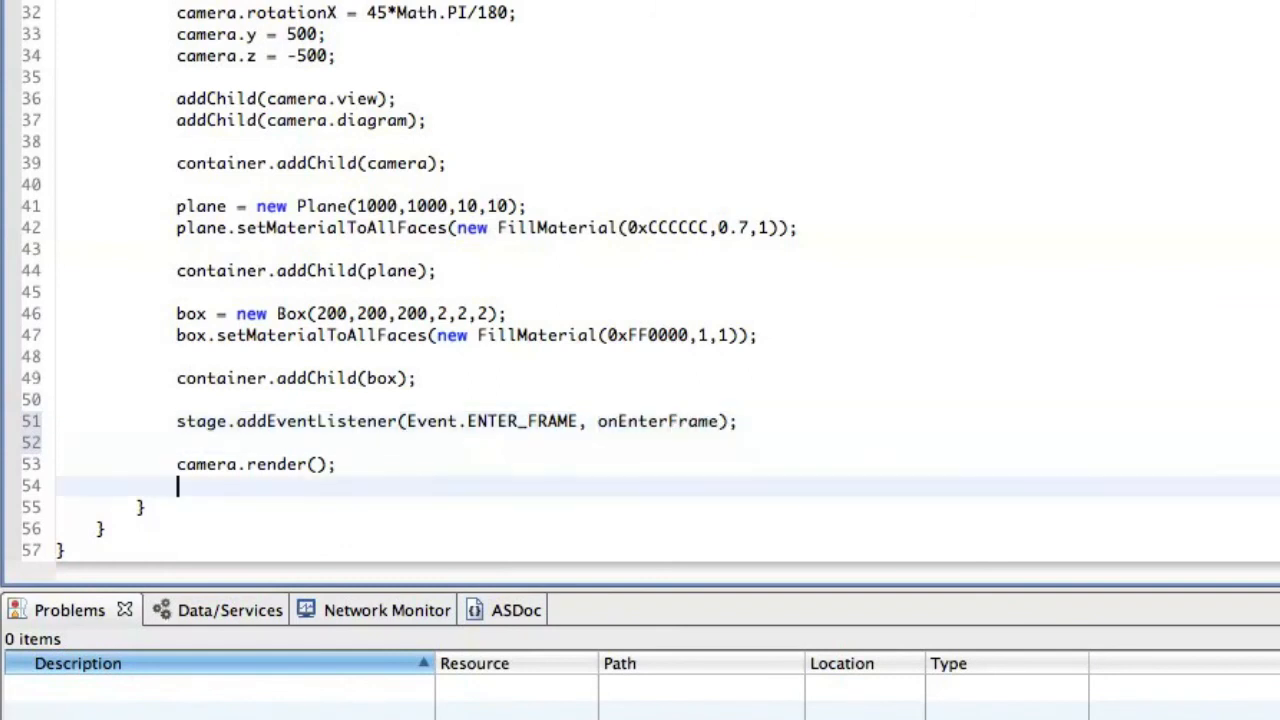
Define private onEnterFrame(event:Event) incrementing box.rotationZ by 0.05.
{"action": "type", "text": "pri"}
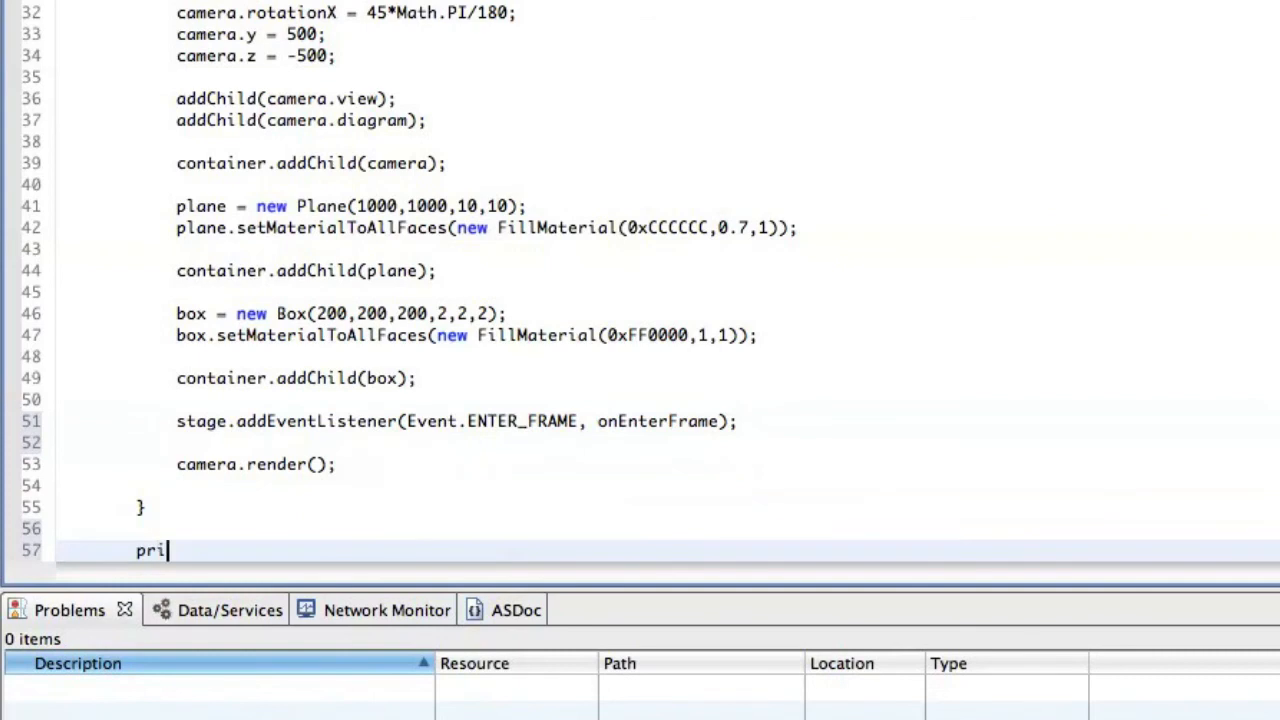
{"action": "type", "text": "vate function onEnterFrame("}
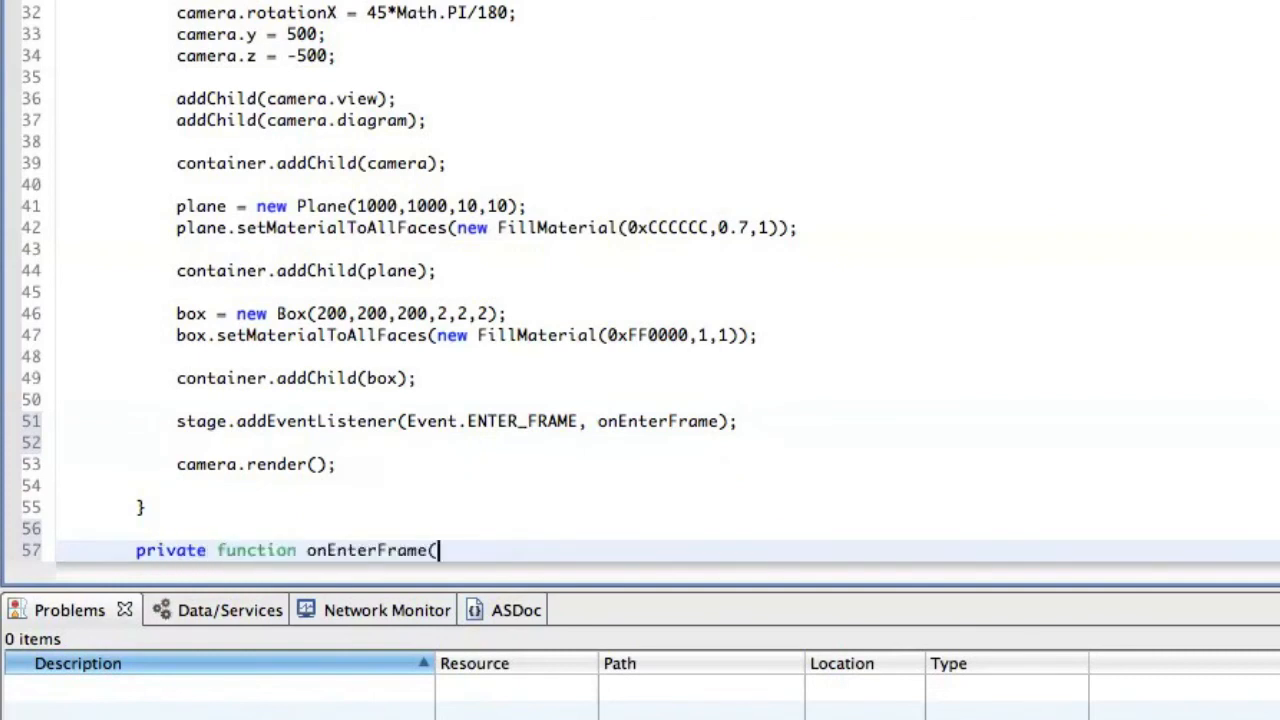
{"action": "type", "text": "event:Event):void{"}
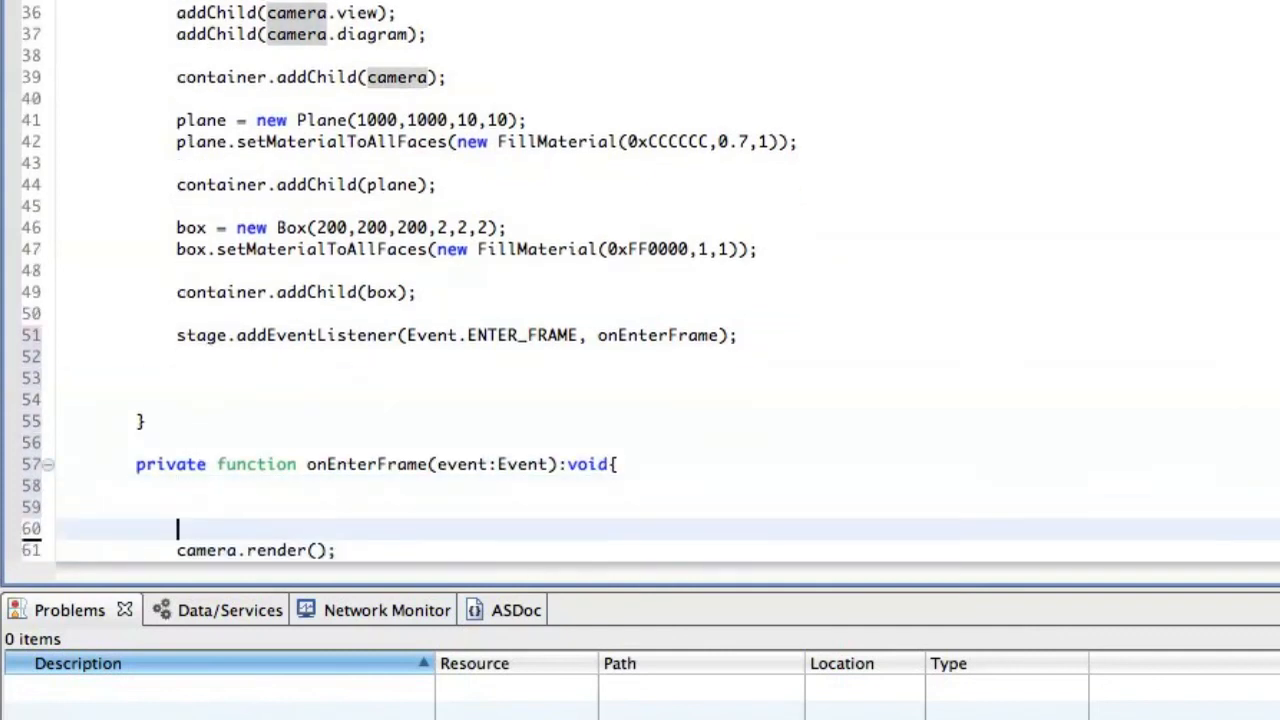
{"action": "type", "text": "box.rotationZ +="}
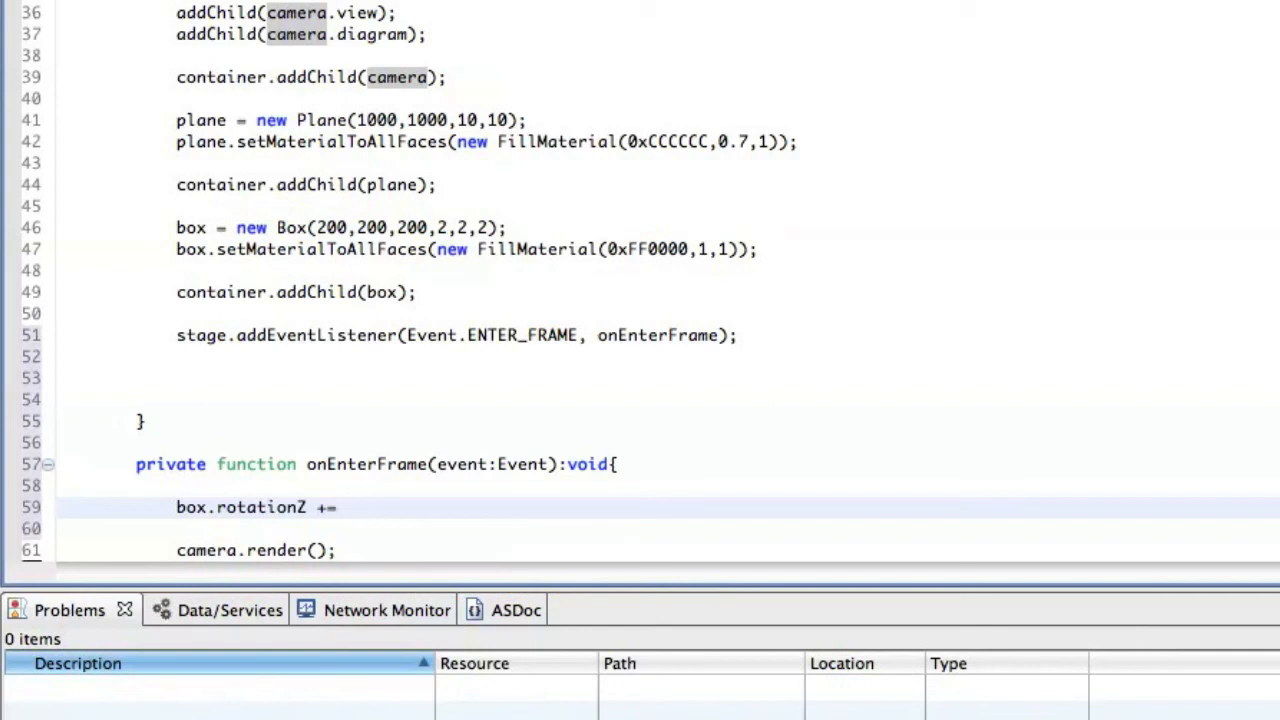
{"action": "type", "text": "0.05;"}
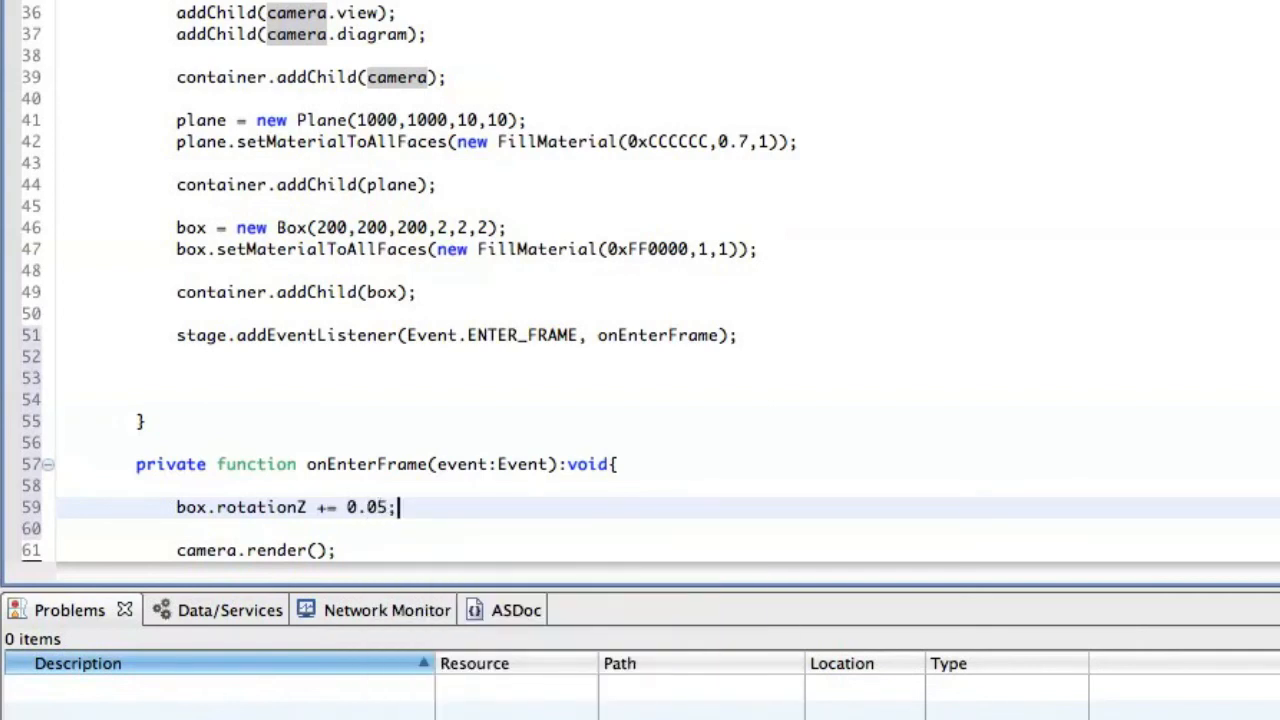